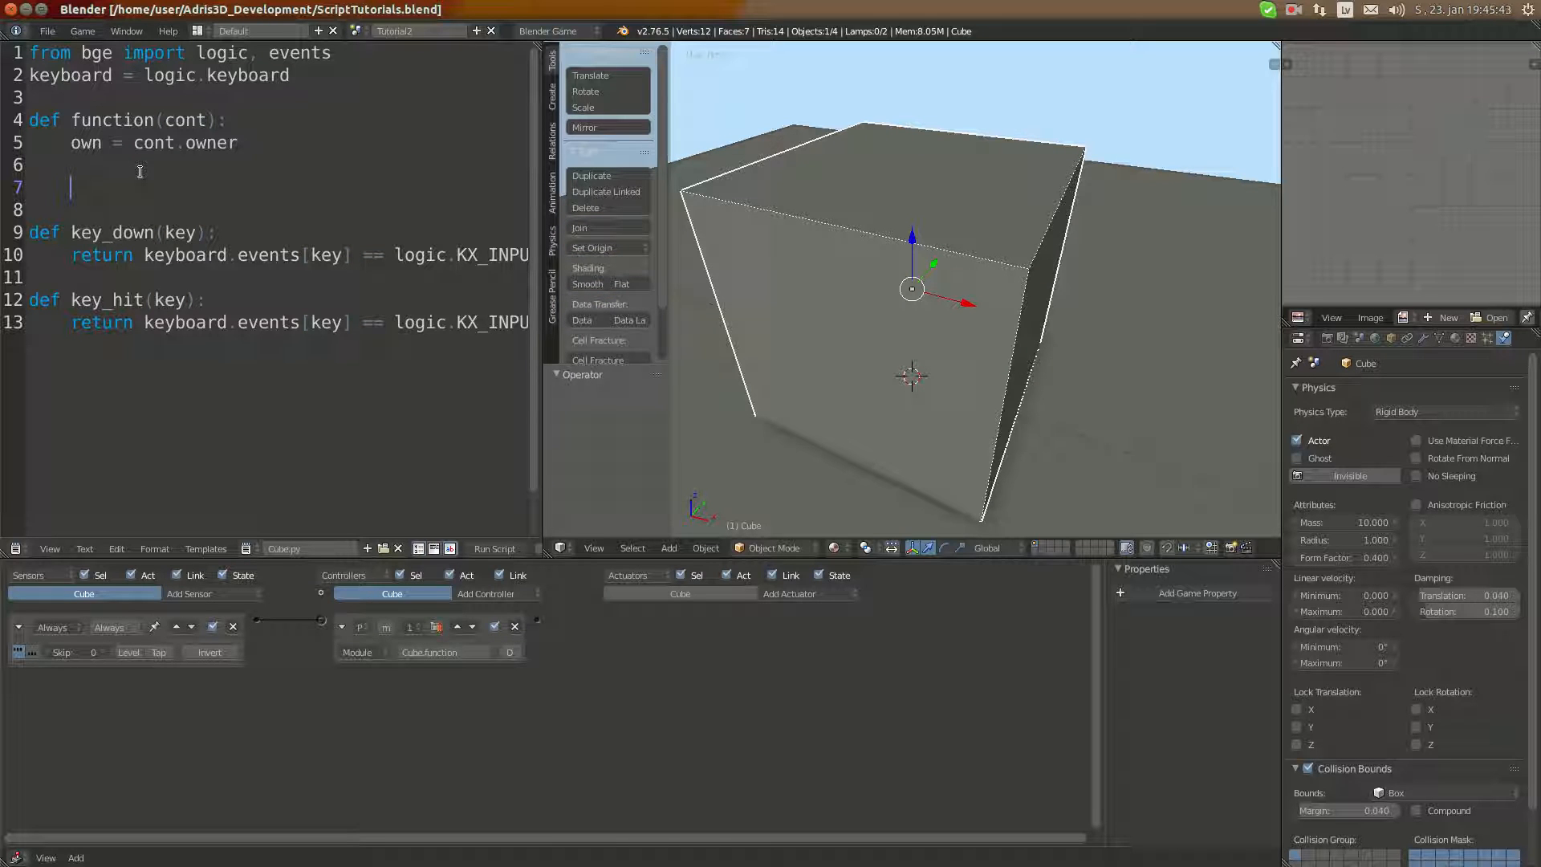
# Remove the trial ob.getDistanceTo(other) line, leaving a blank final line after key_hit.
pyautogui.write('ob')
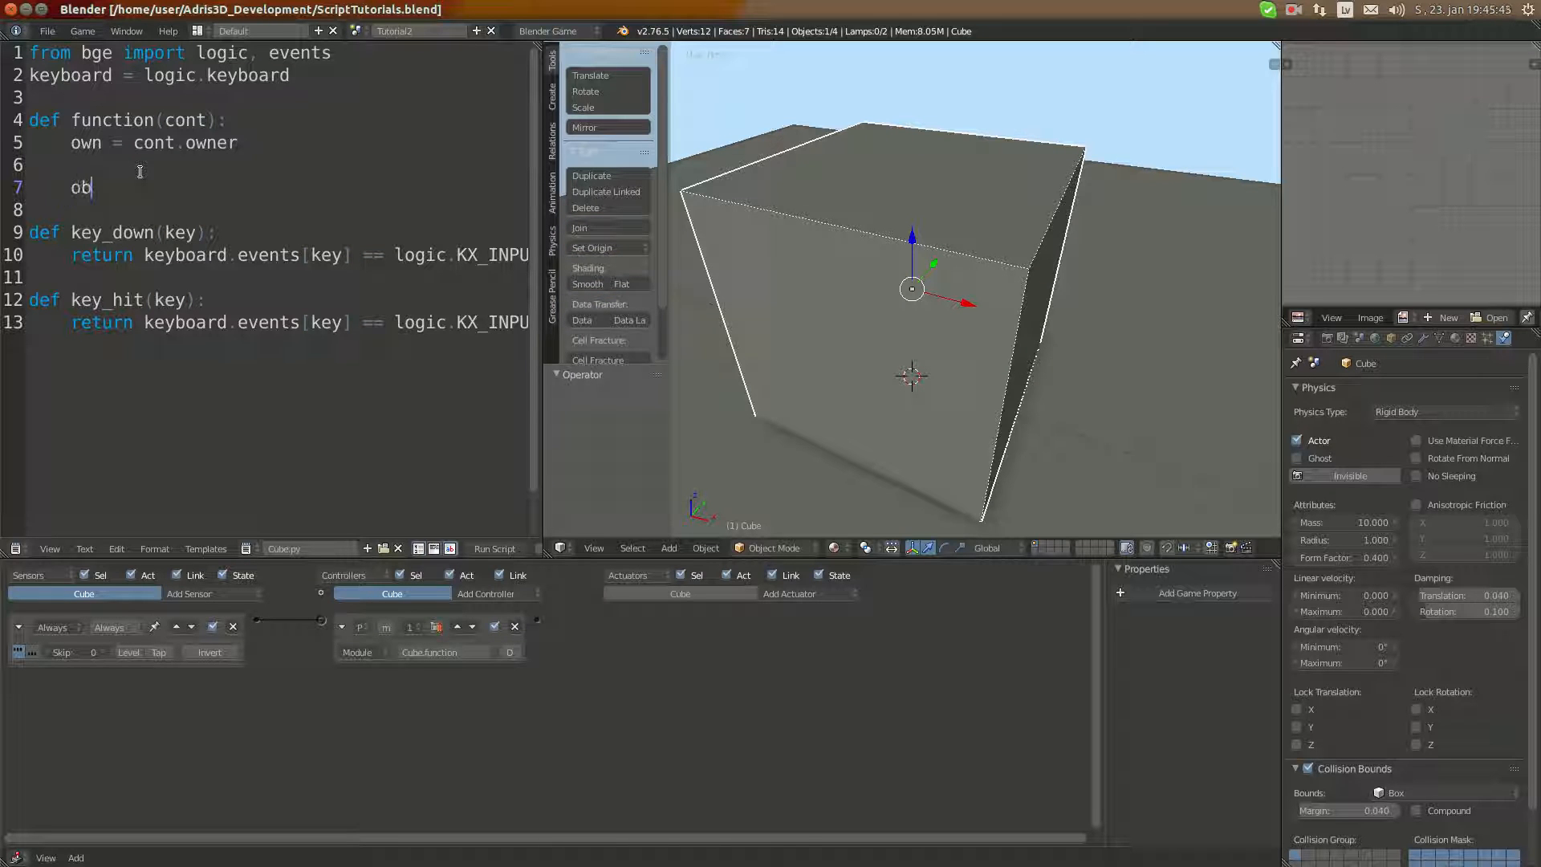
pyautogui.write('.getDistanceTo(')
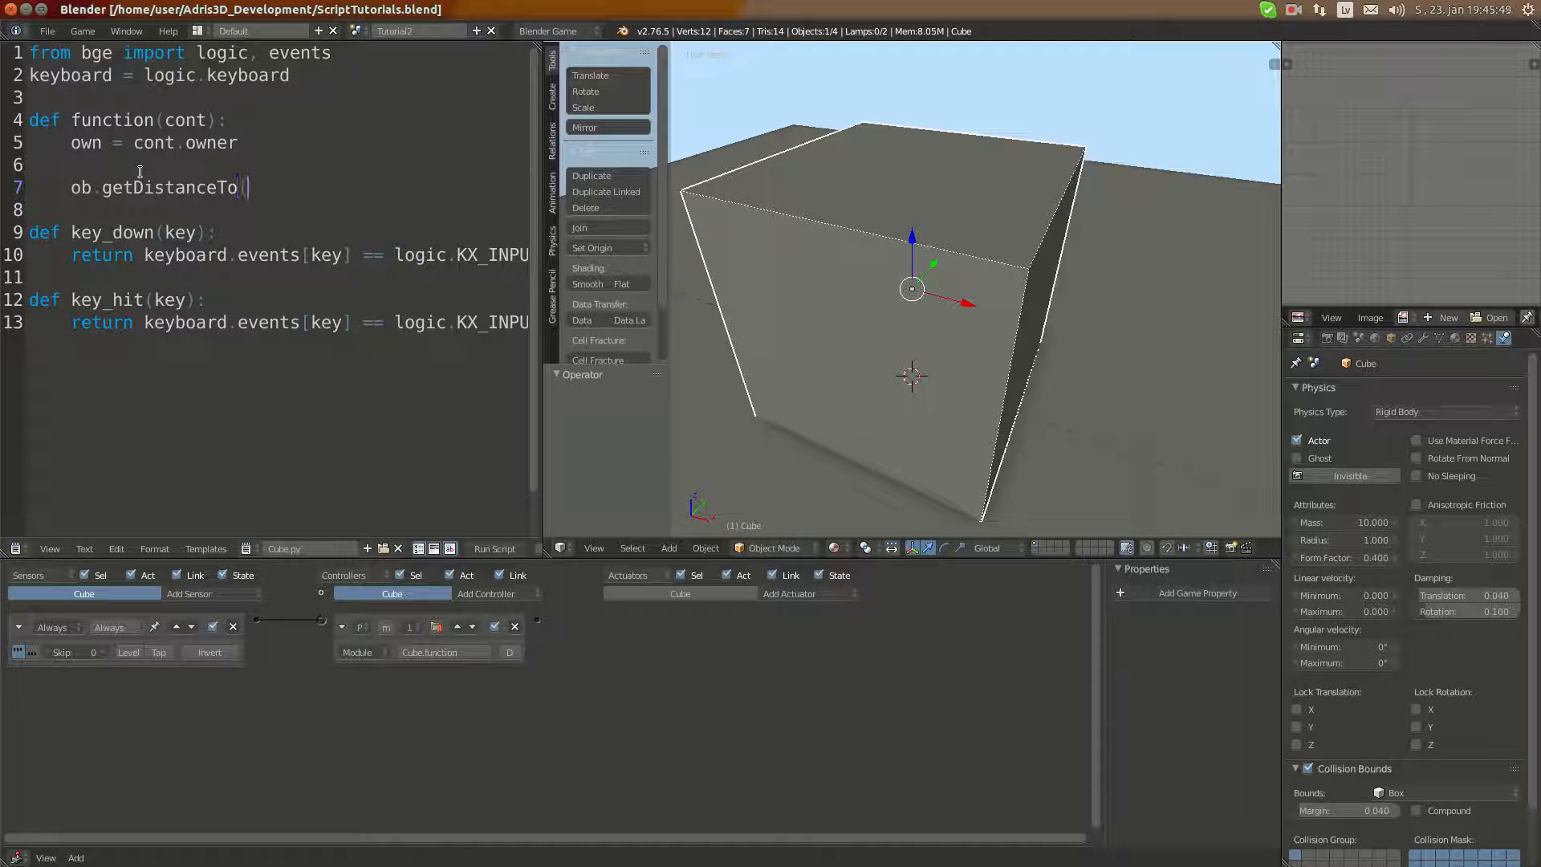
pyautogui.write('other')
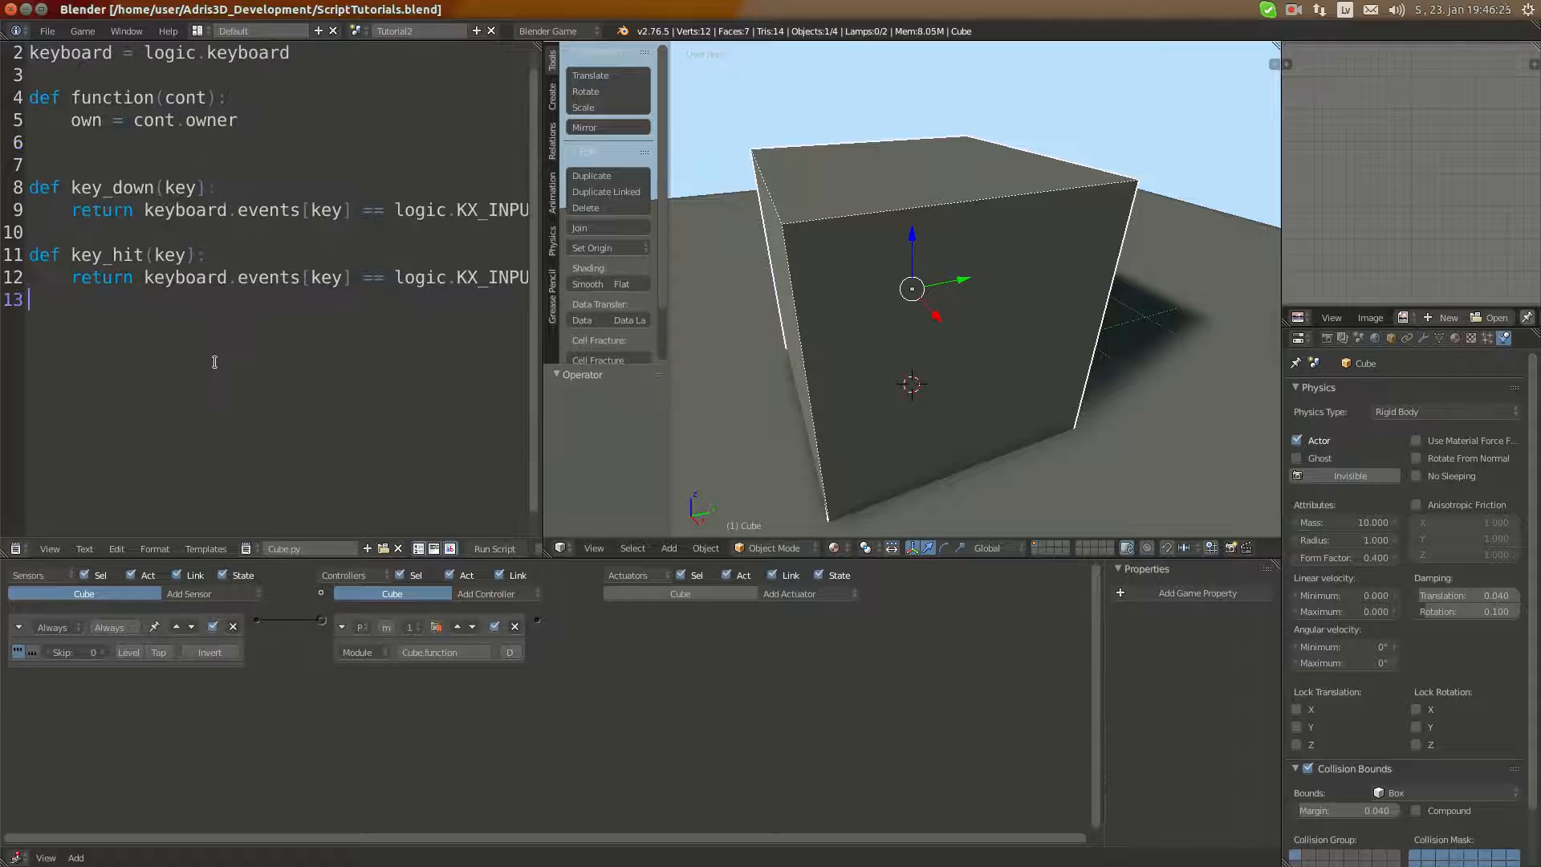
# Write the header def count_close_objects(obj, property): with an indented empty body line.
pyautogui.write('def')
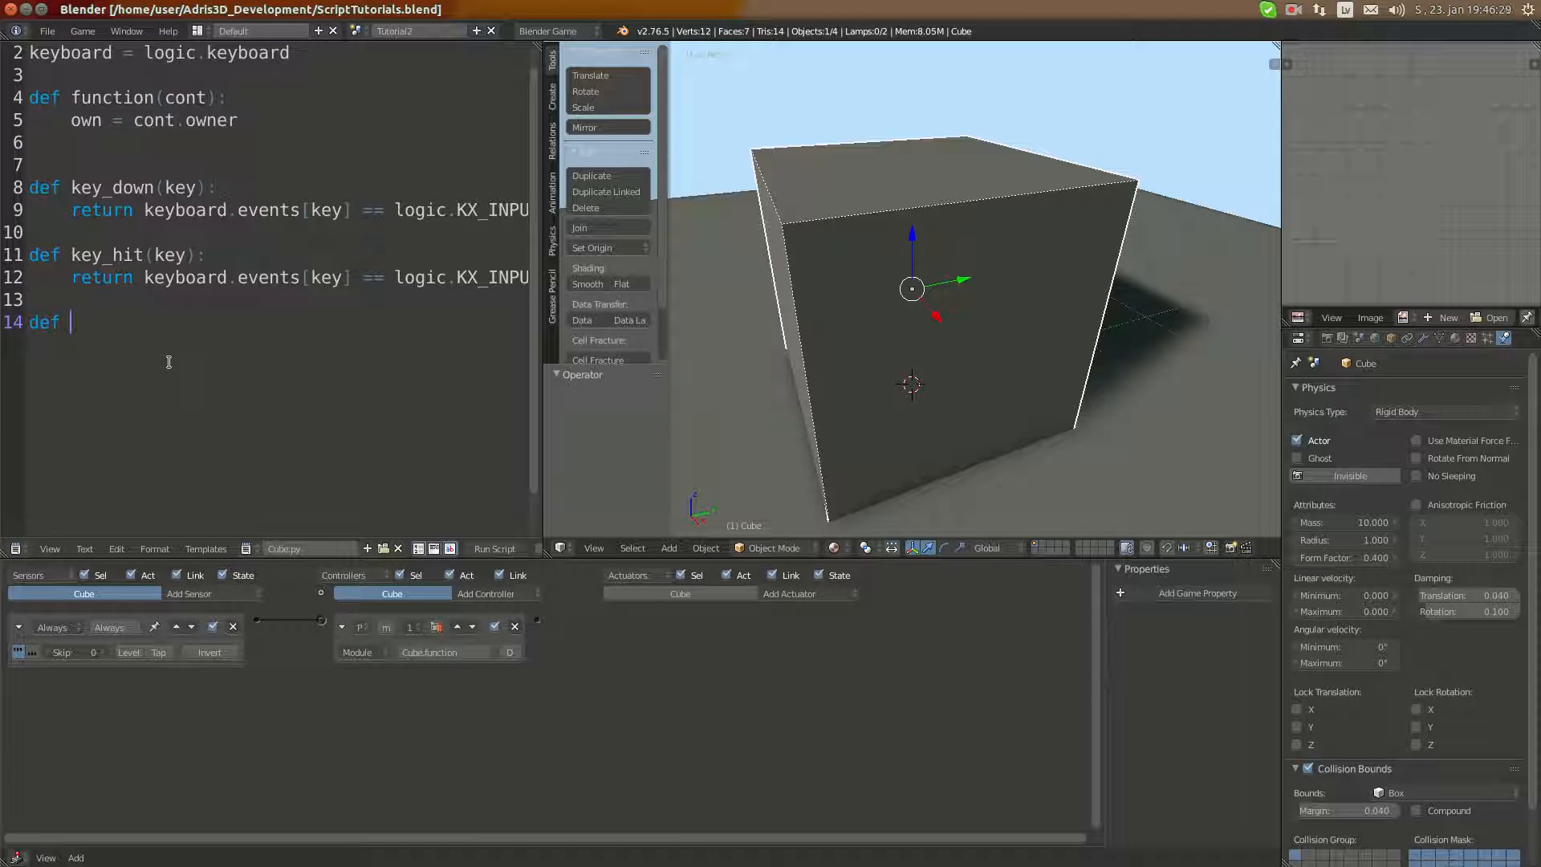
pyautogui.write('count')
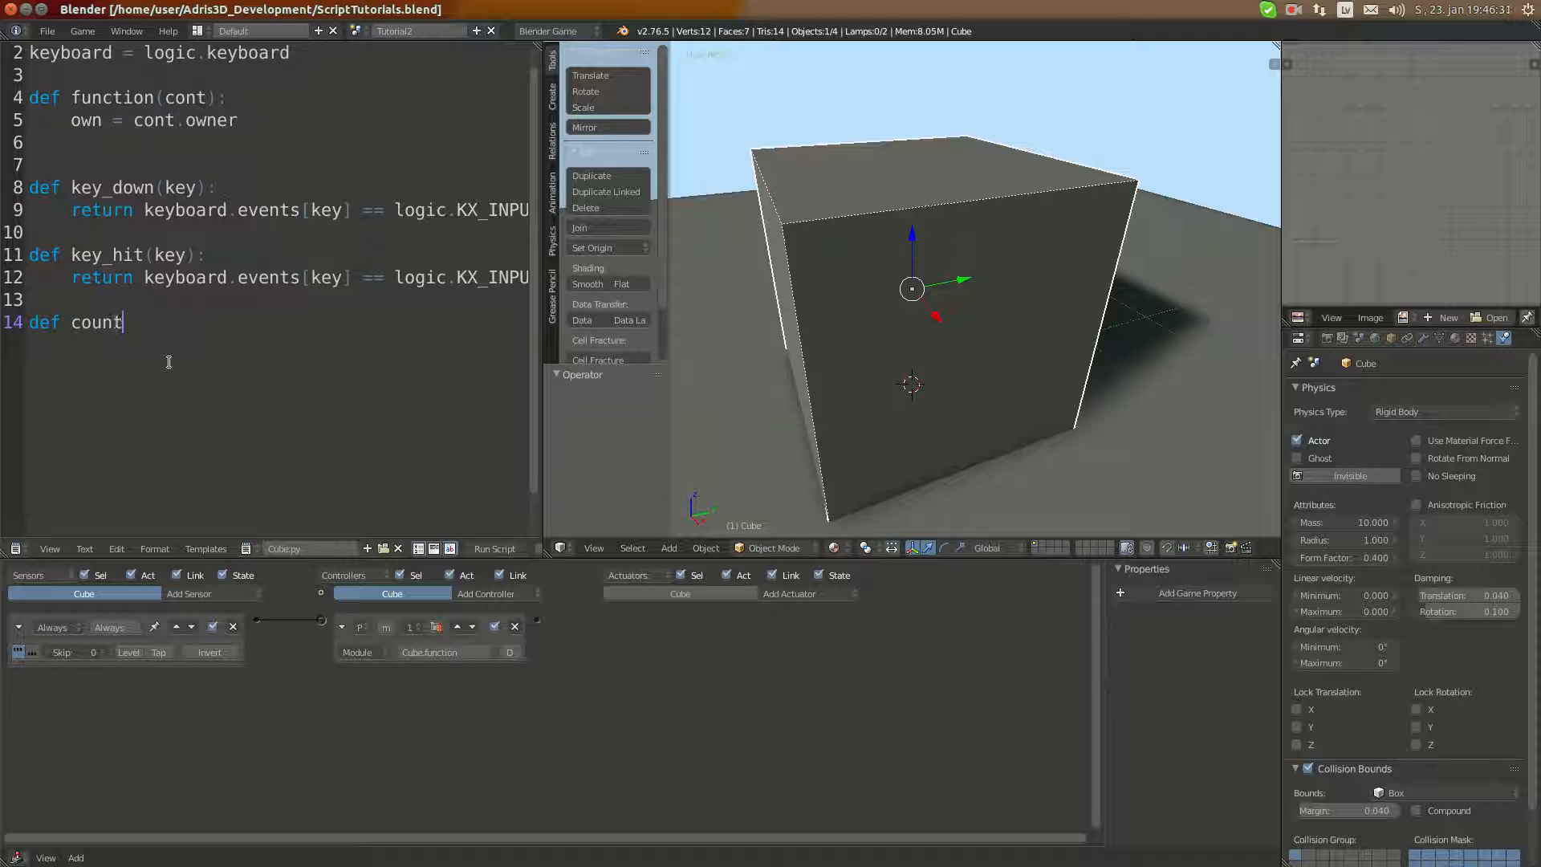
pyautogui.write('_clo')
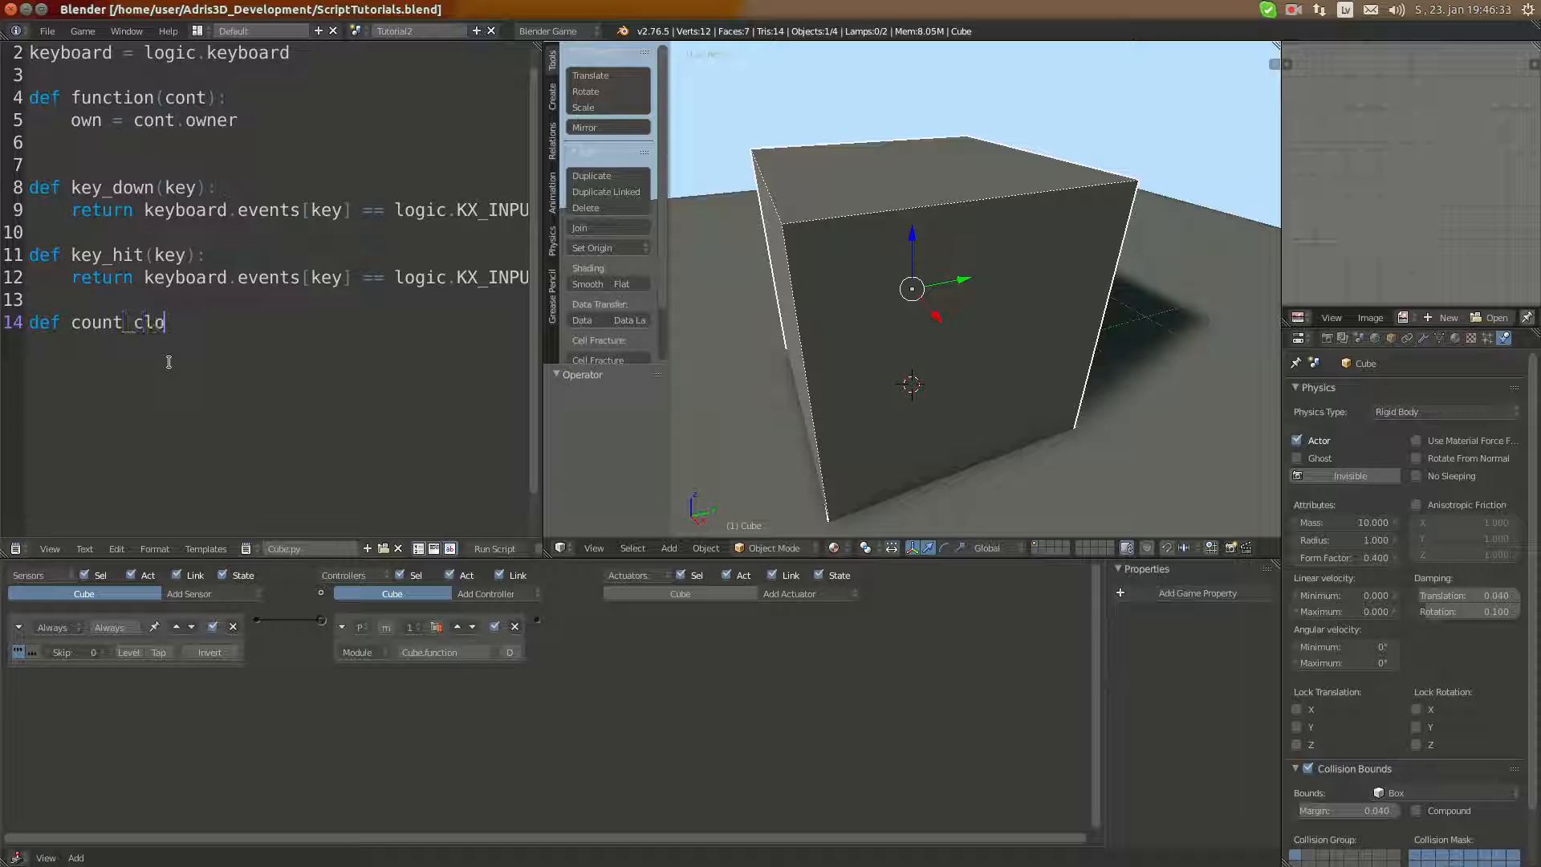
pyautogui.write('se_objec')
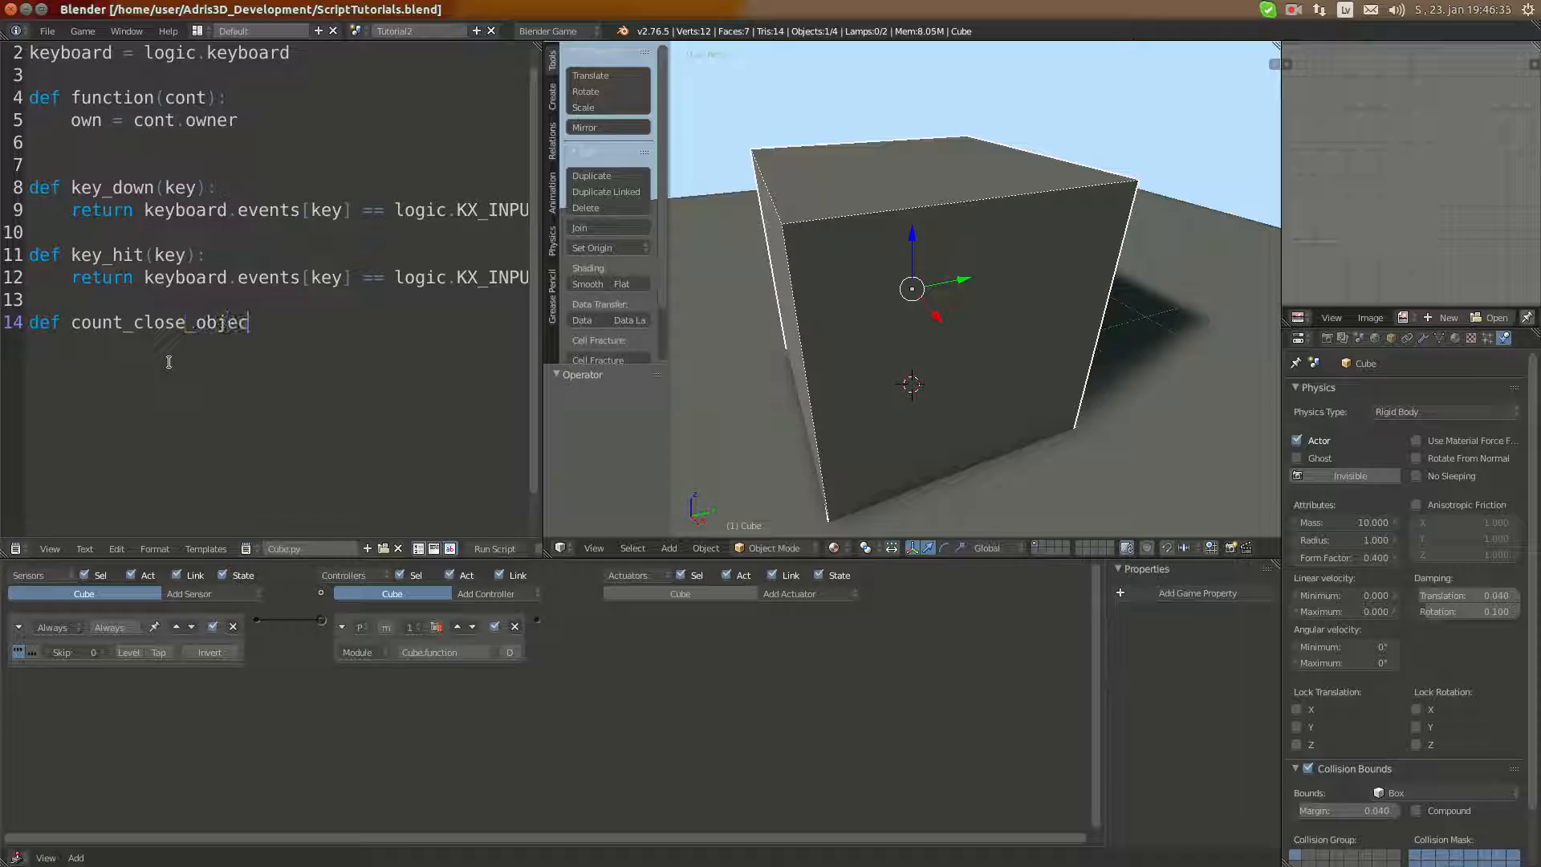
pyautogui.write('s(')
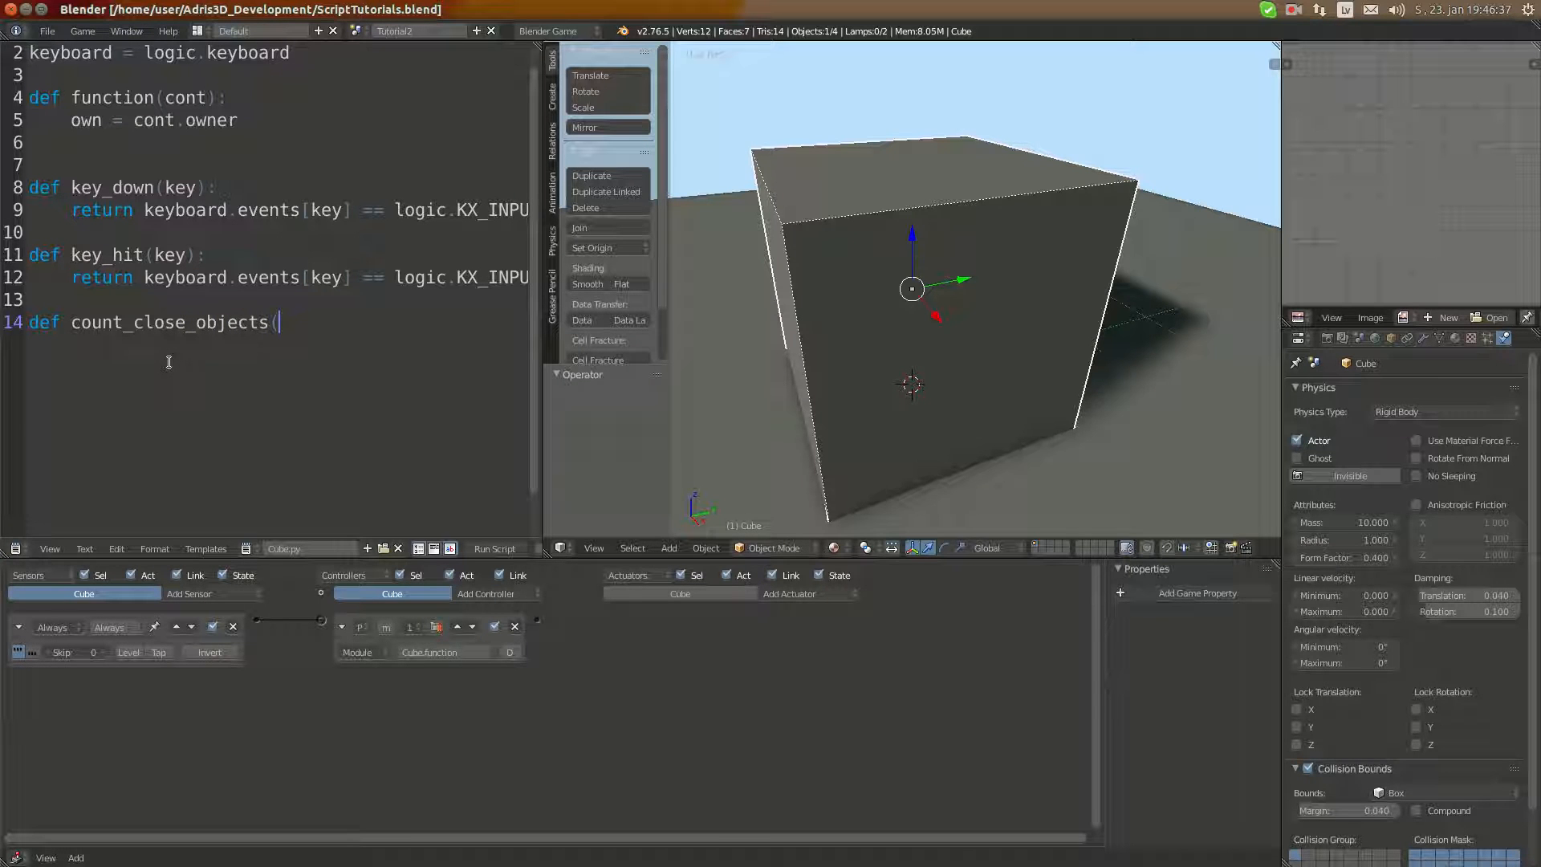
pyautogui.write('o')
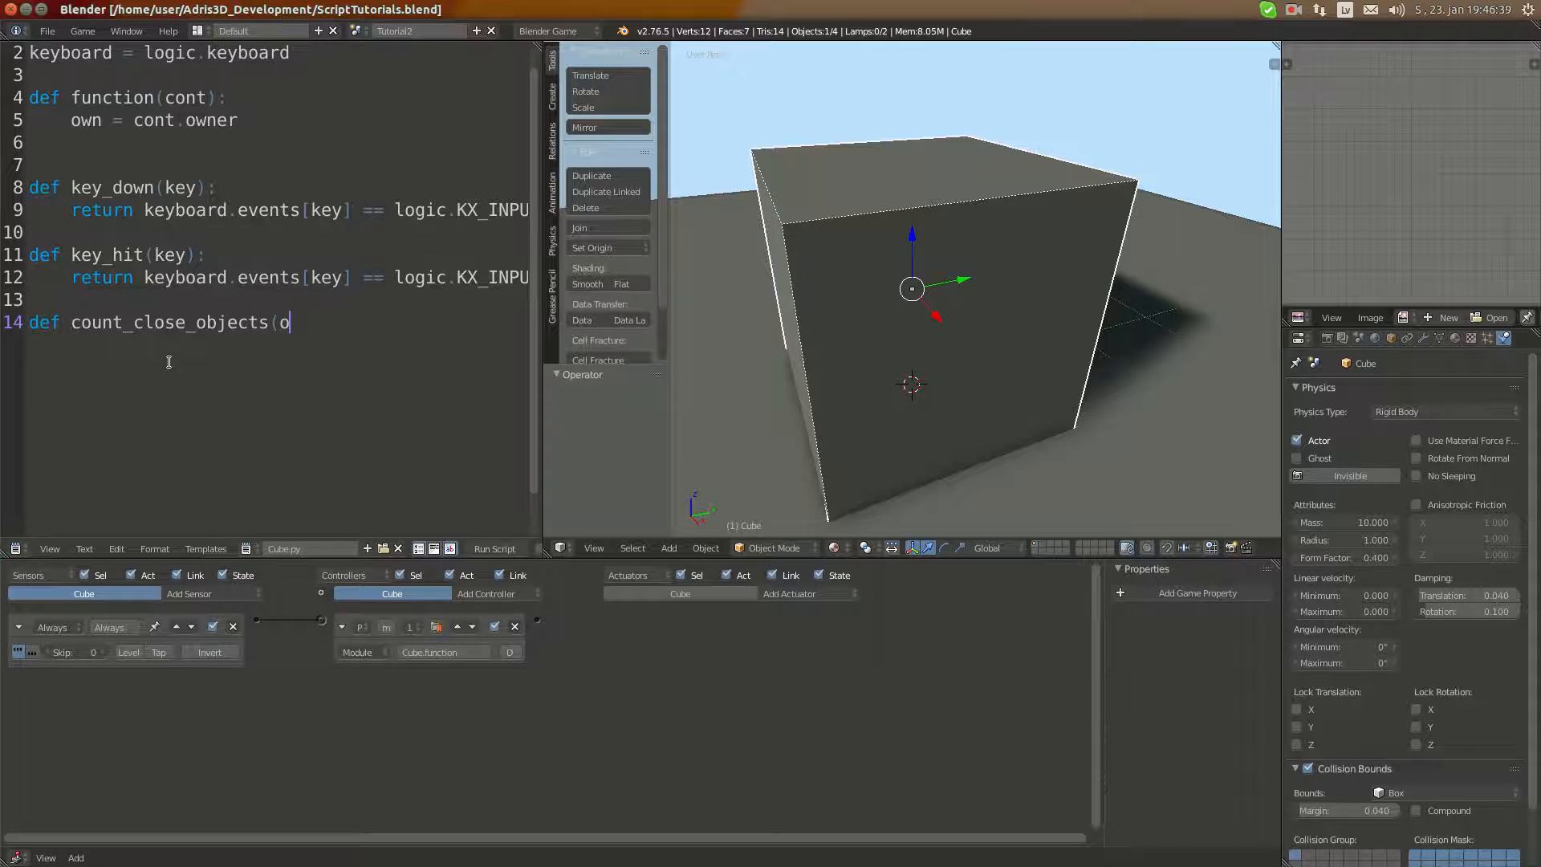
pyautogui.write('bj,')
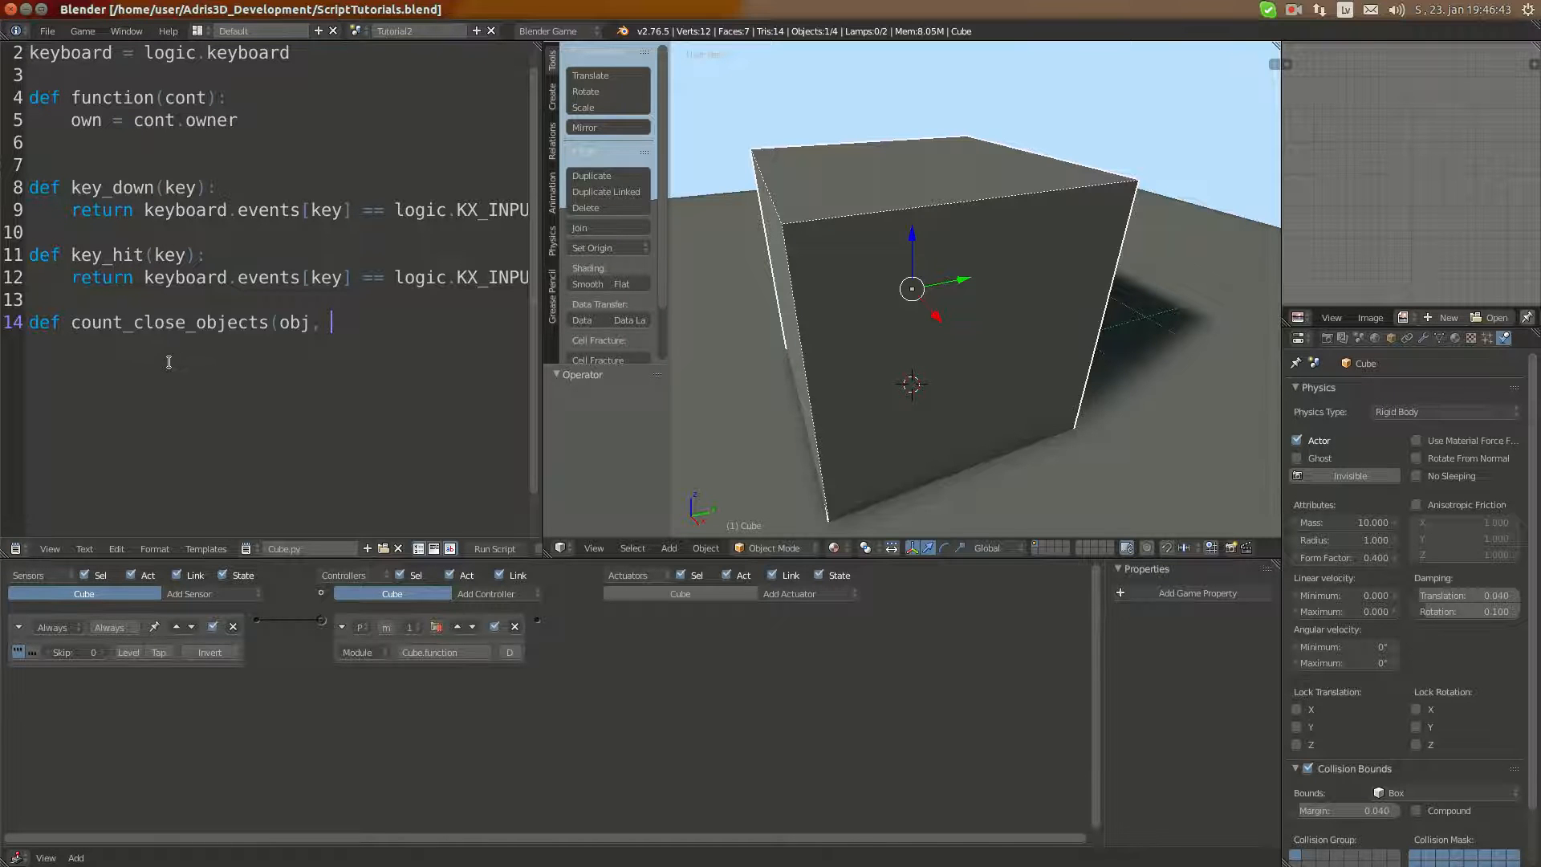
pyautogui.write('proper')
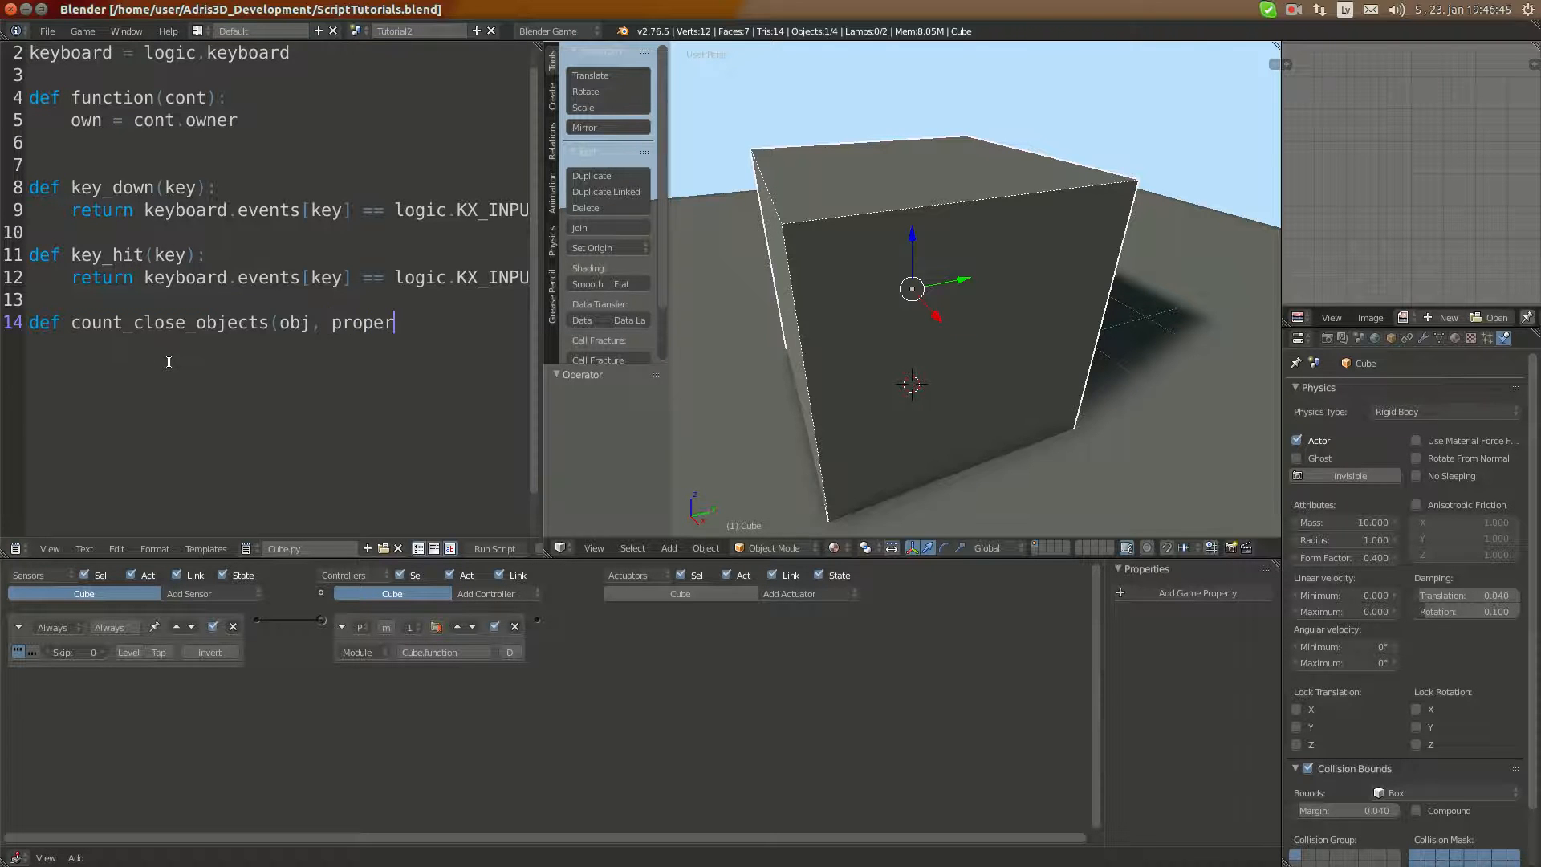
pyautogui.write('ty):')
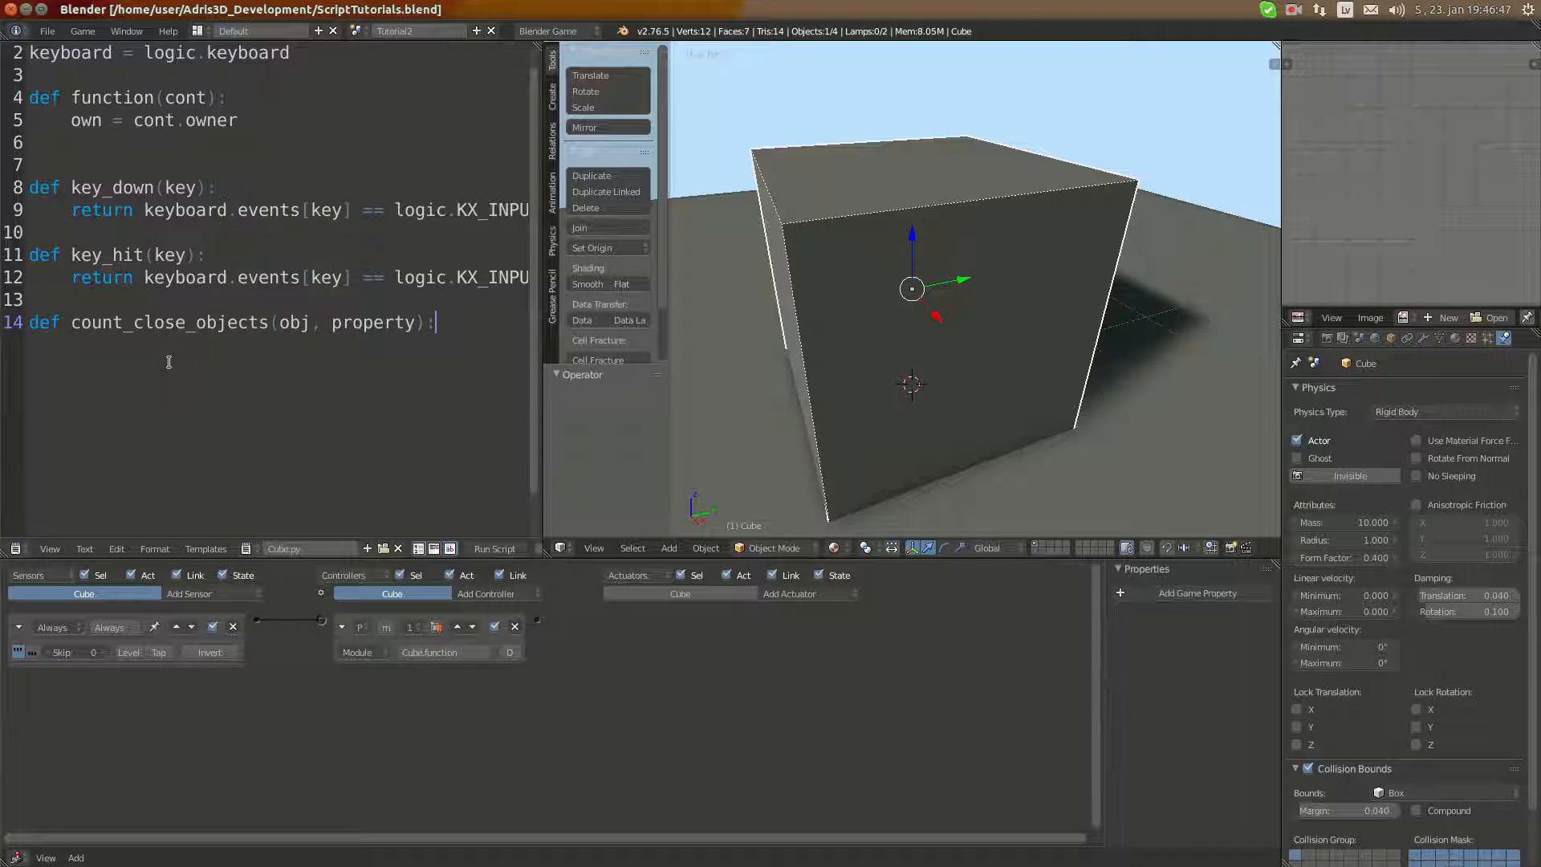
pyautogui.doubleClick(293, 322)
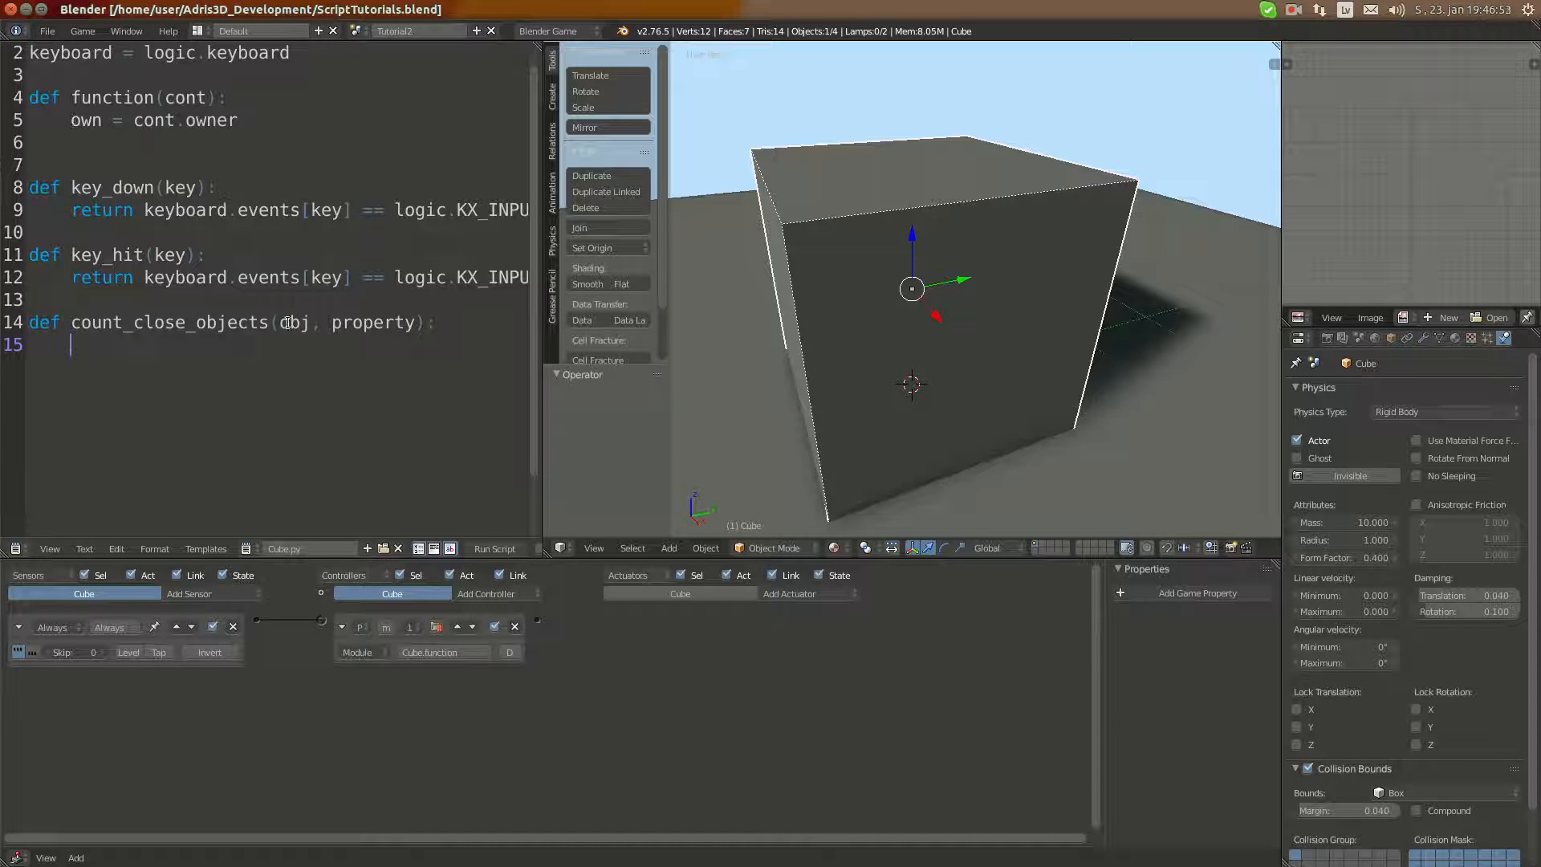
pyautogui.doubleClick(372, 323)
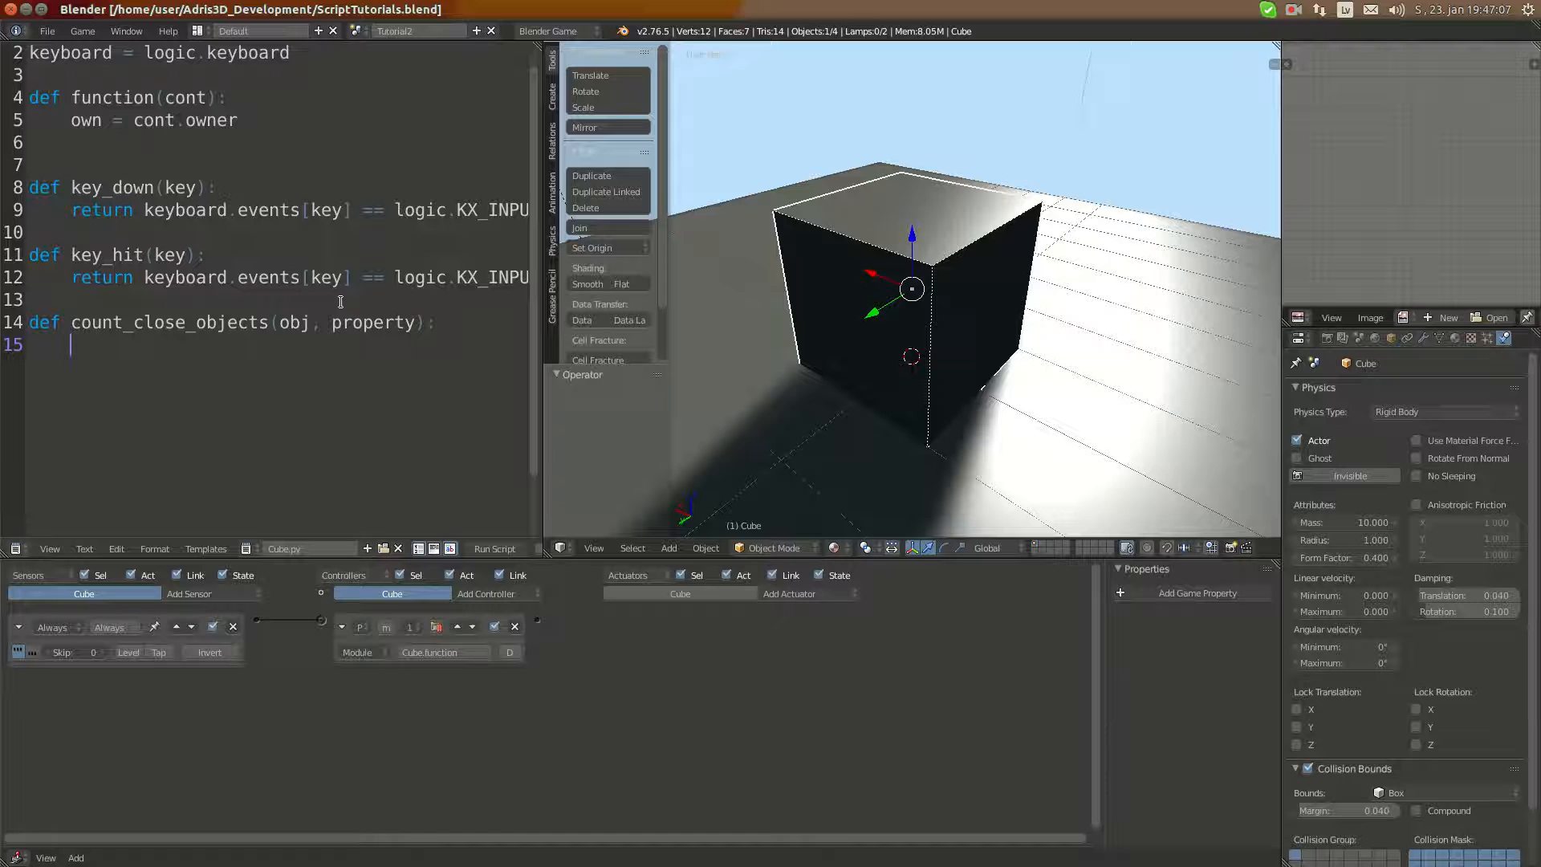
# Write scene = obj.scene as the function's first line, followed by a new line.
pyautogui.write('sc')
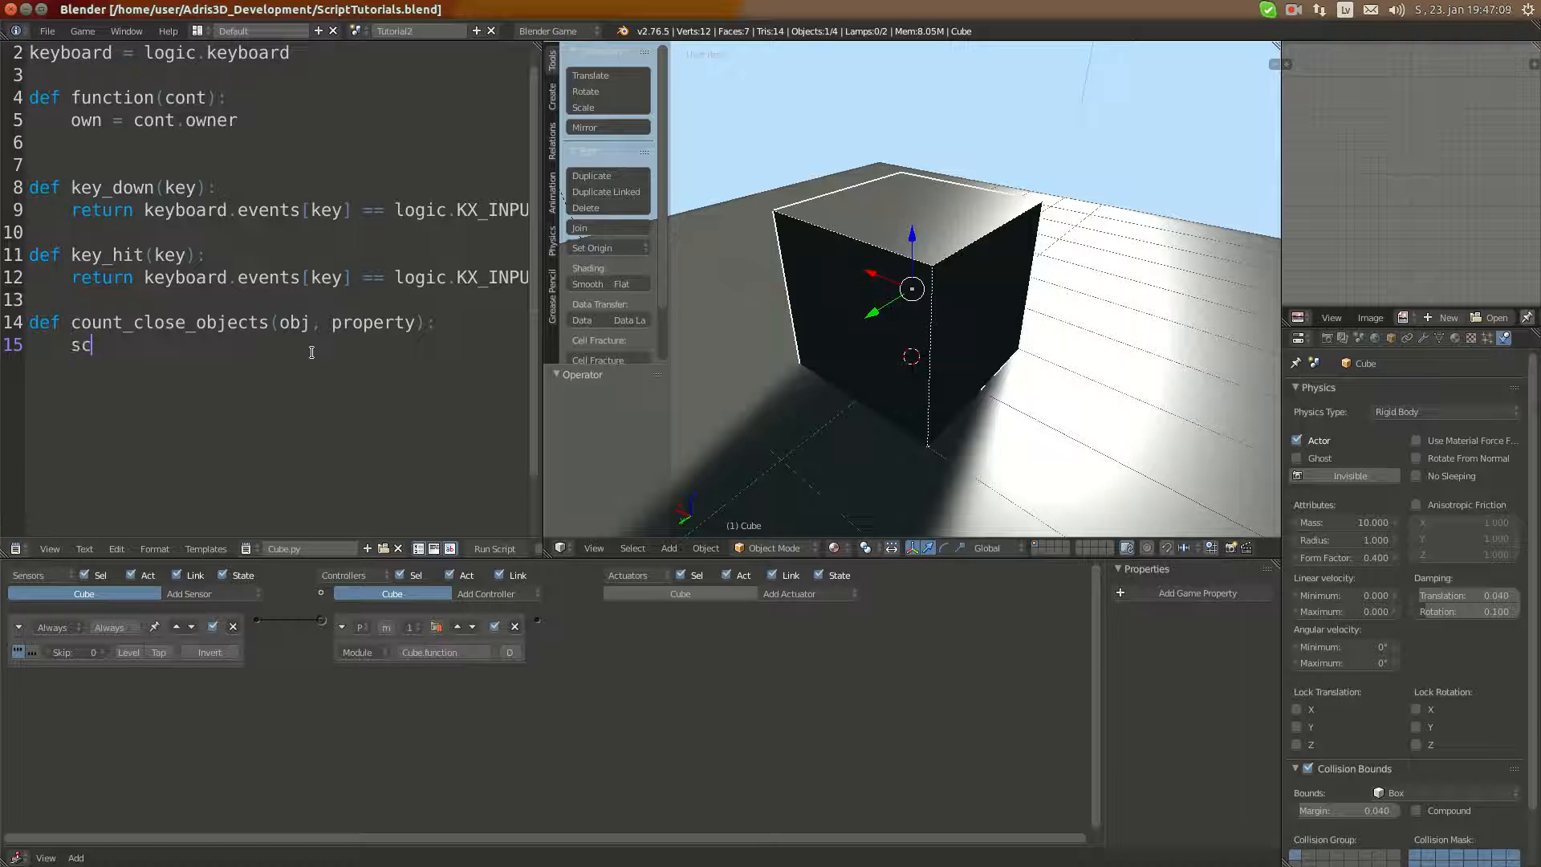
pyautogui.write('ene =')
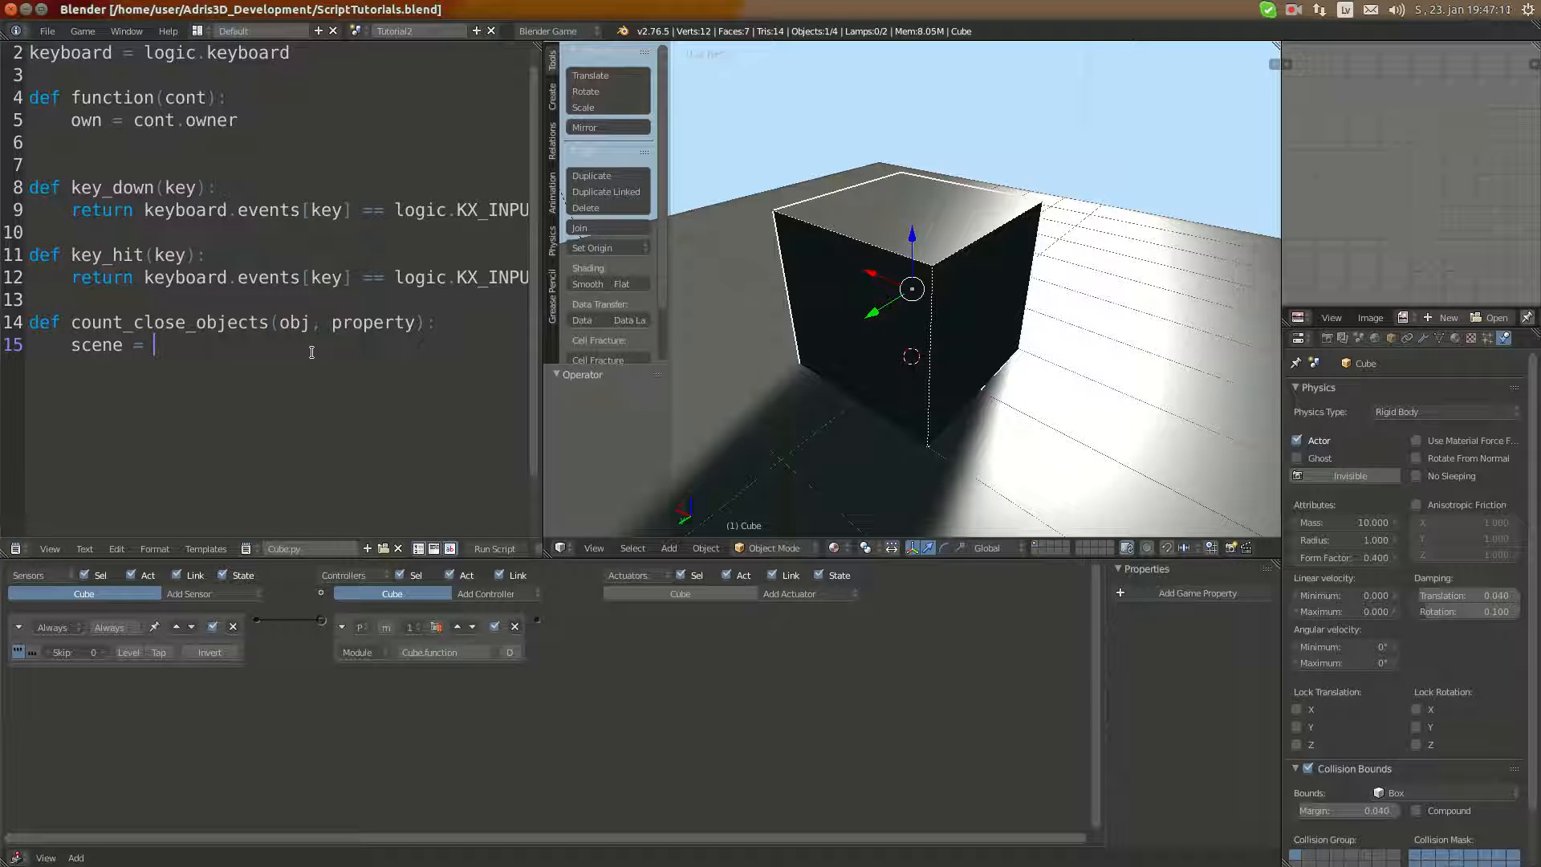
pyautogui.write('obj.scene')
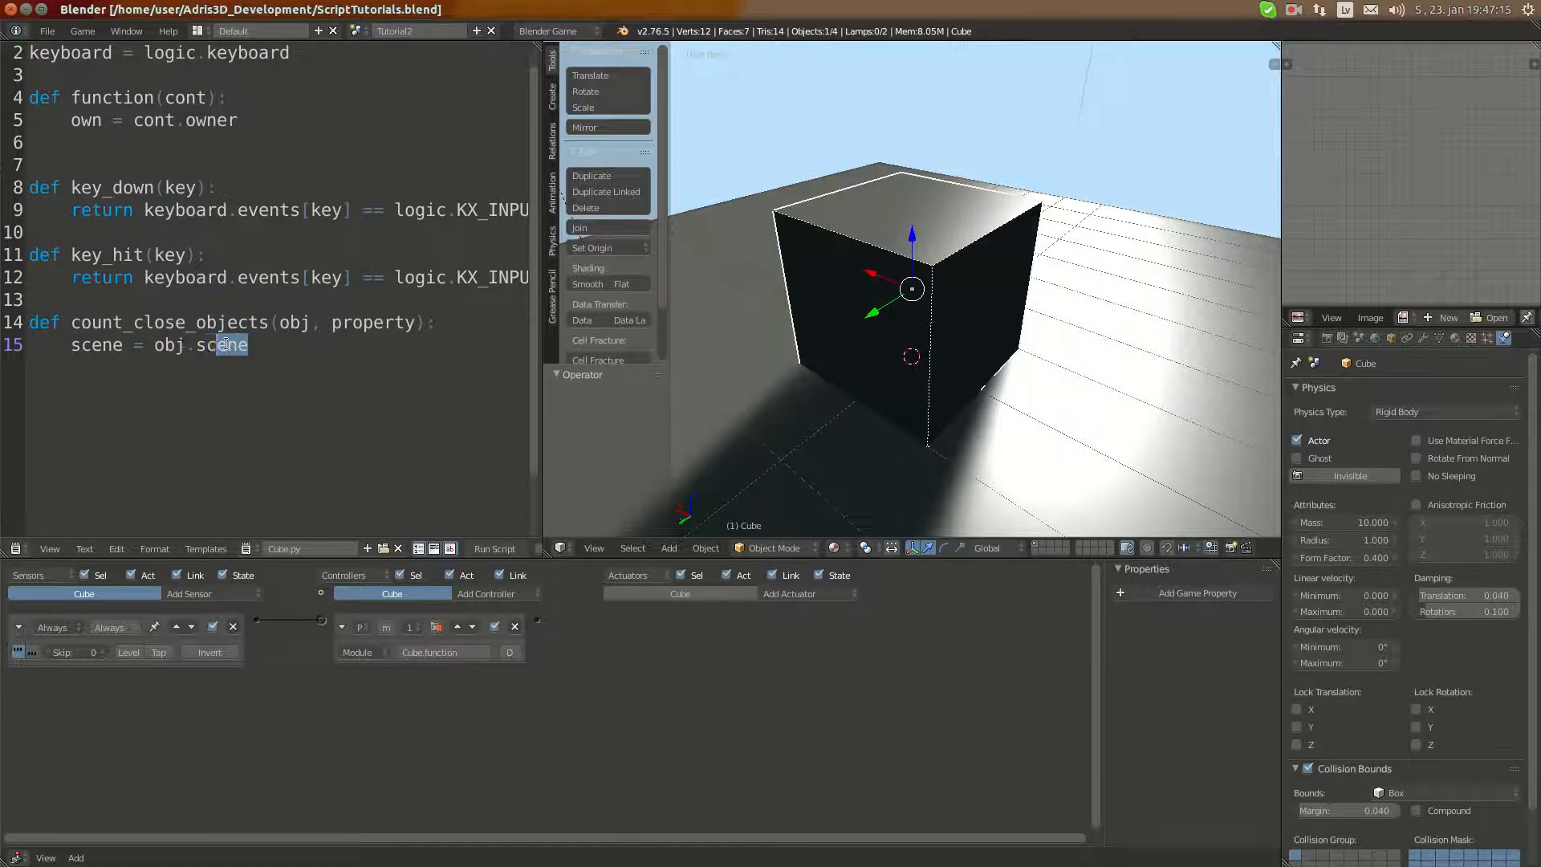
pyautogui.doubleClick(293, 323)
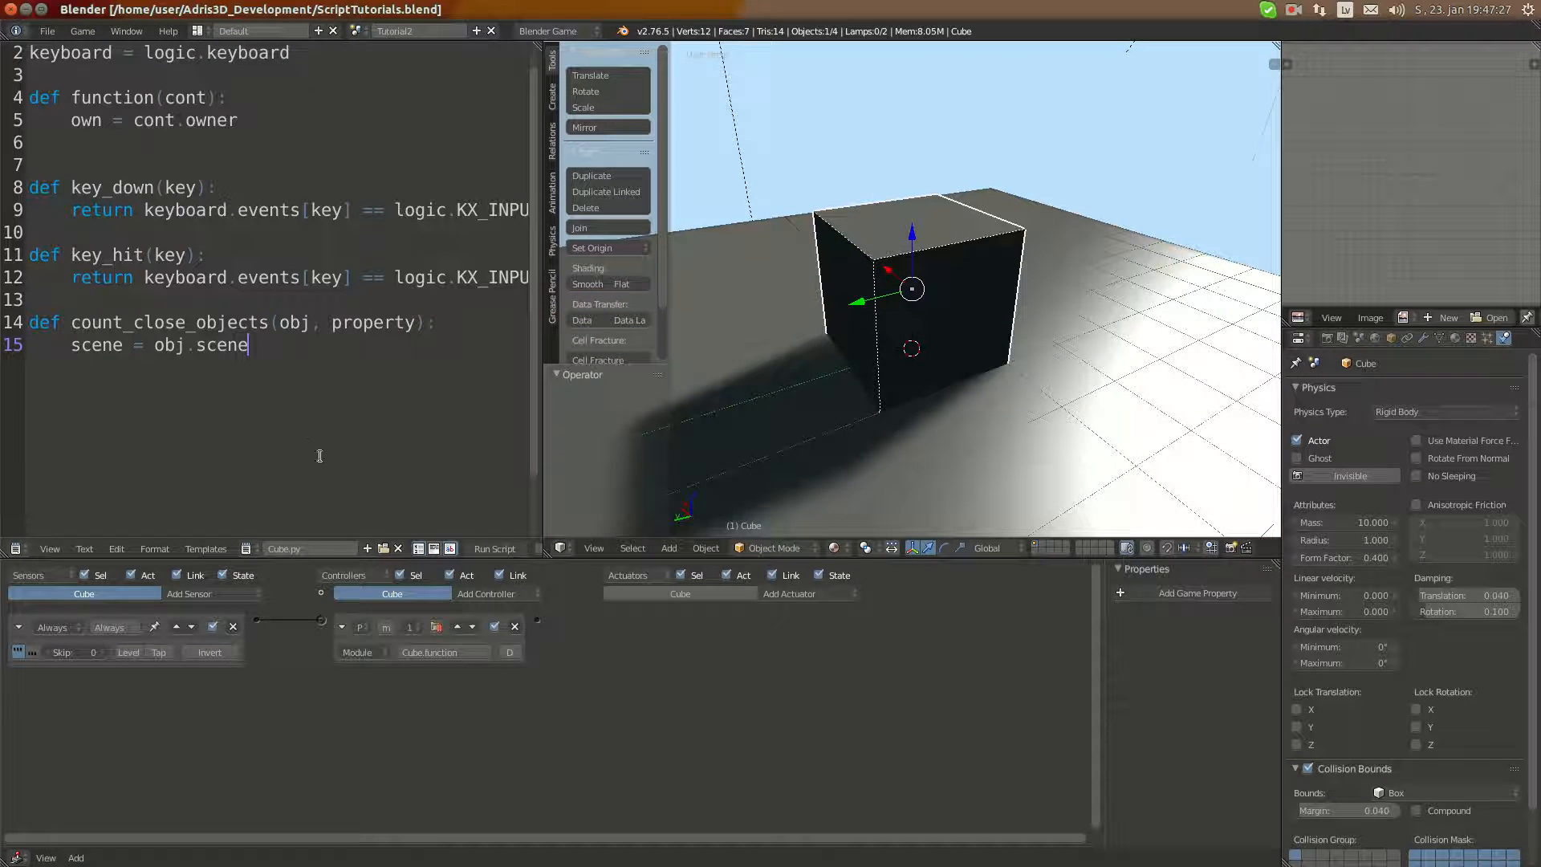
pyautogui.moveTo(169, 332)
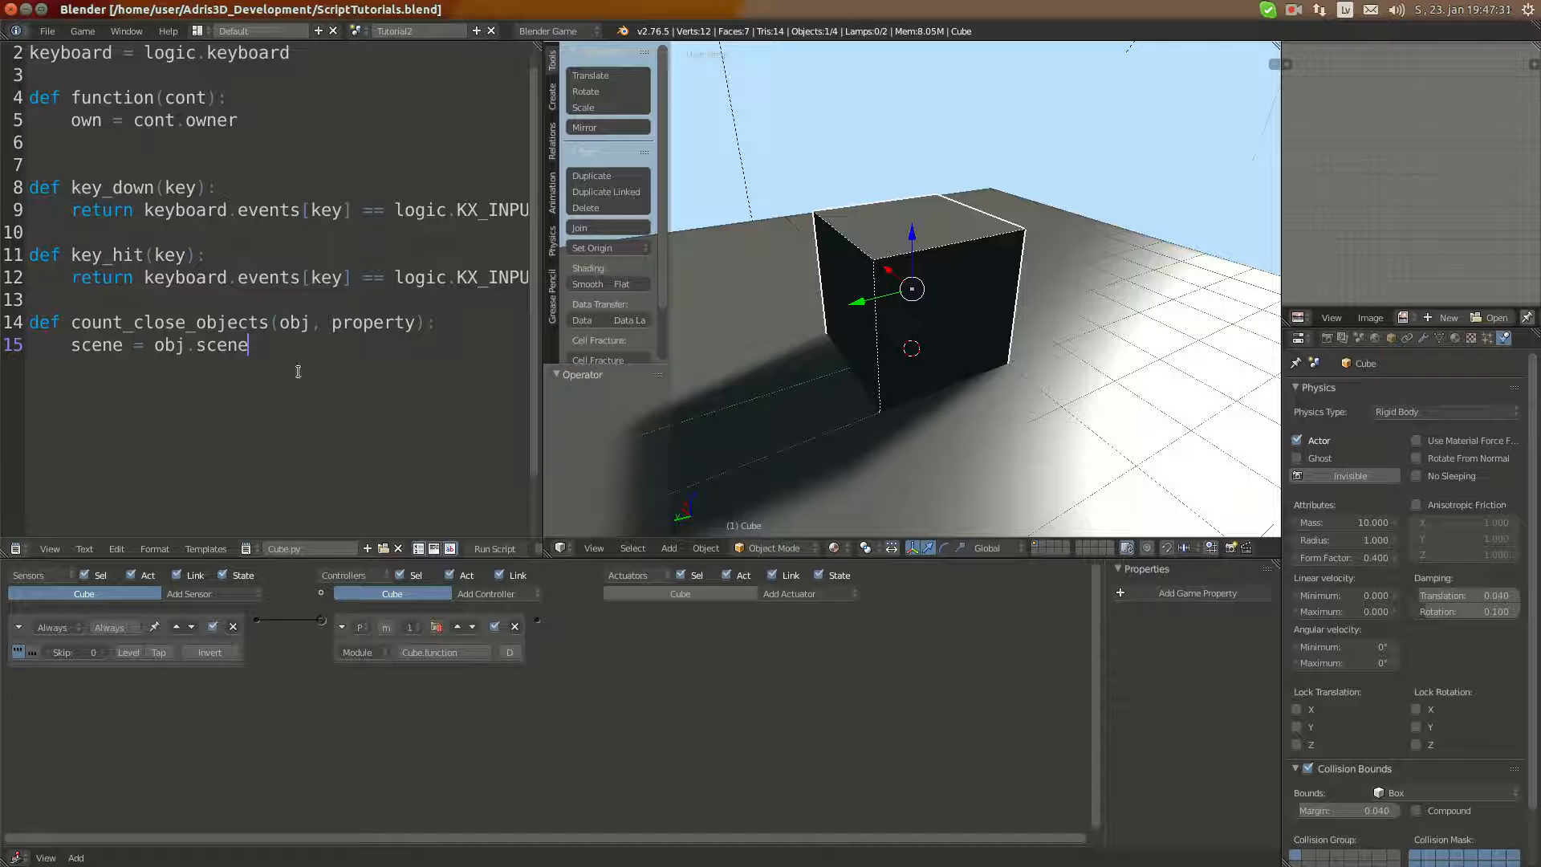
pyautogui.press('Return')
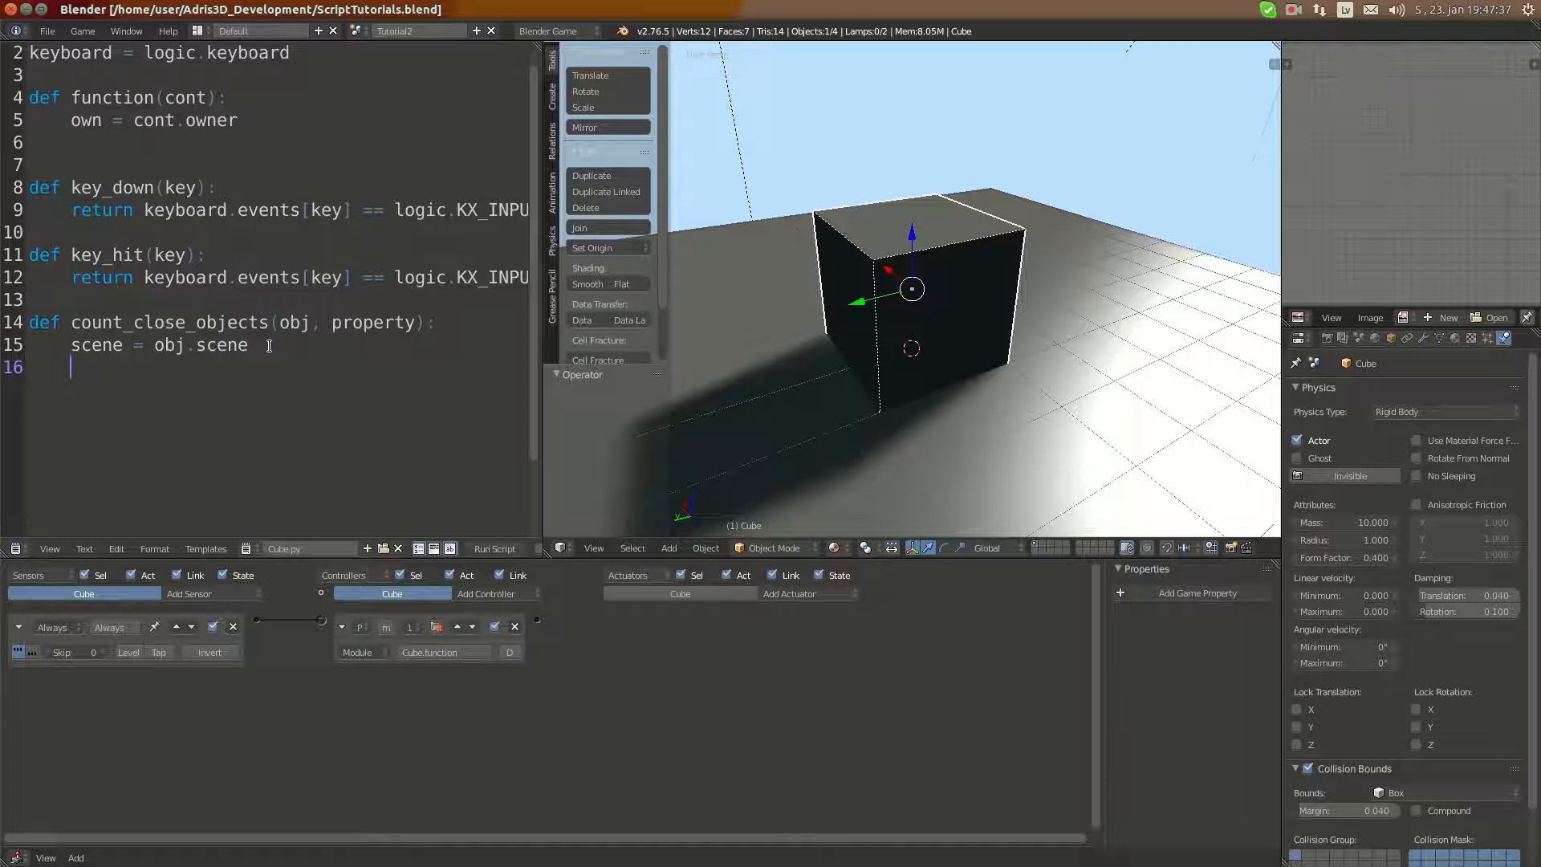
# Loop over scene.objects and compute dist = obj.getDistanceTo(o) for each object.
pyautogui.write('for')
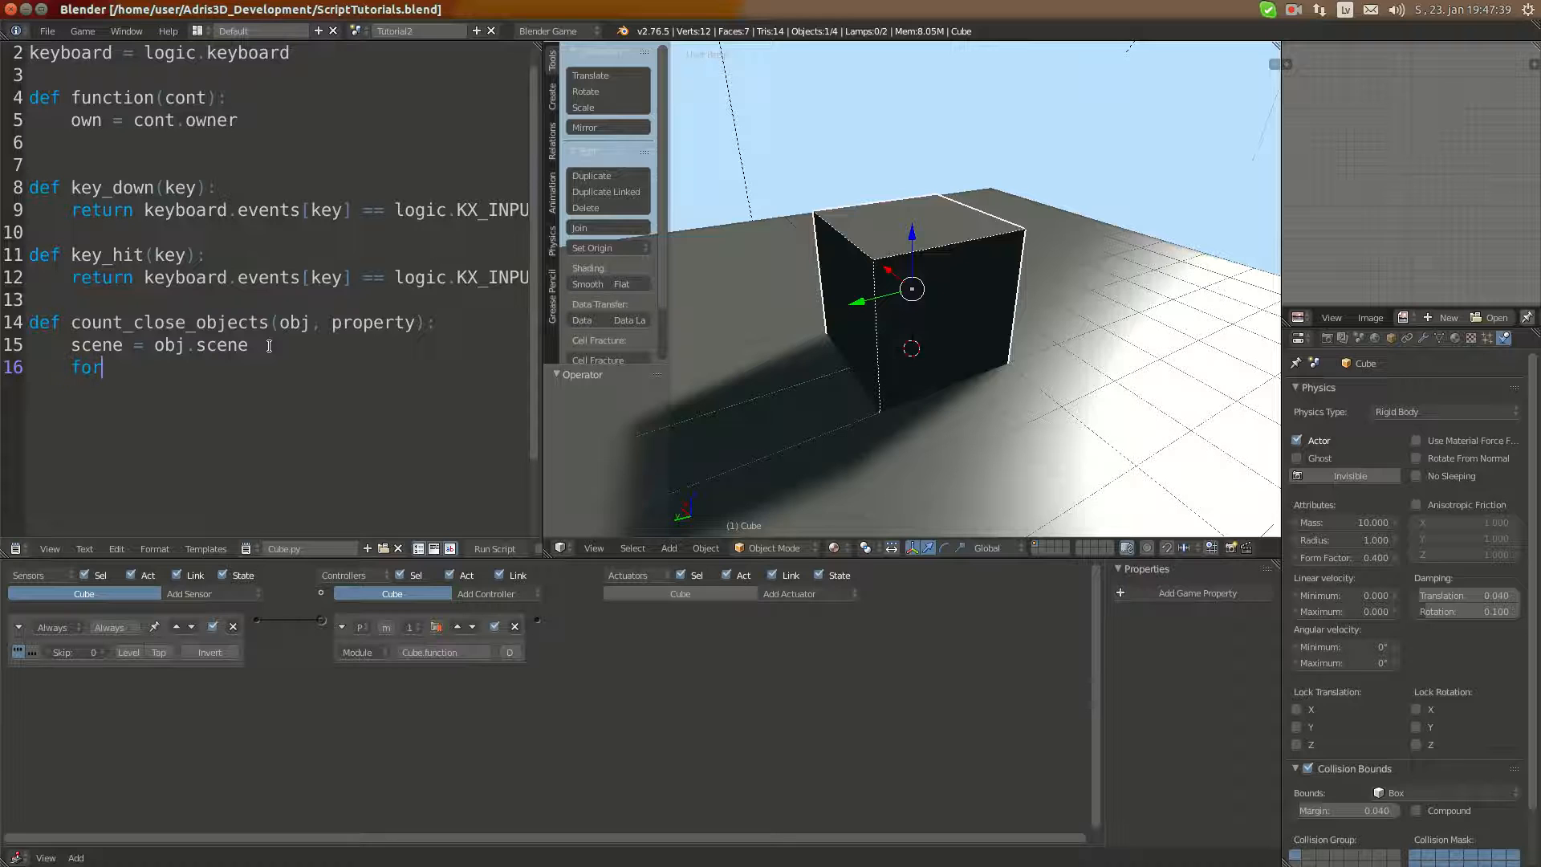
pyautogui.write('o in scene.obje')
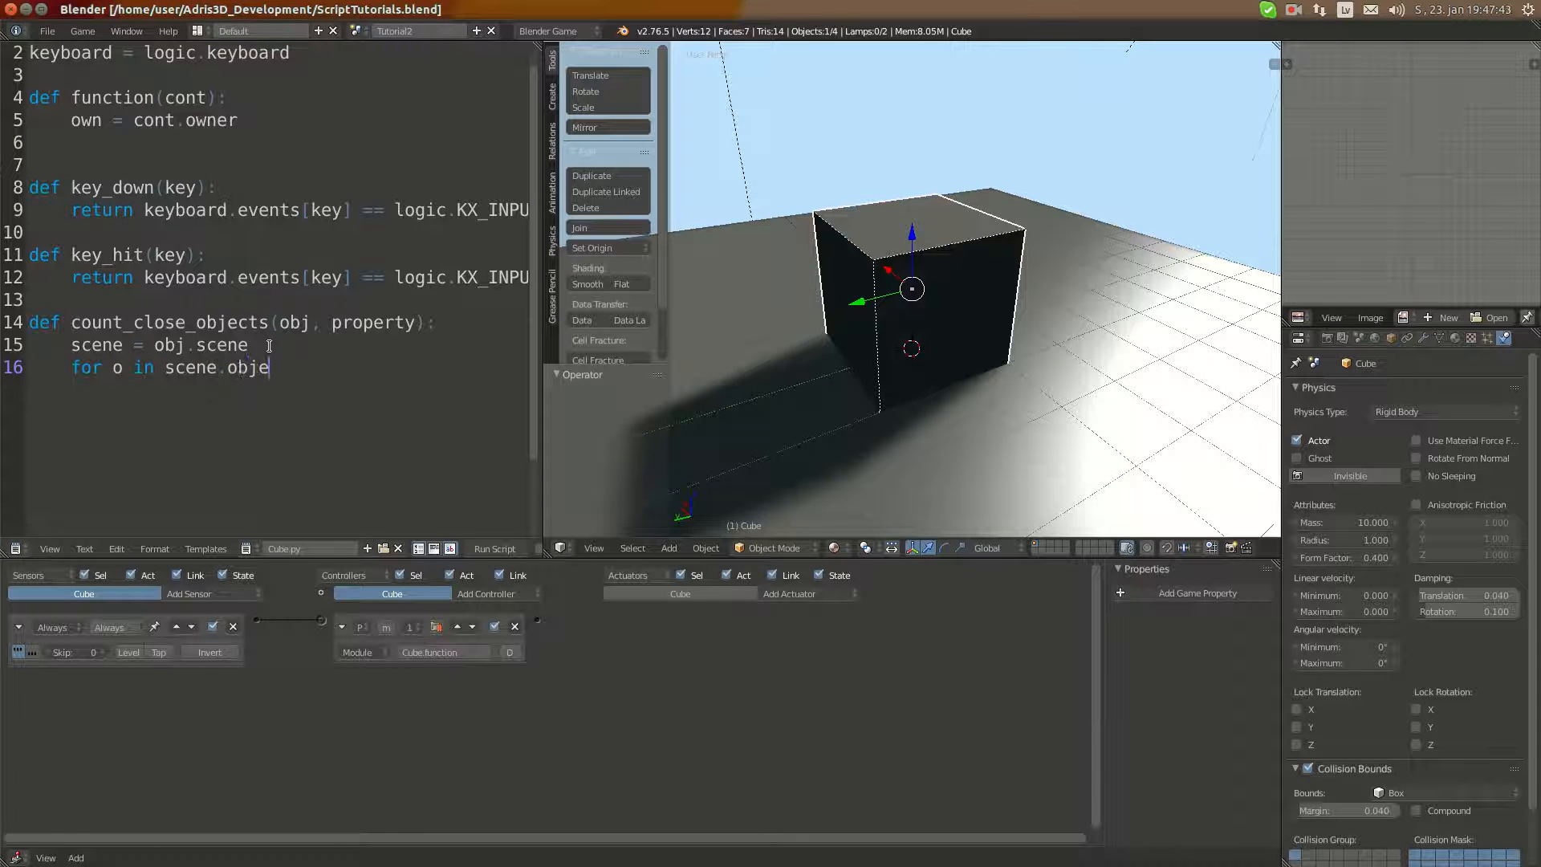
pyautogui.write('cts:')
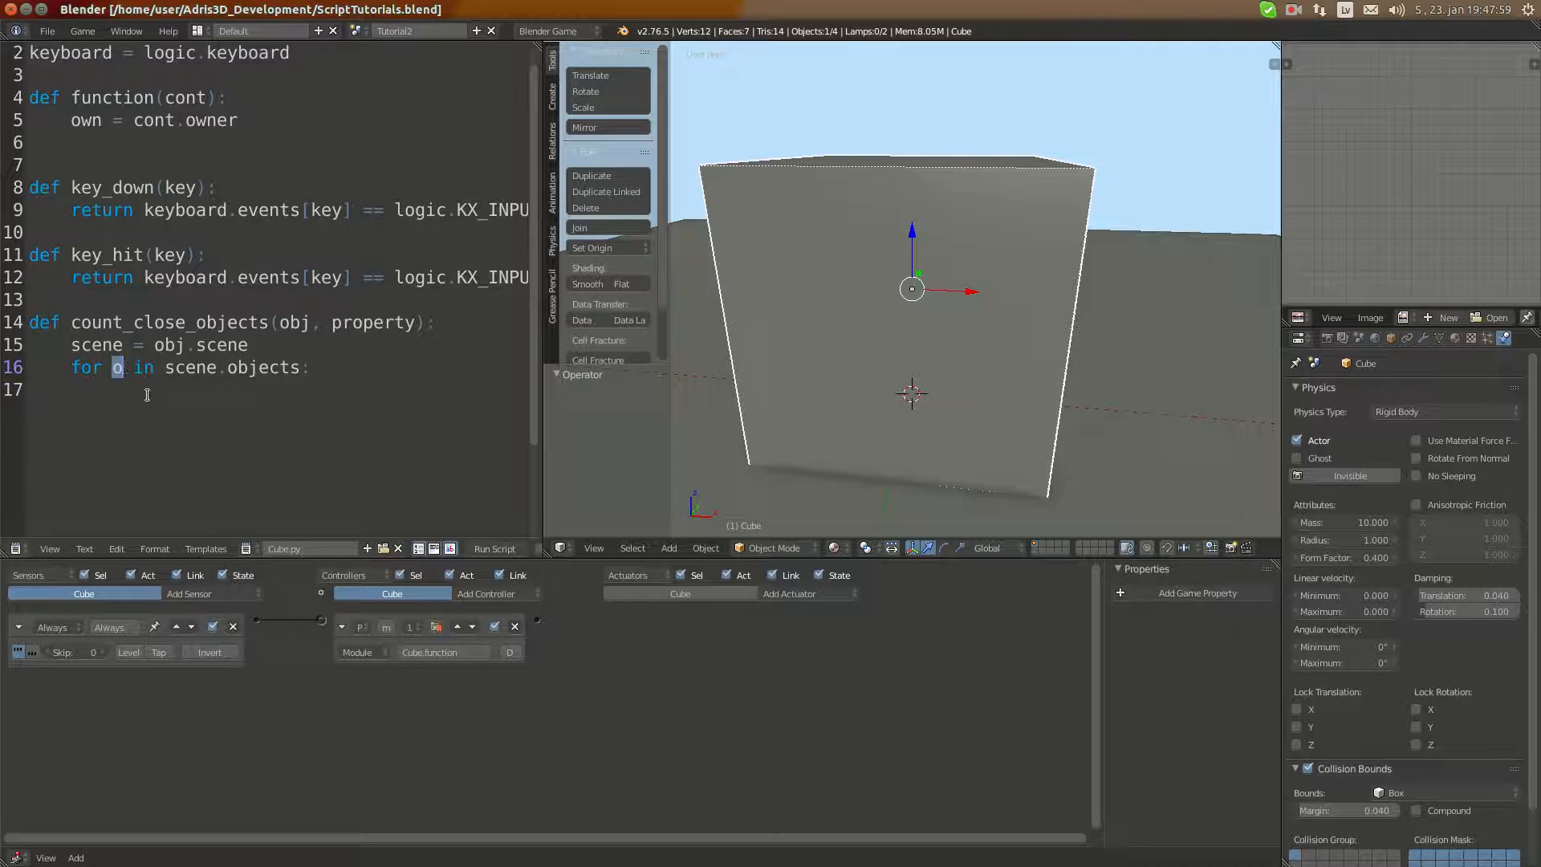
pyautogui.press('enter')
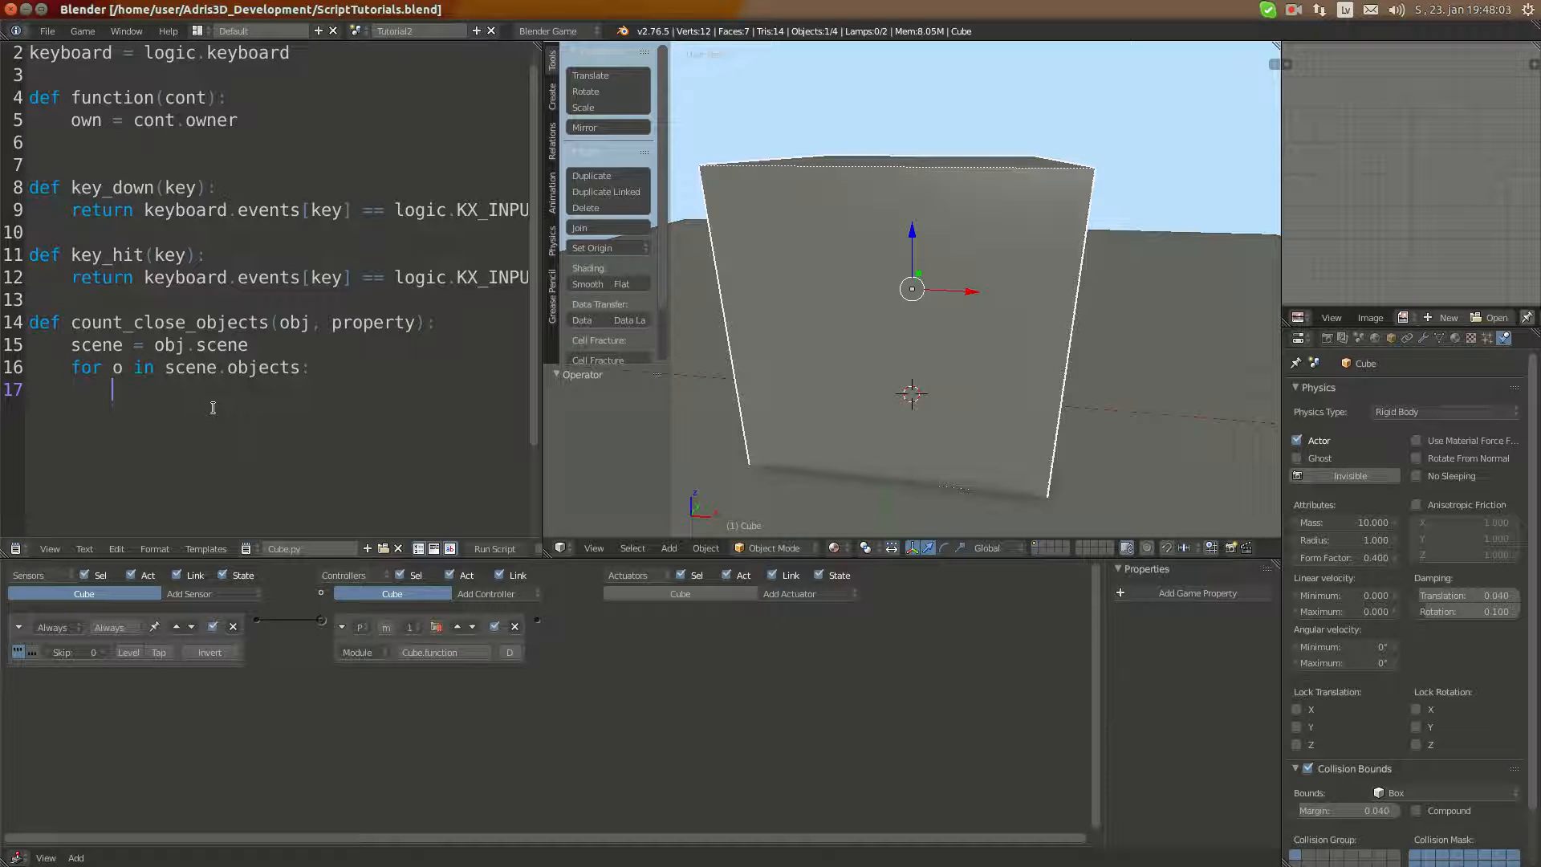
pyautogui.write('dist =')
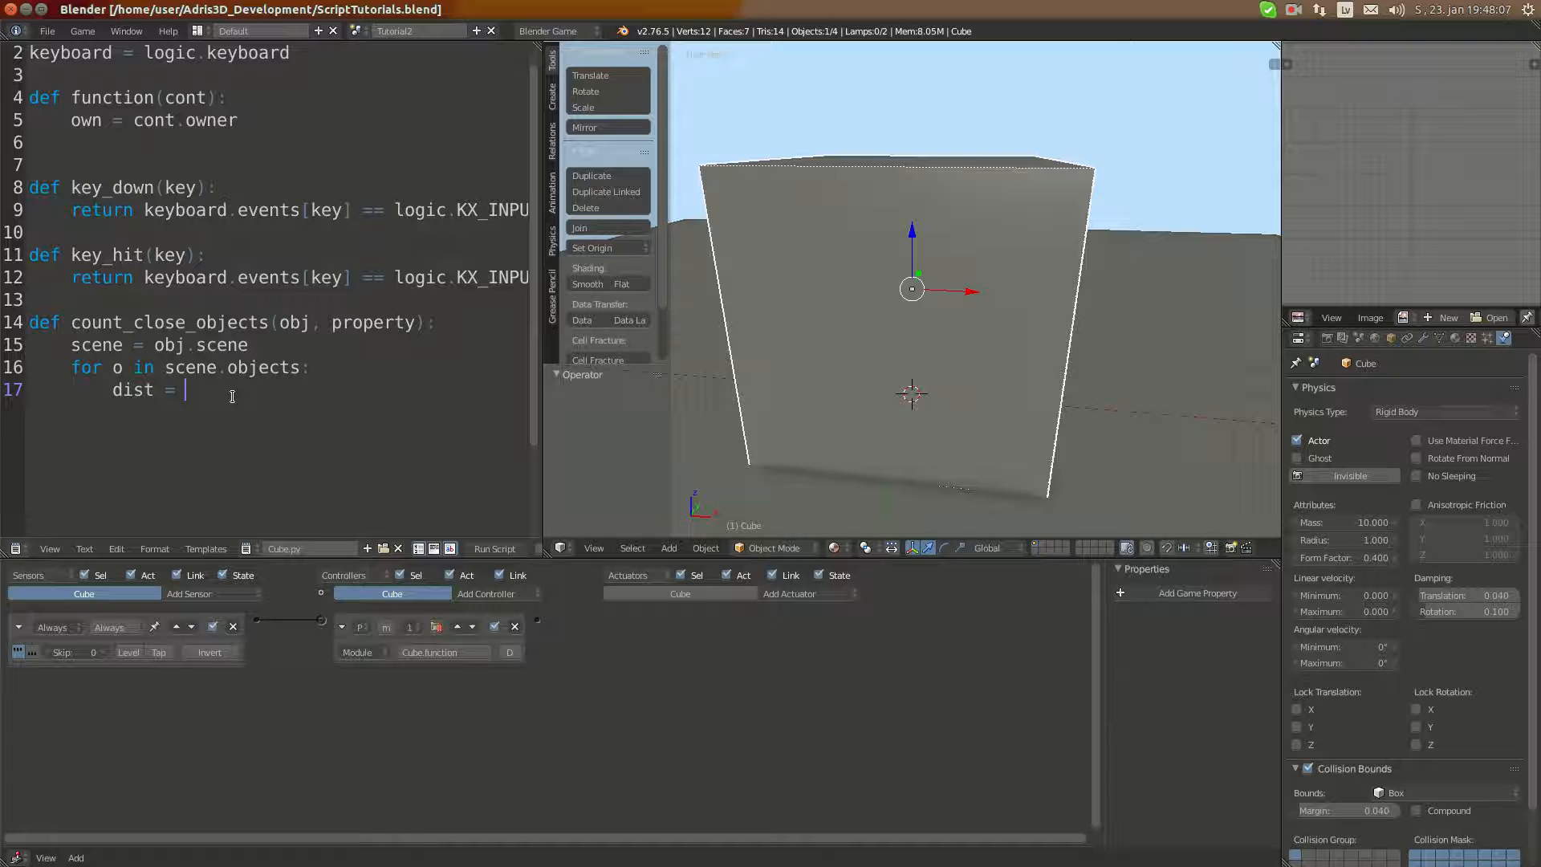
pyautogui.write('obj')
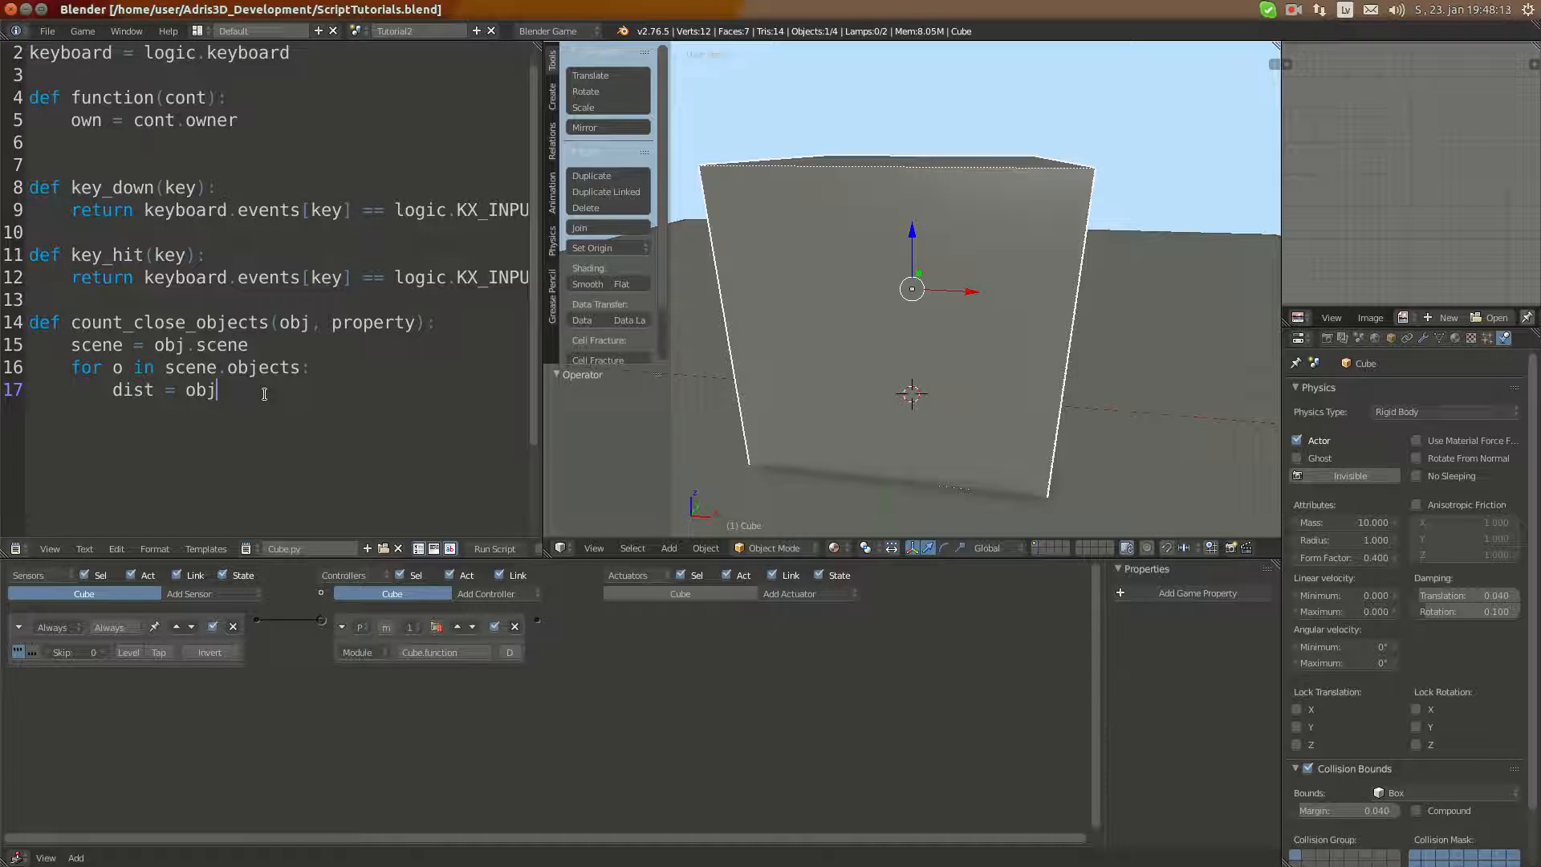
pyautogui.write('.getDist')
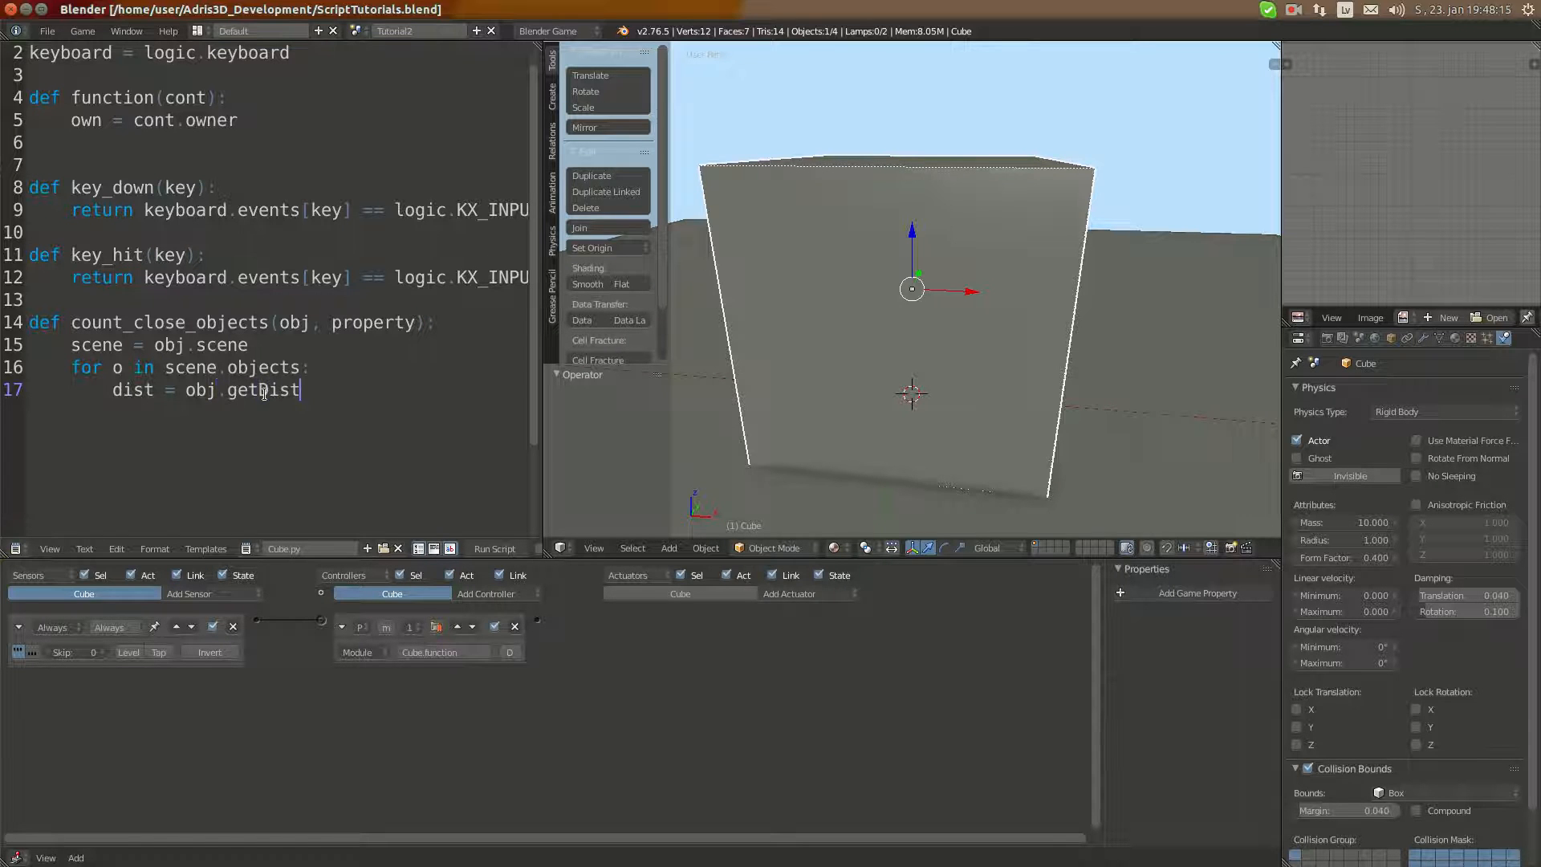
pyautogui.write('anceTo')
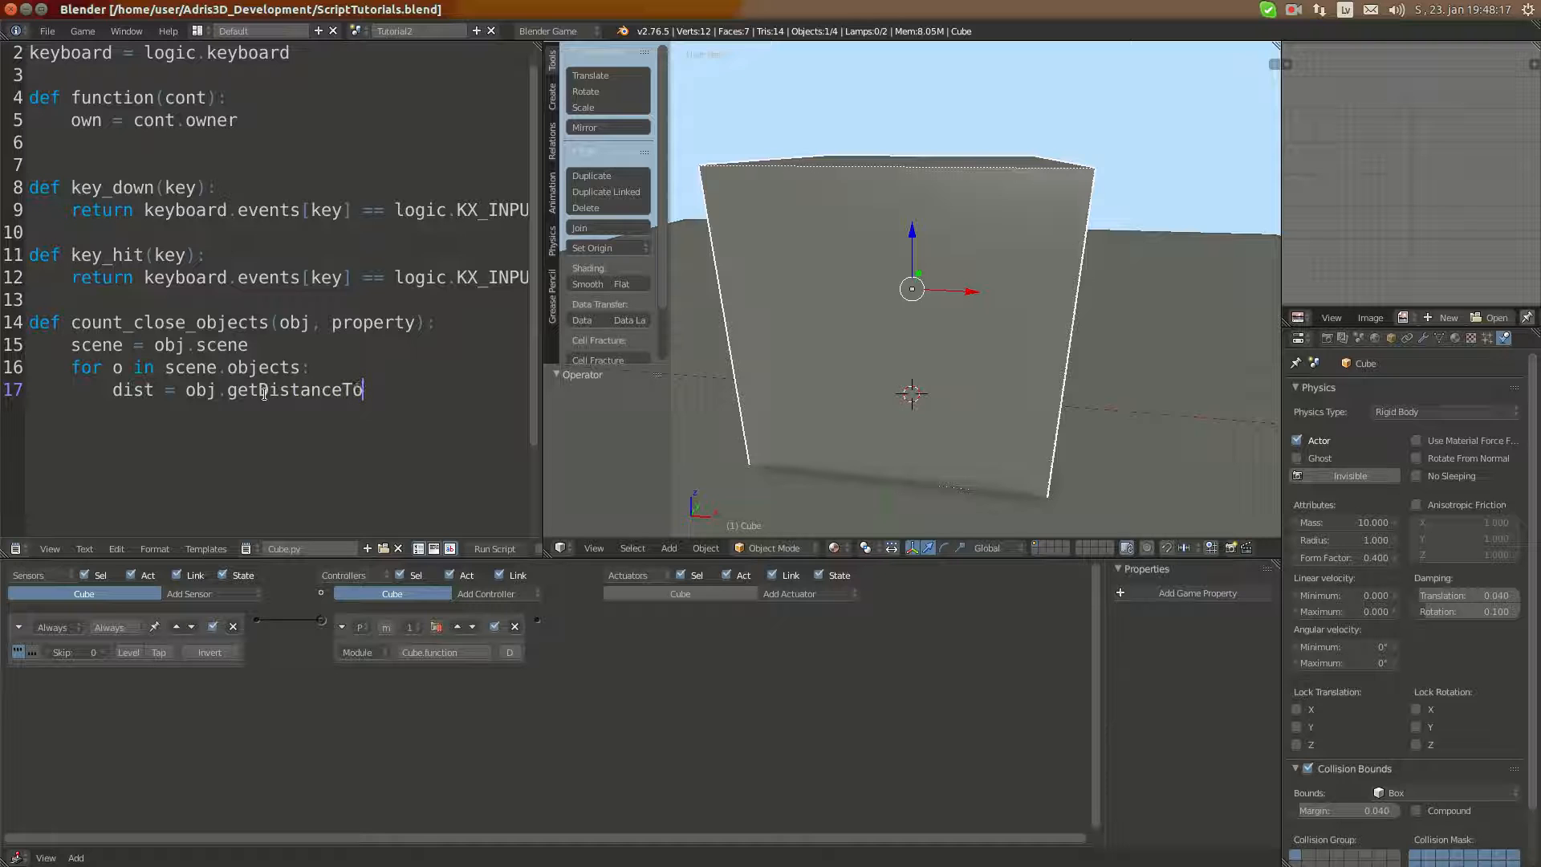
pyautogui.write('(')
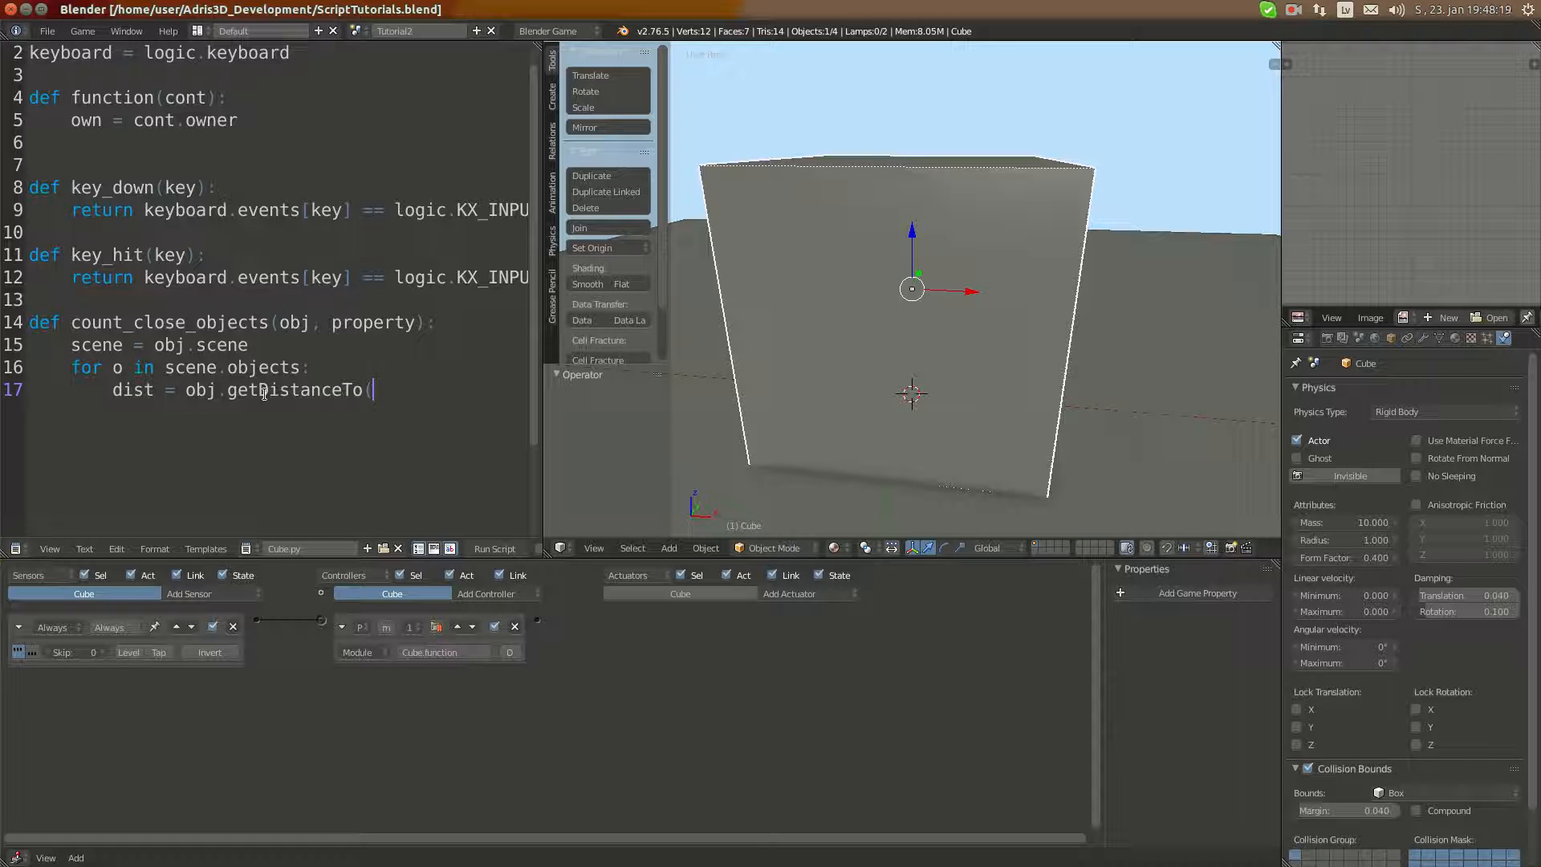
pyautogui.write('o)')
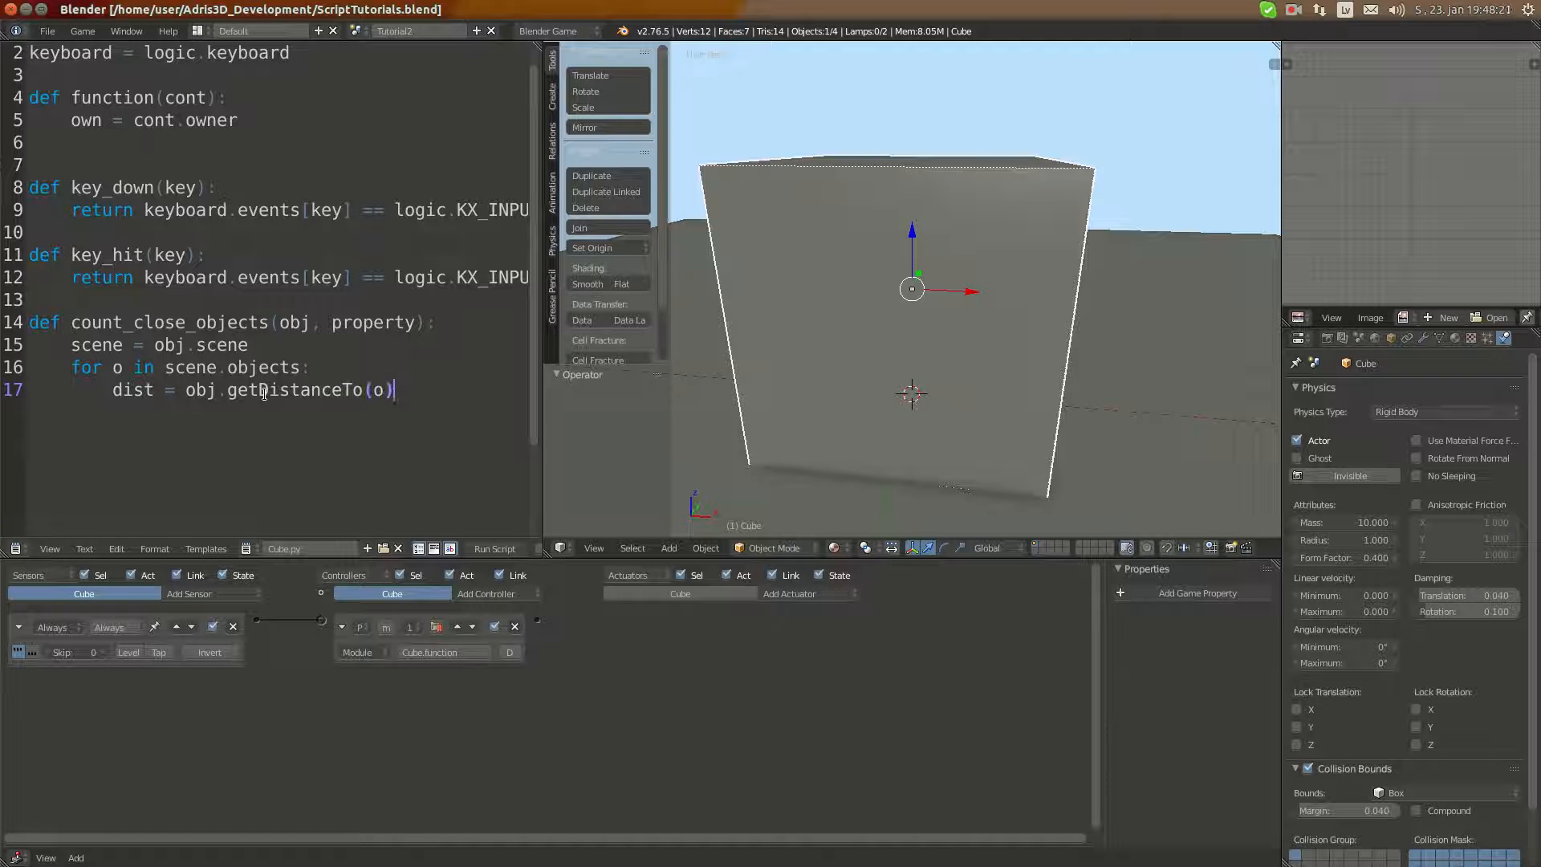
pyautogui.press('Return')
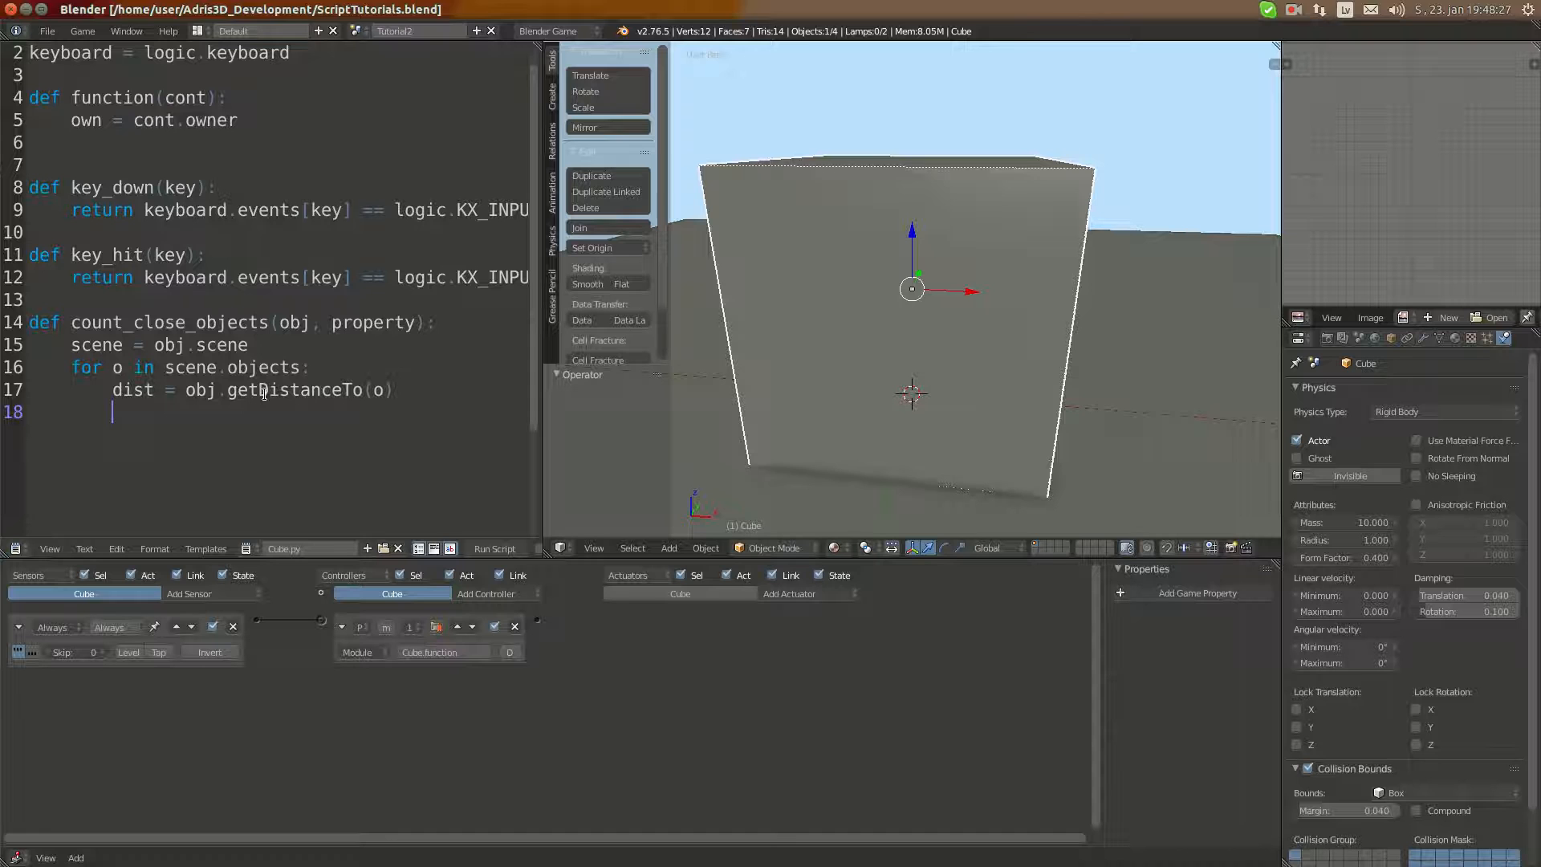
# Add a distance parameter and write the condition if dist <= distance and property in o:.
pyautogui.write('if')
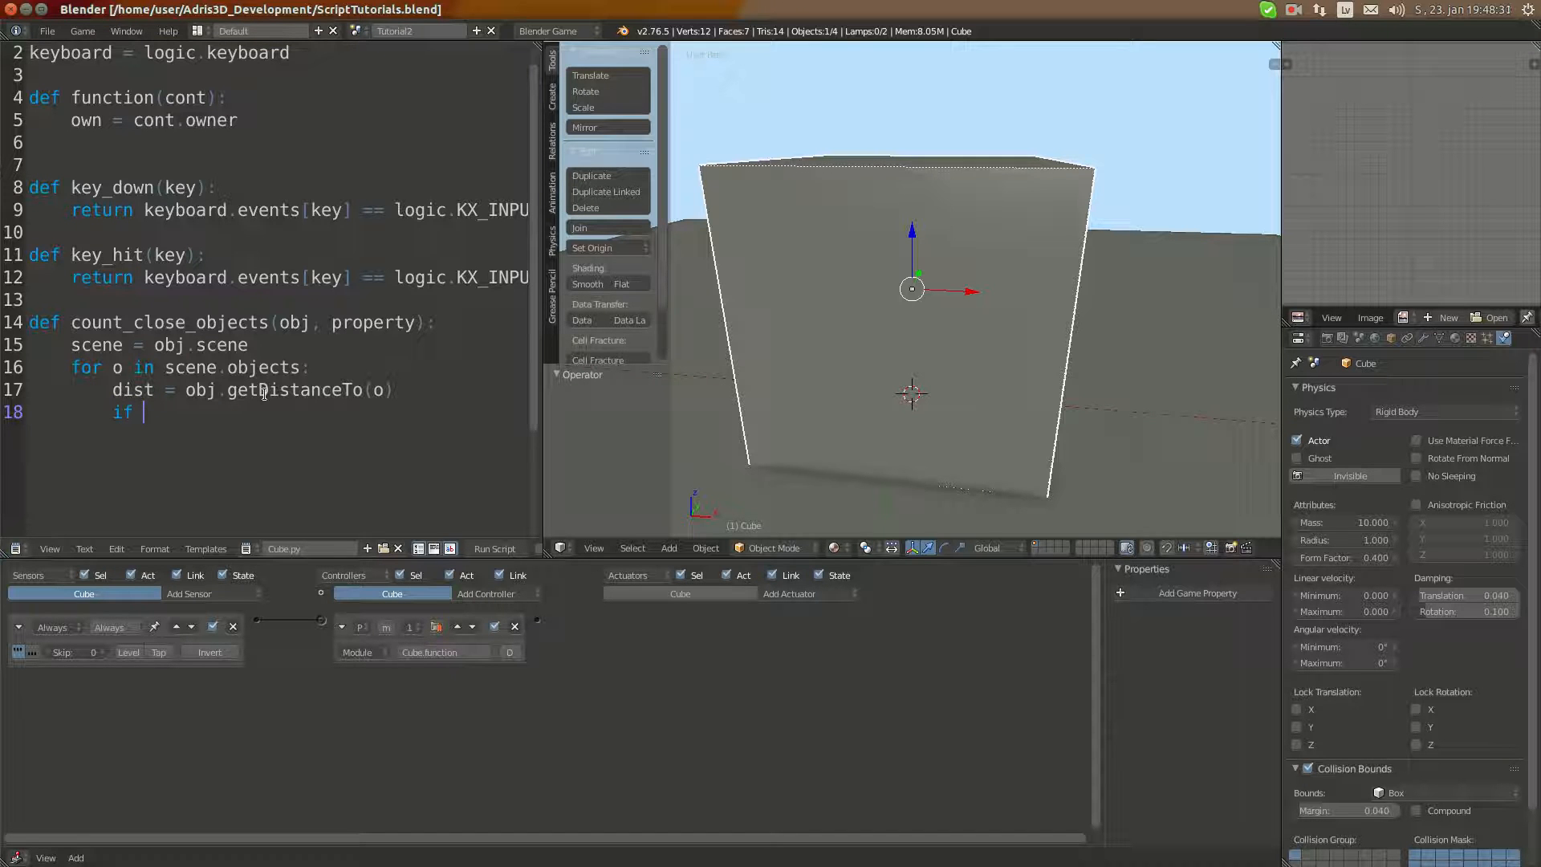
pyautogui.write('dist <')
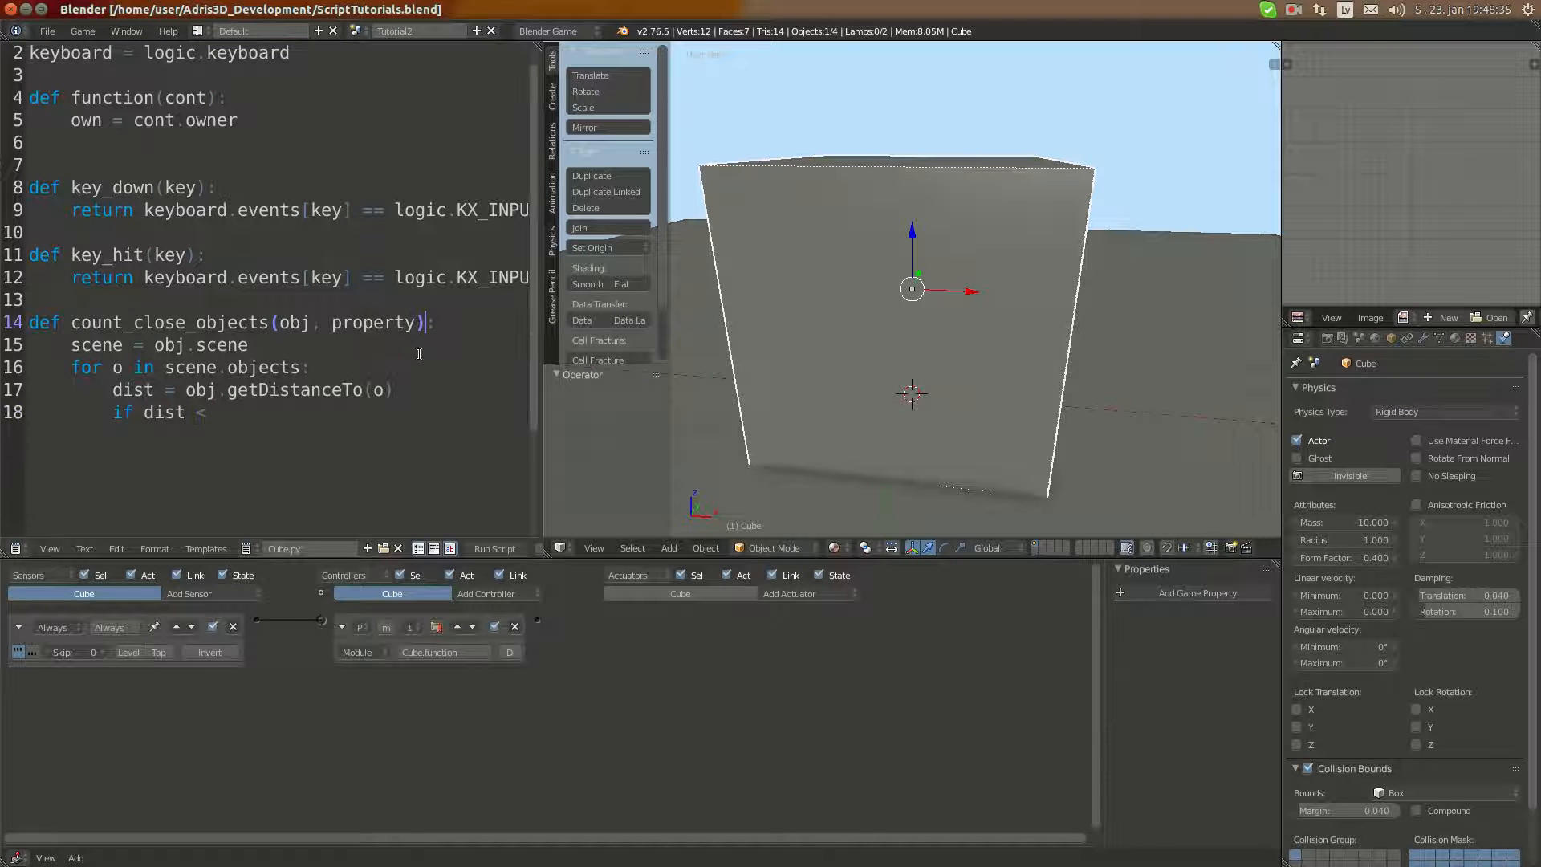
pyautogui.write(', d')
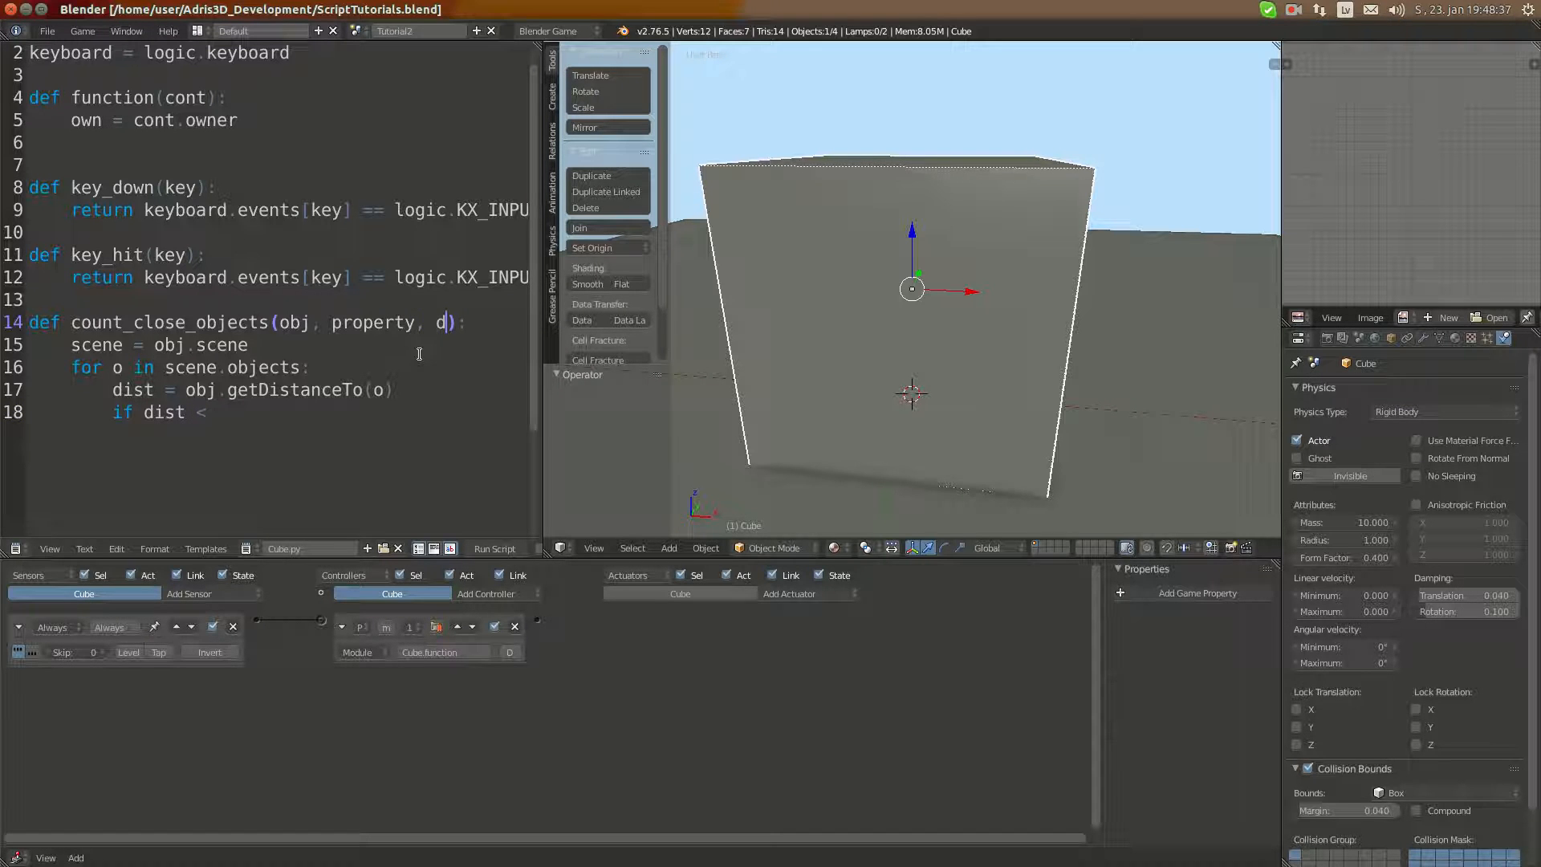
pyautogui.write('istance')
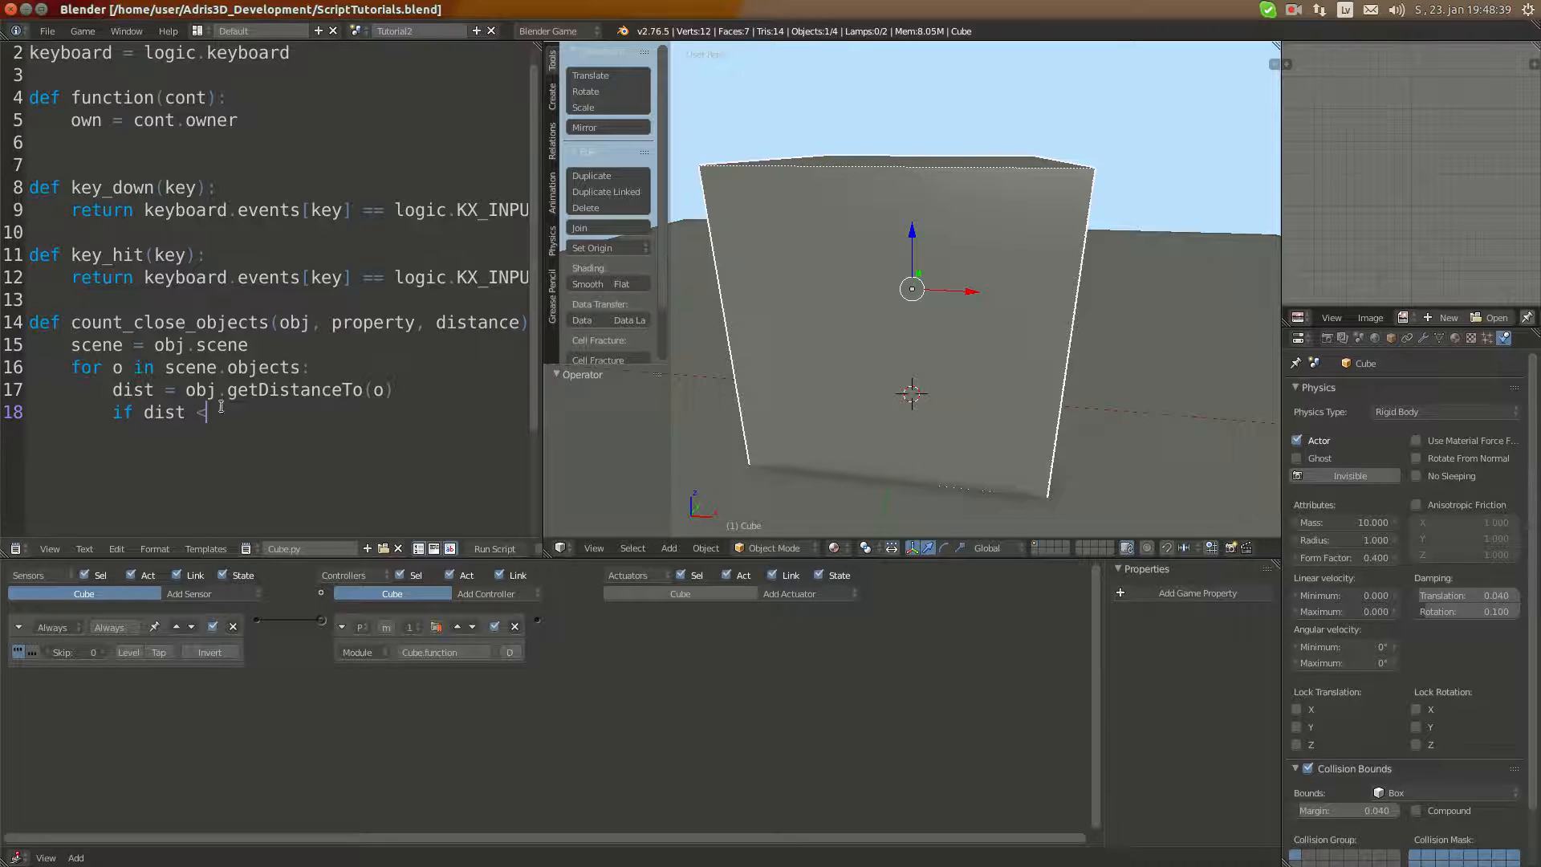
pyautogui.write('d')
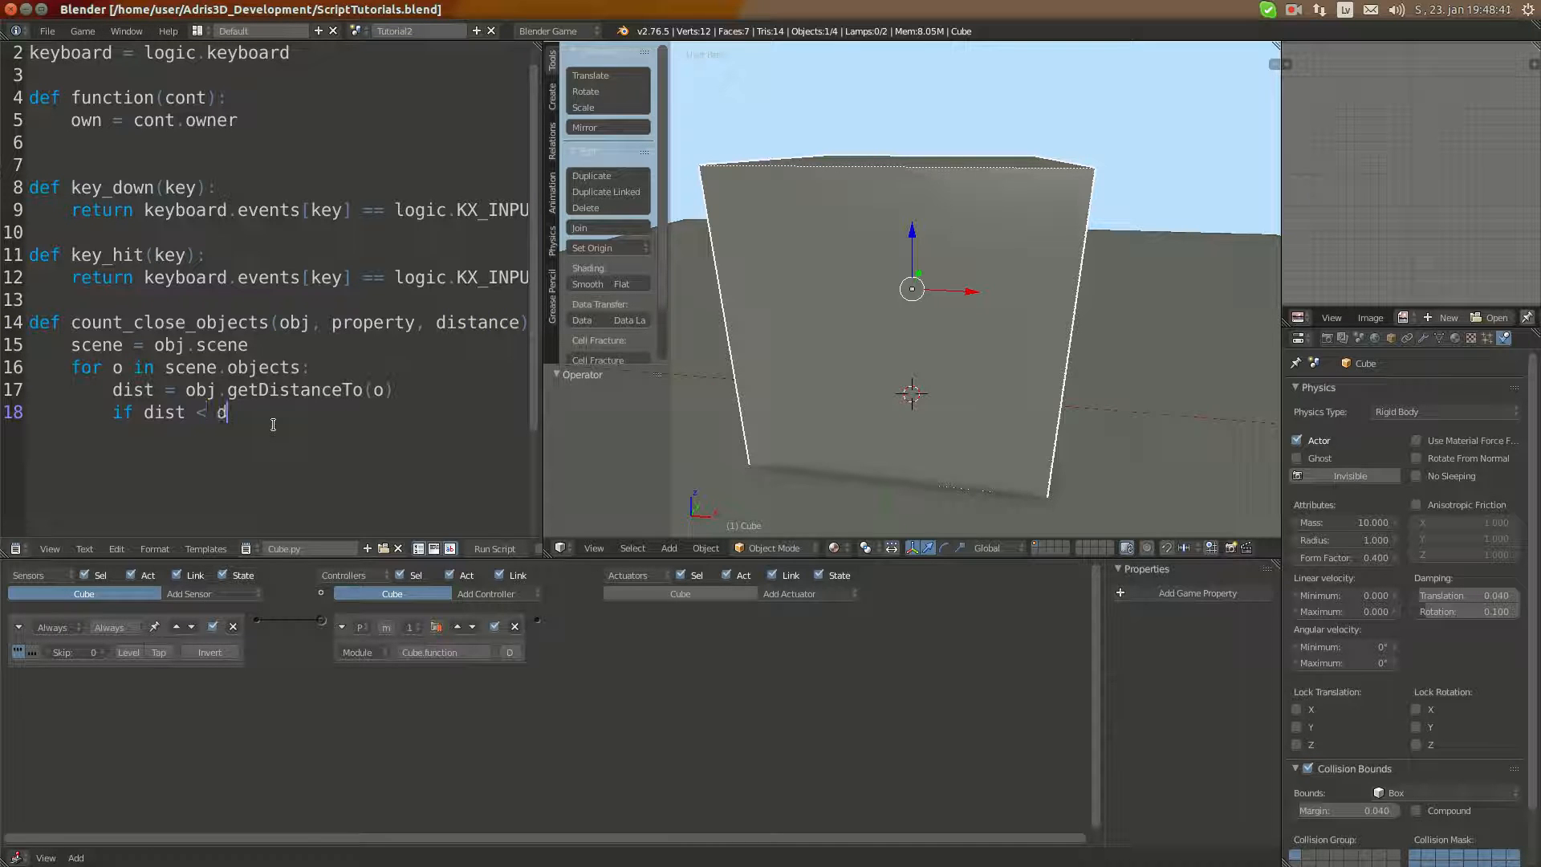
pyautogui.write('istance')
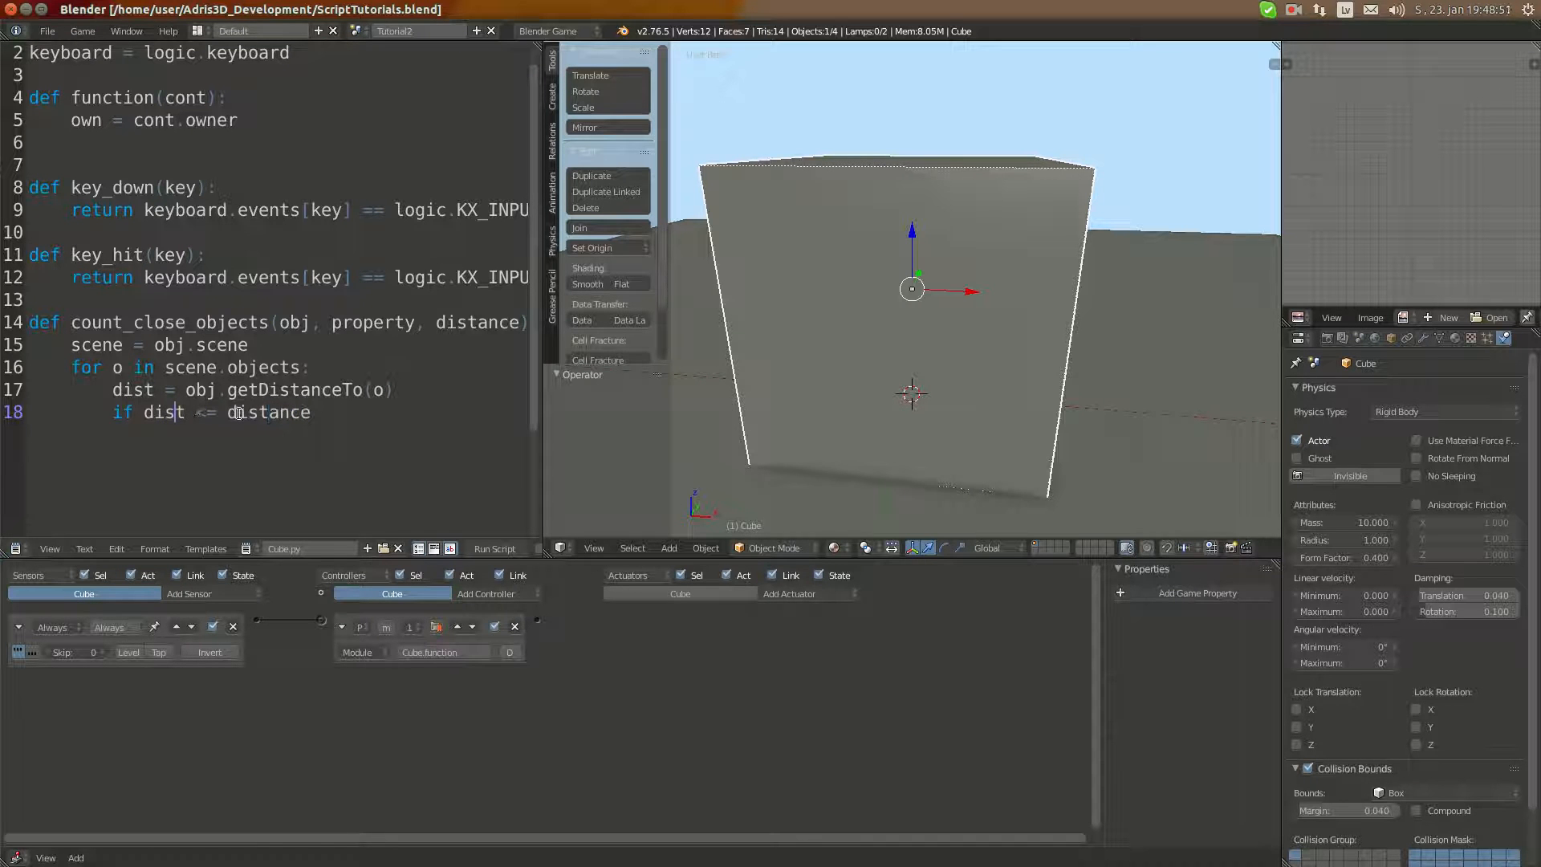
pyautogui.click(315, 412)
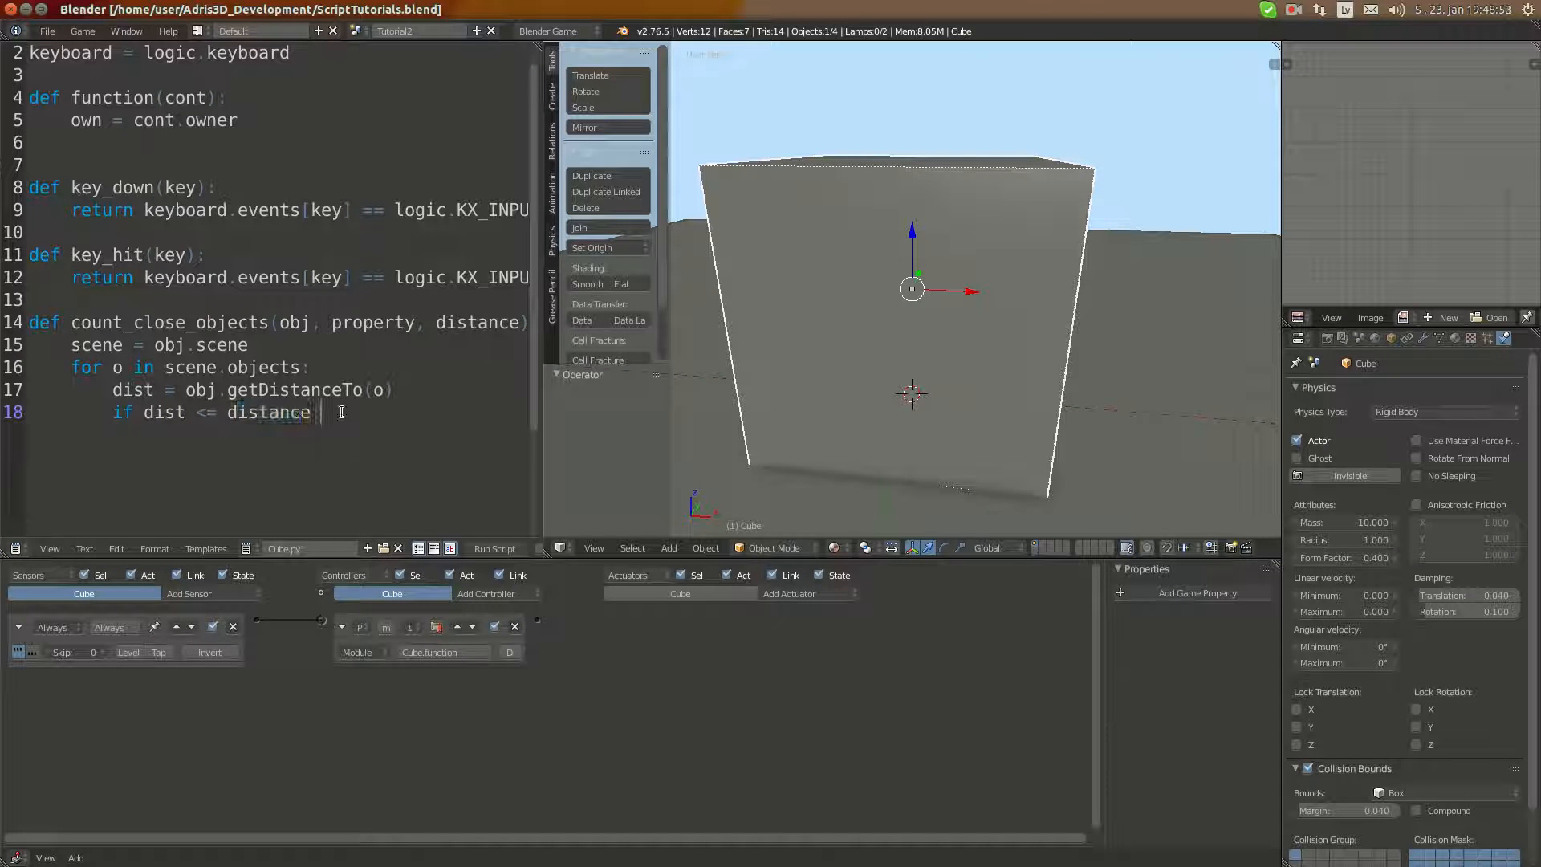
pyautogui.write(':')
pyautogui.press('Return')
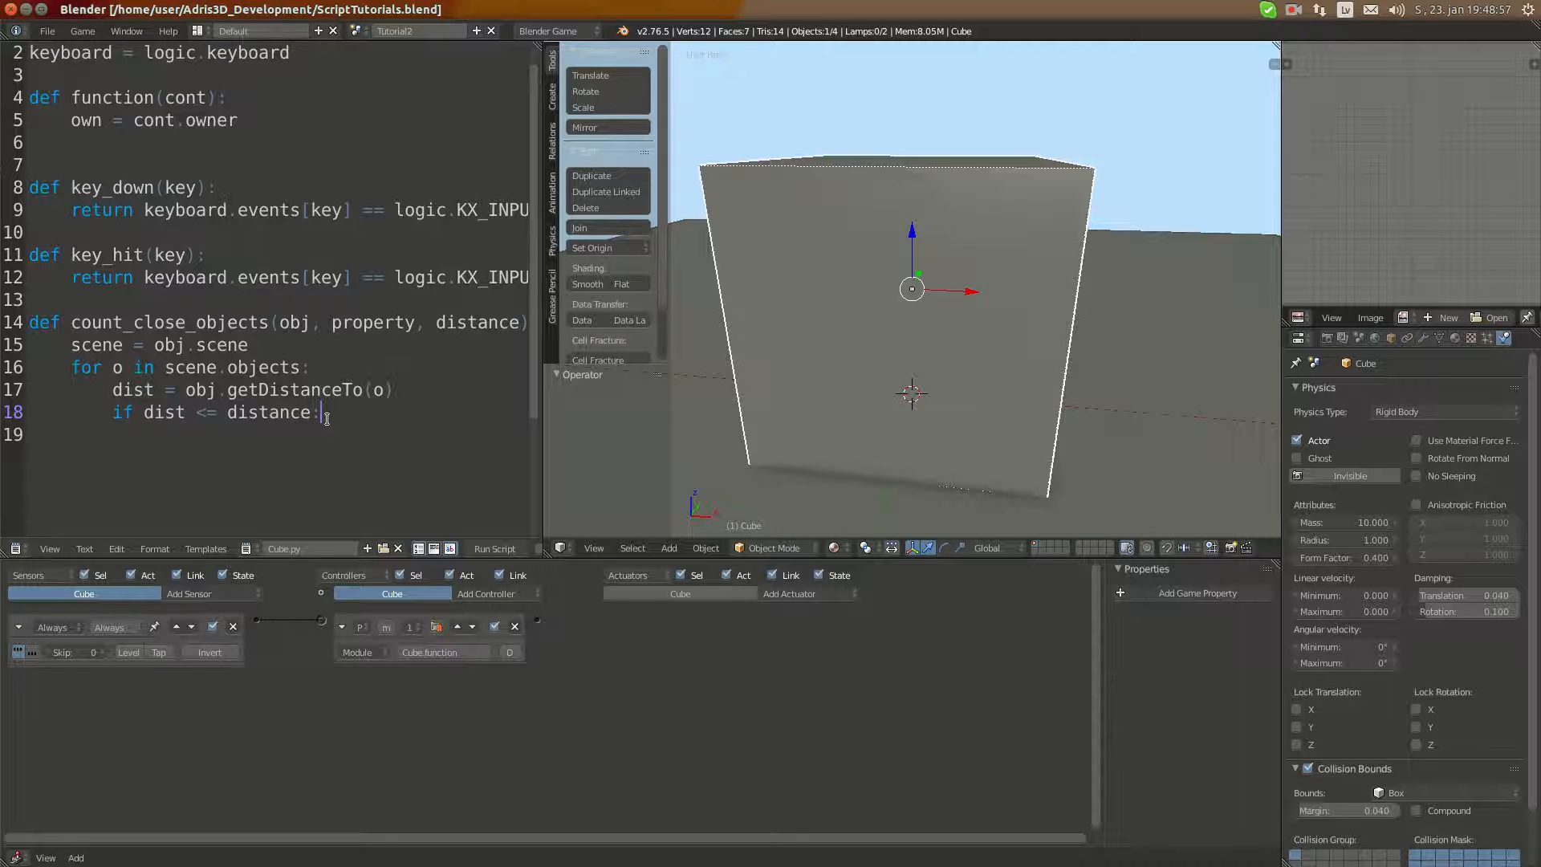
pyautogui.write('and')
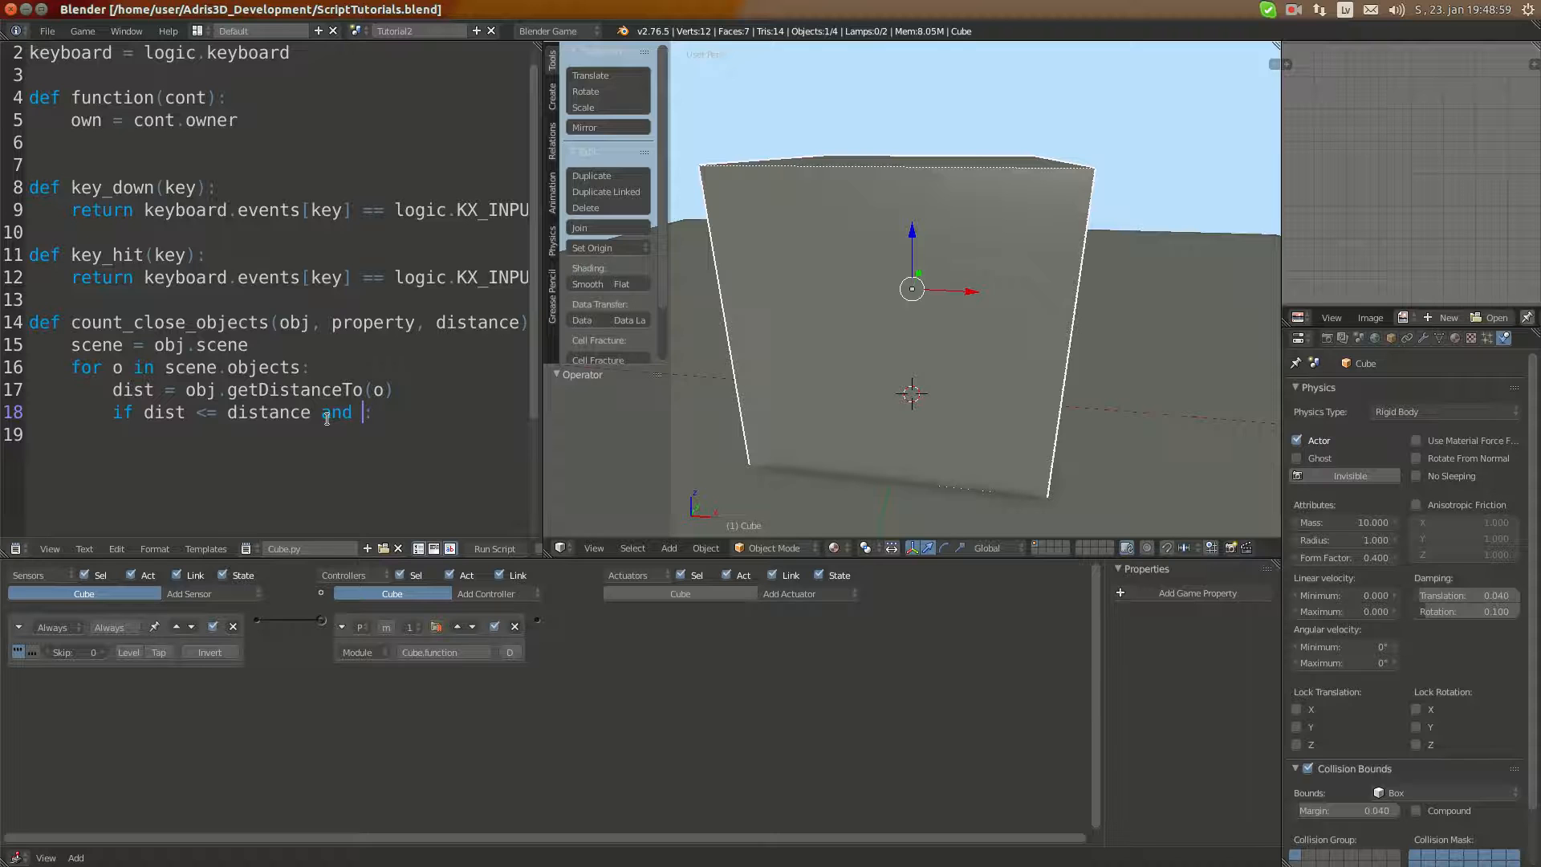
pyautogui.write('property in')
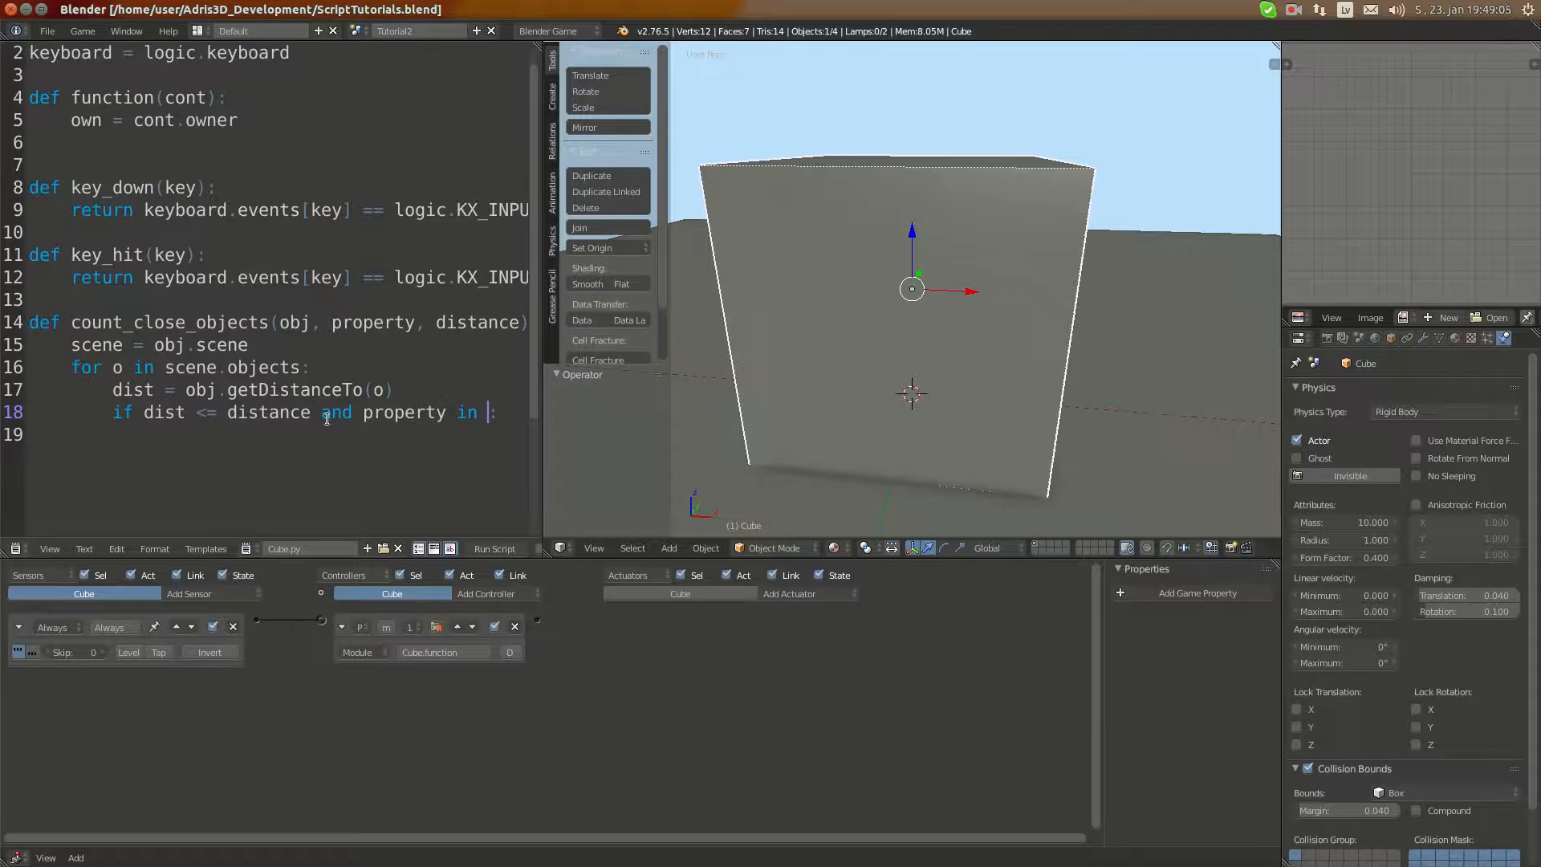
pyautogui.write('o')
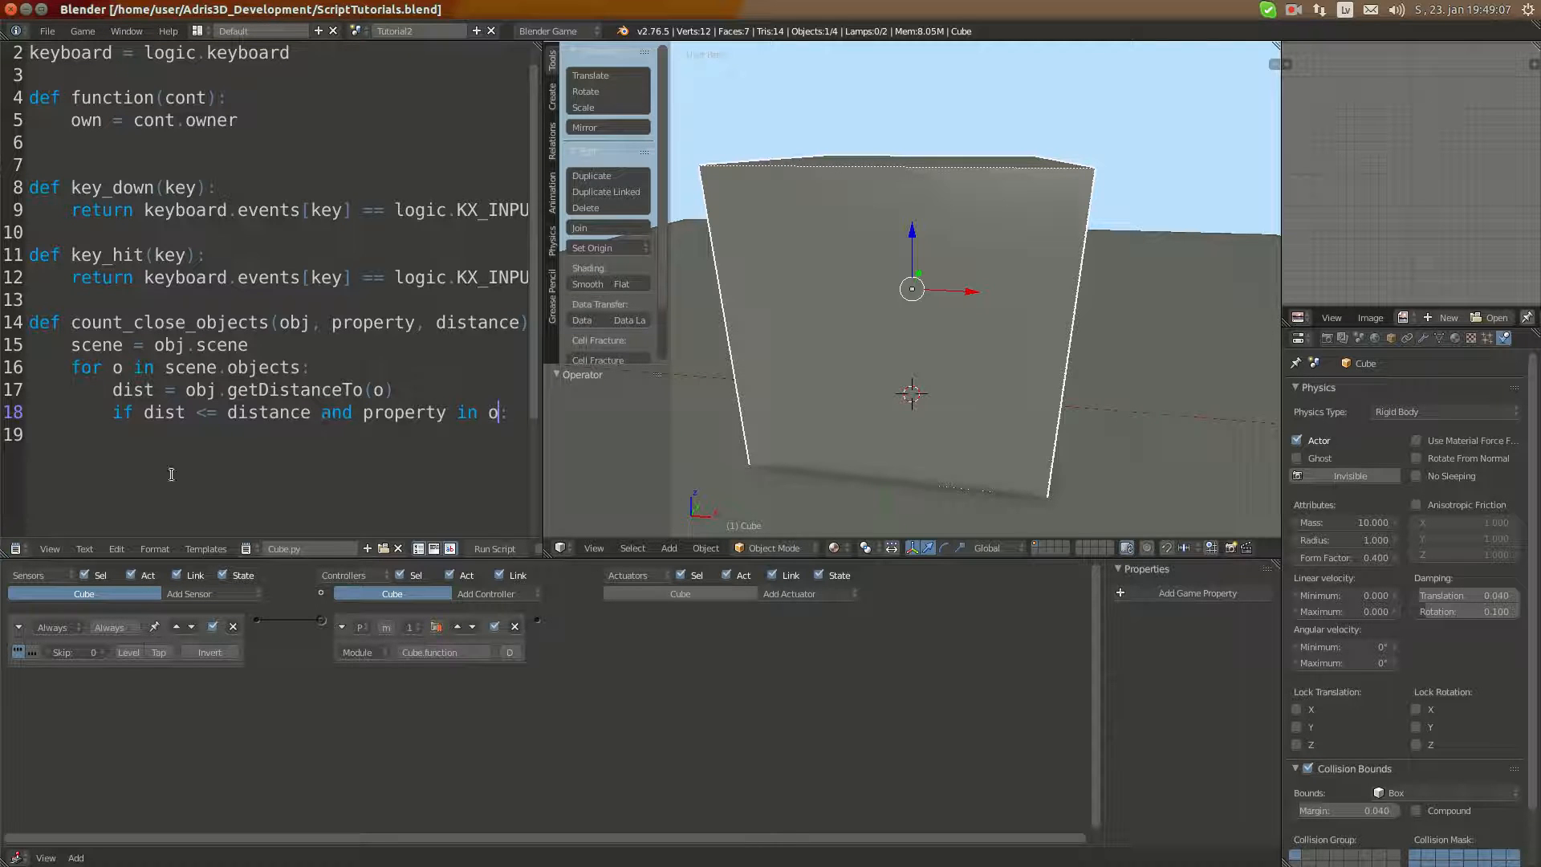
pyautogui.press('Return')
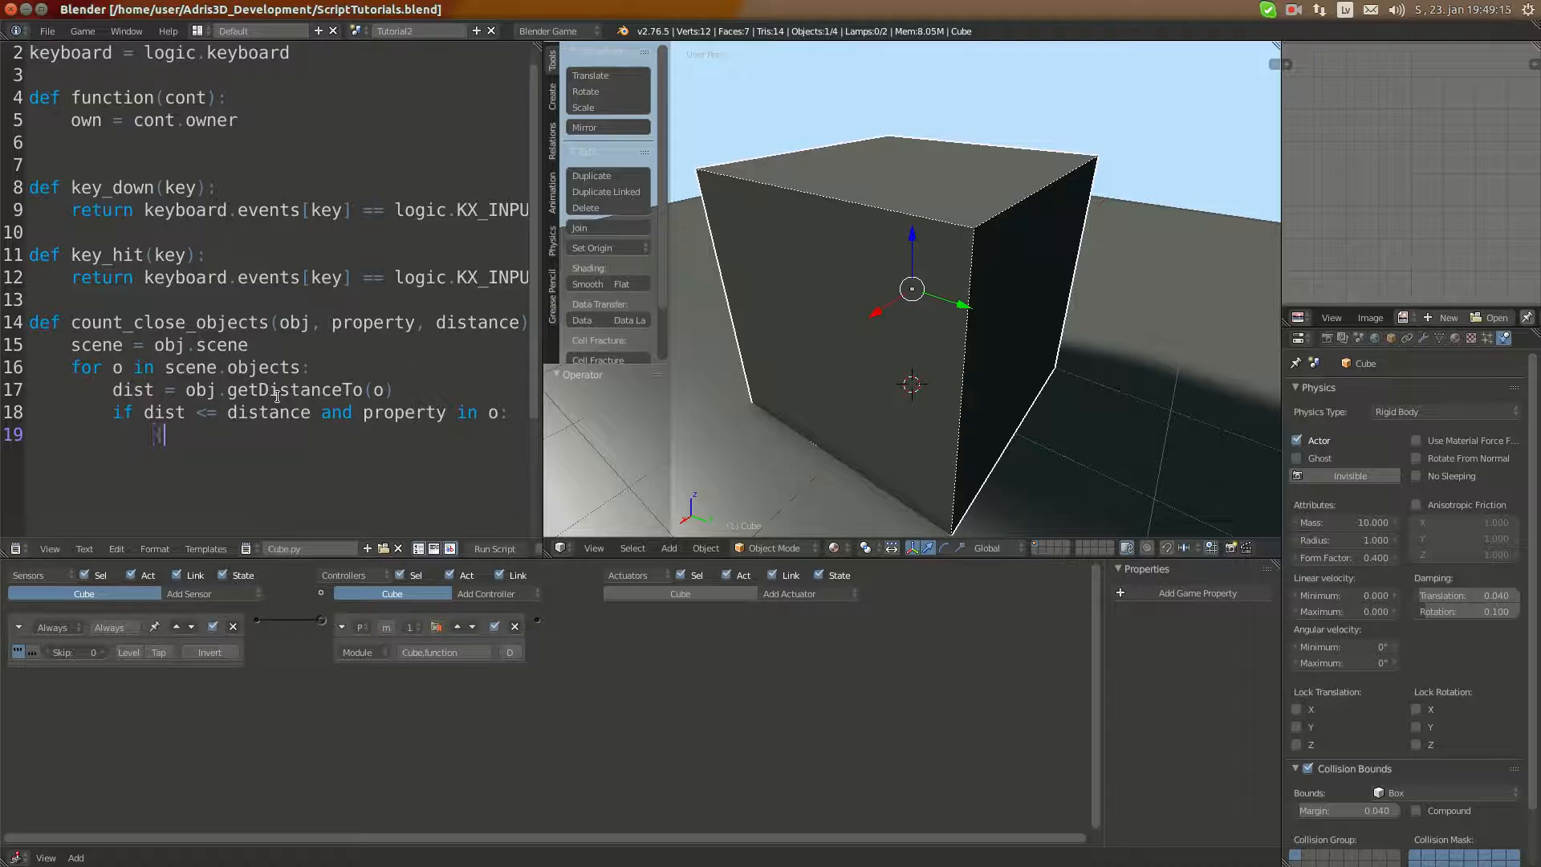
# Type a sample dictionary ("prop": 1, "mass": 0) under the if, then delete it.
pyautogui.write('"prop')
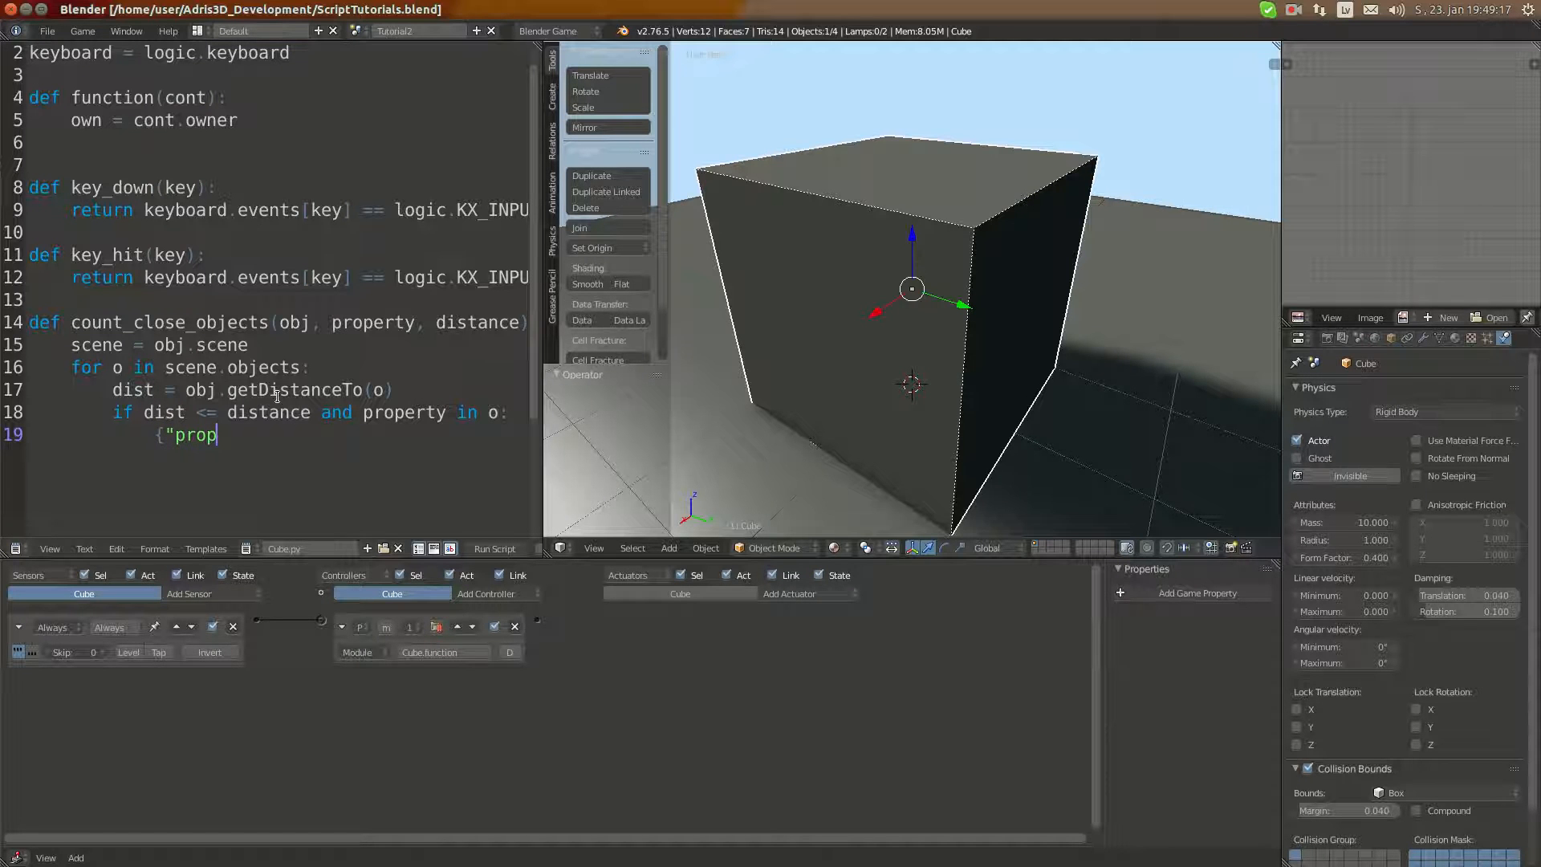
pyautogui.write('":')
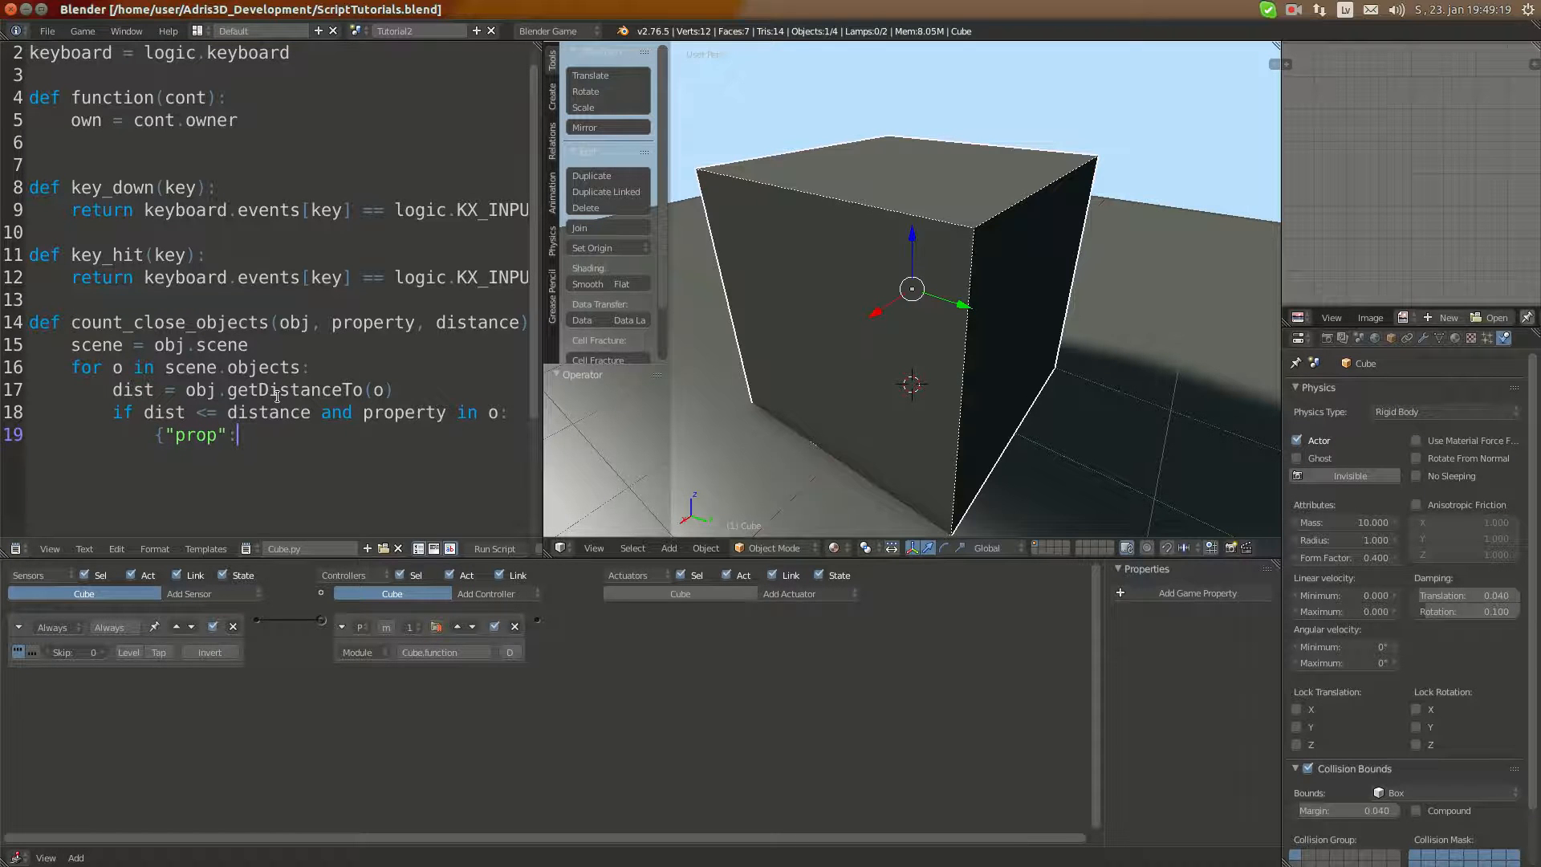
pyautogui.write('1')
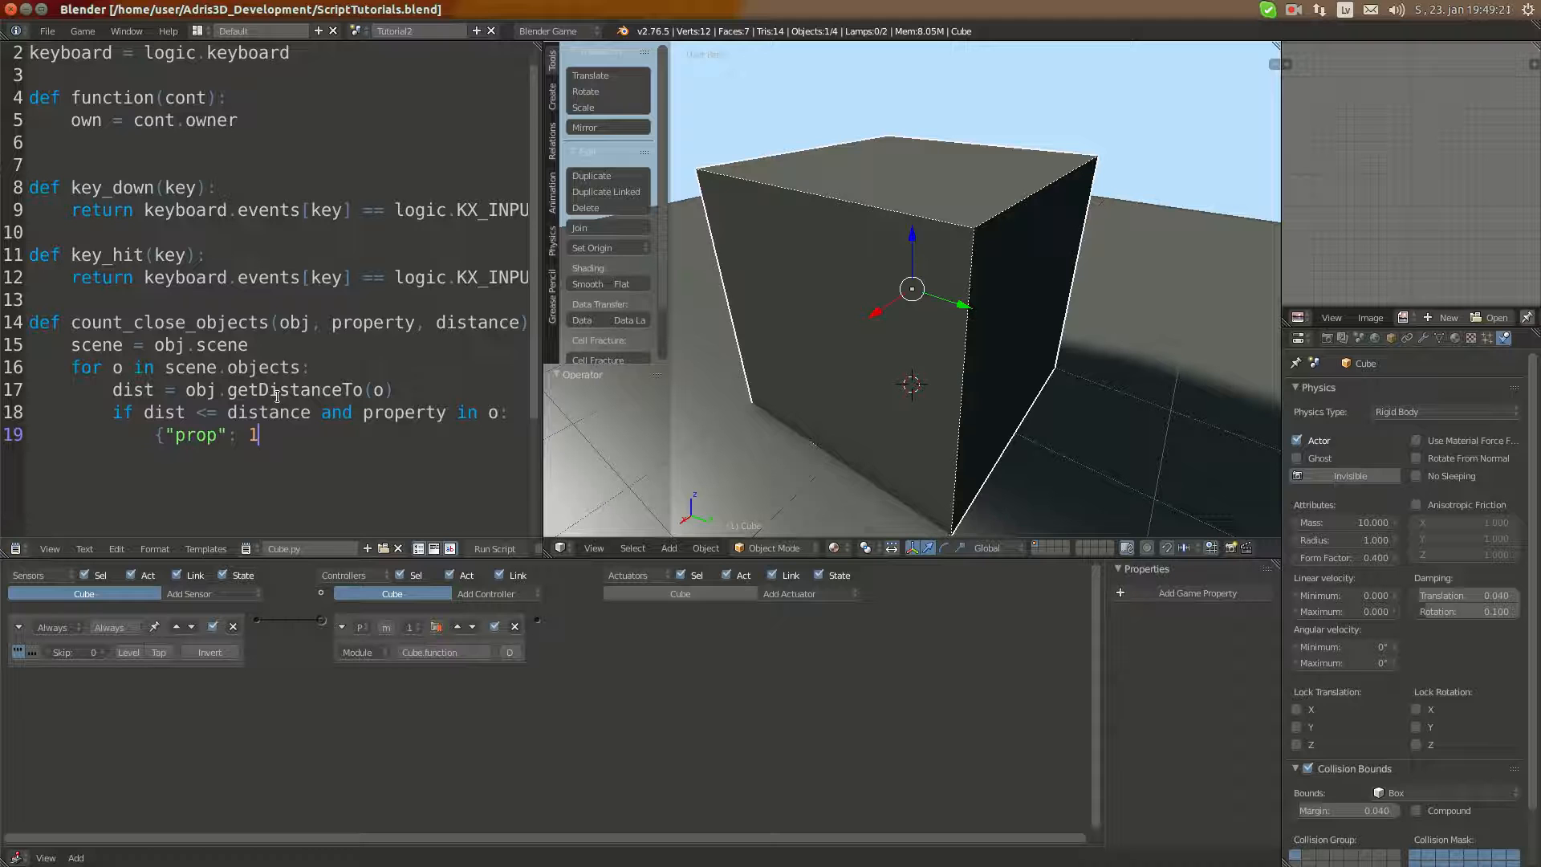
pyautogui.write(', "mass"')
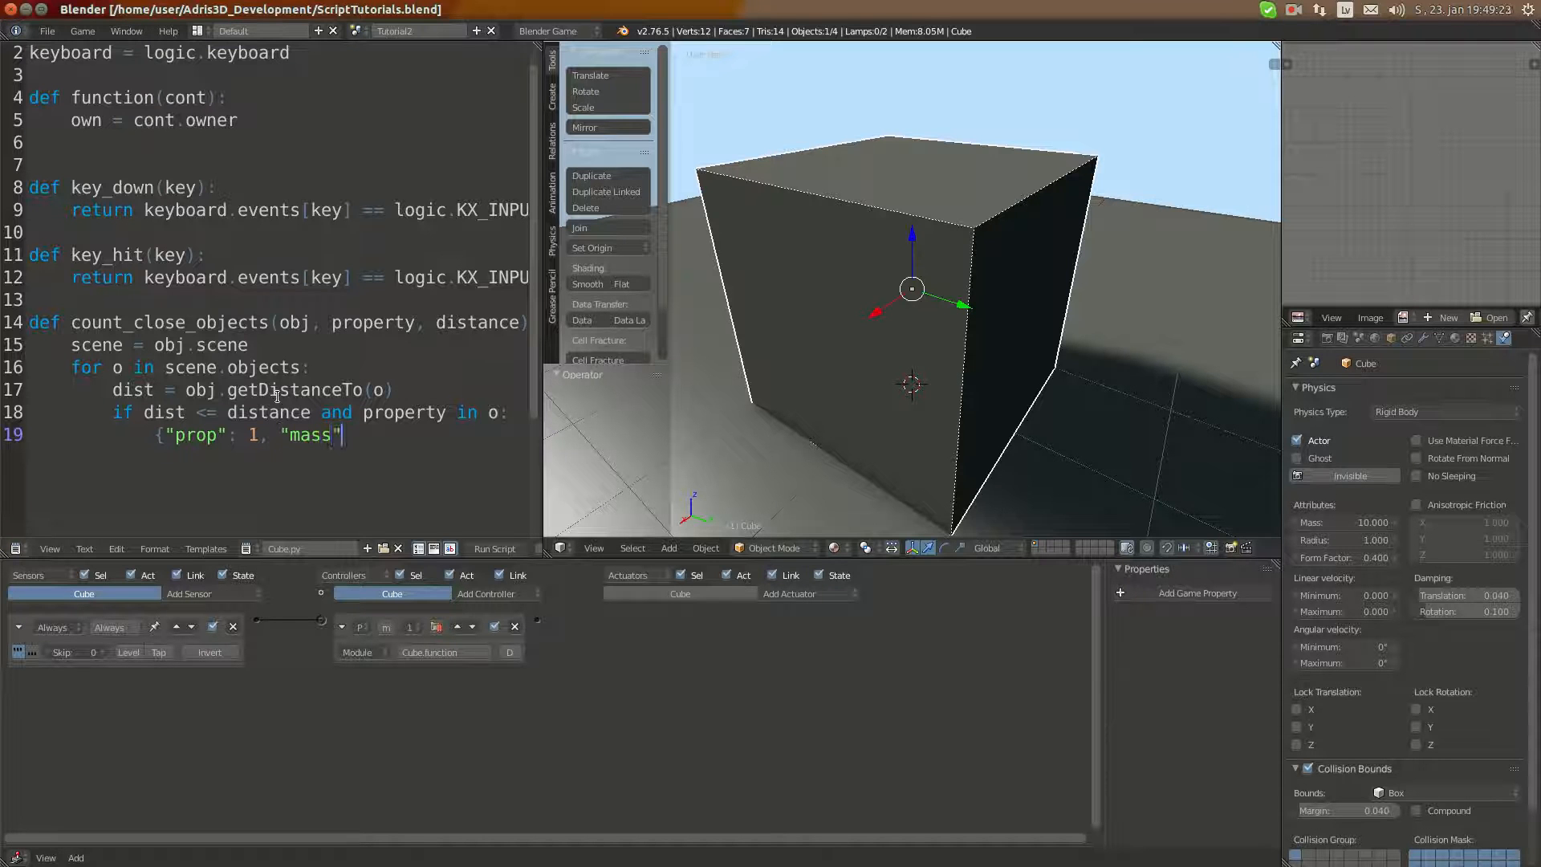
pyautogui.write(': 0')
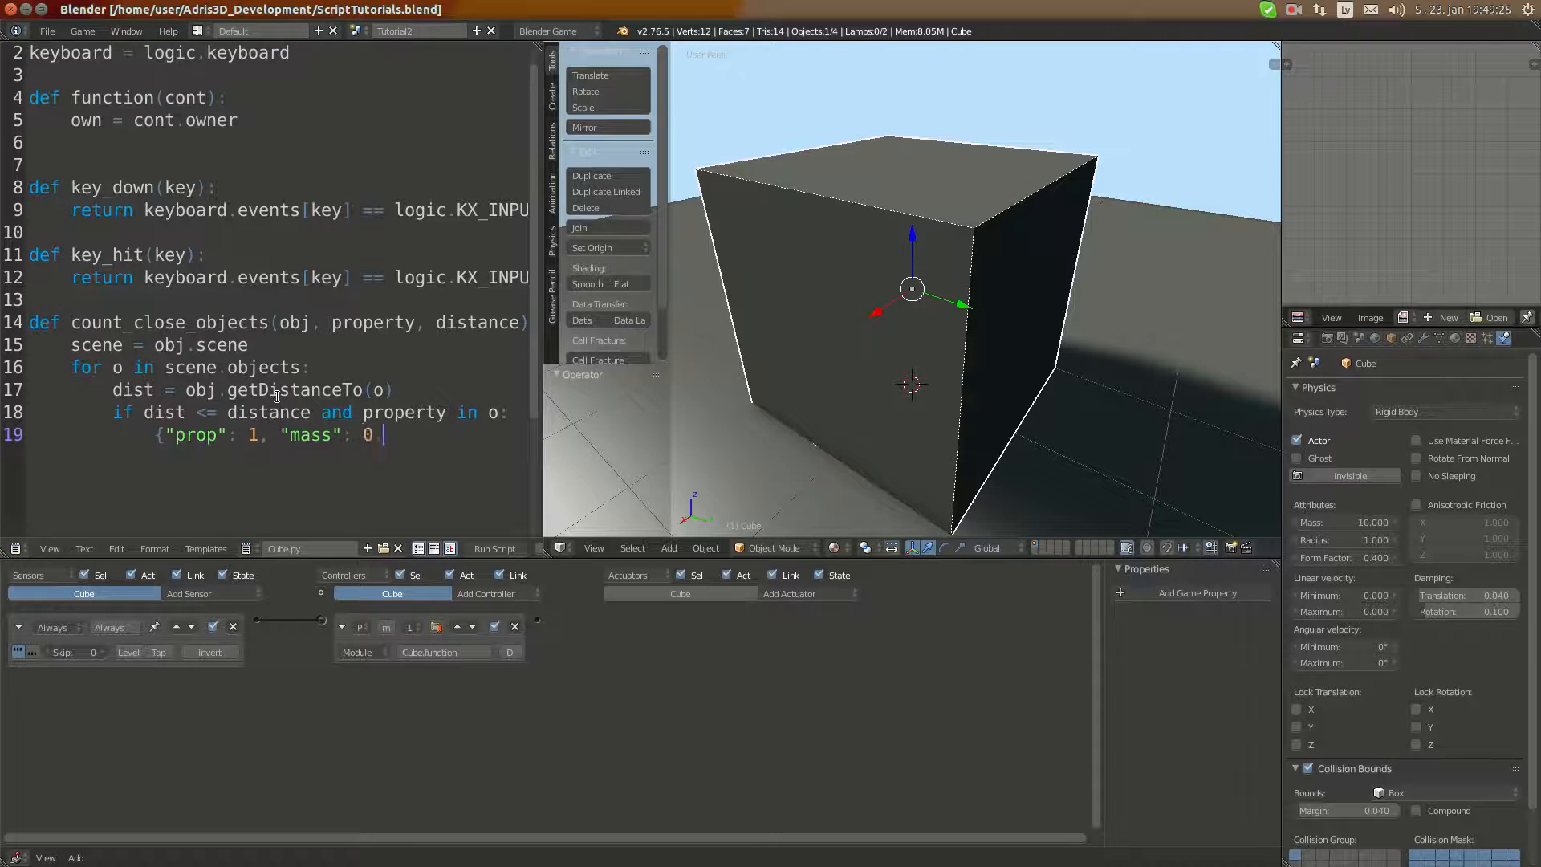
pyautogui.press('BackSpace')
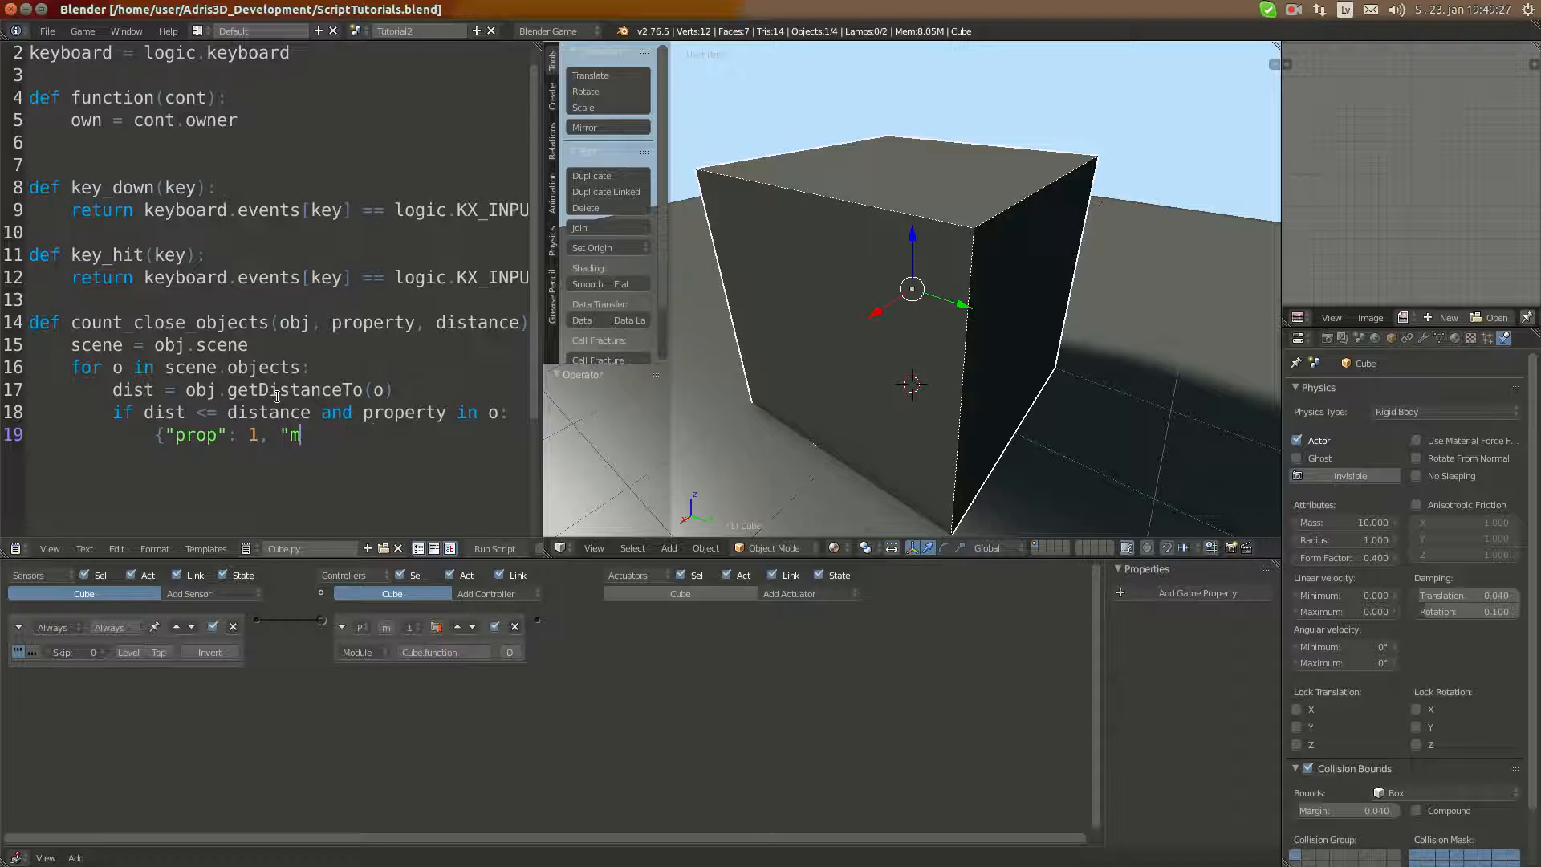
pyautogui.press('BackSpace')
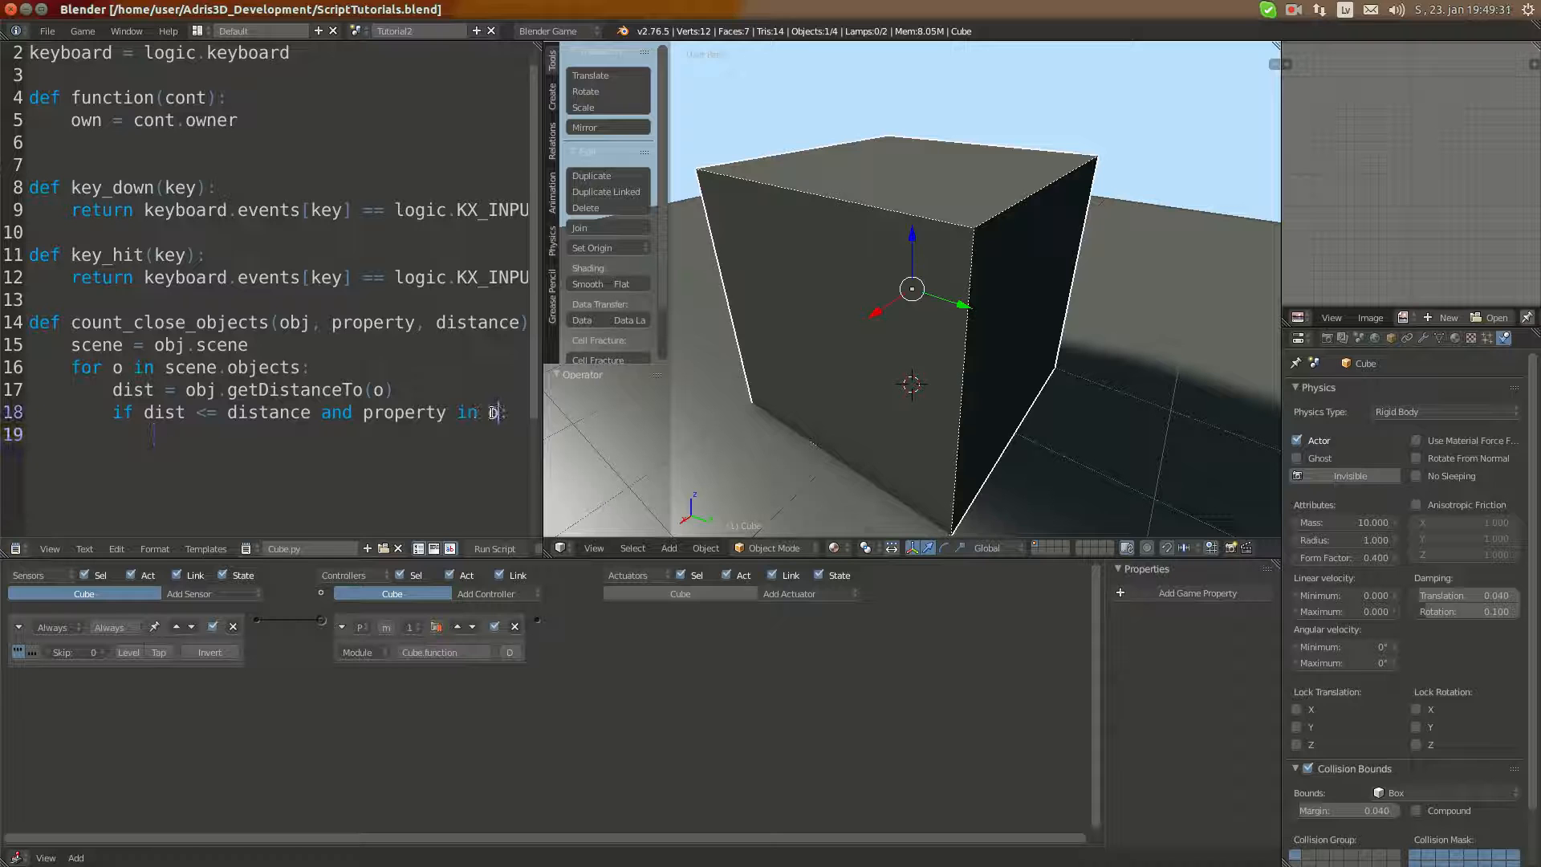
# Retype 'and' so the if reads dist <= distance and property in o.
pyautogui.doubleClick(403, 412)
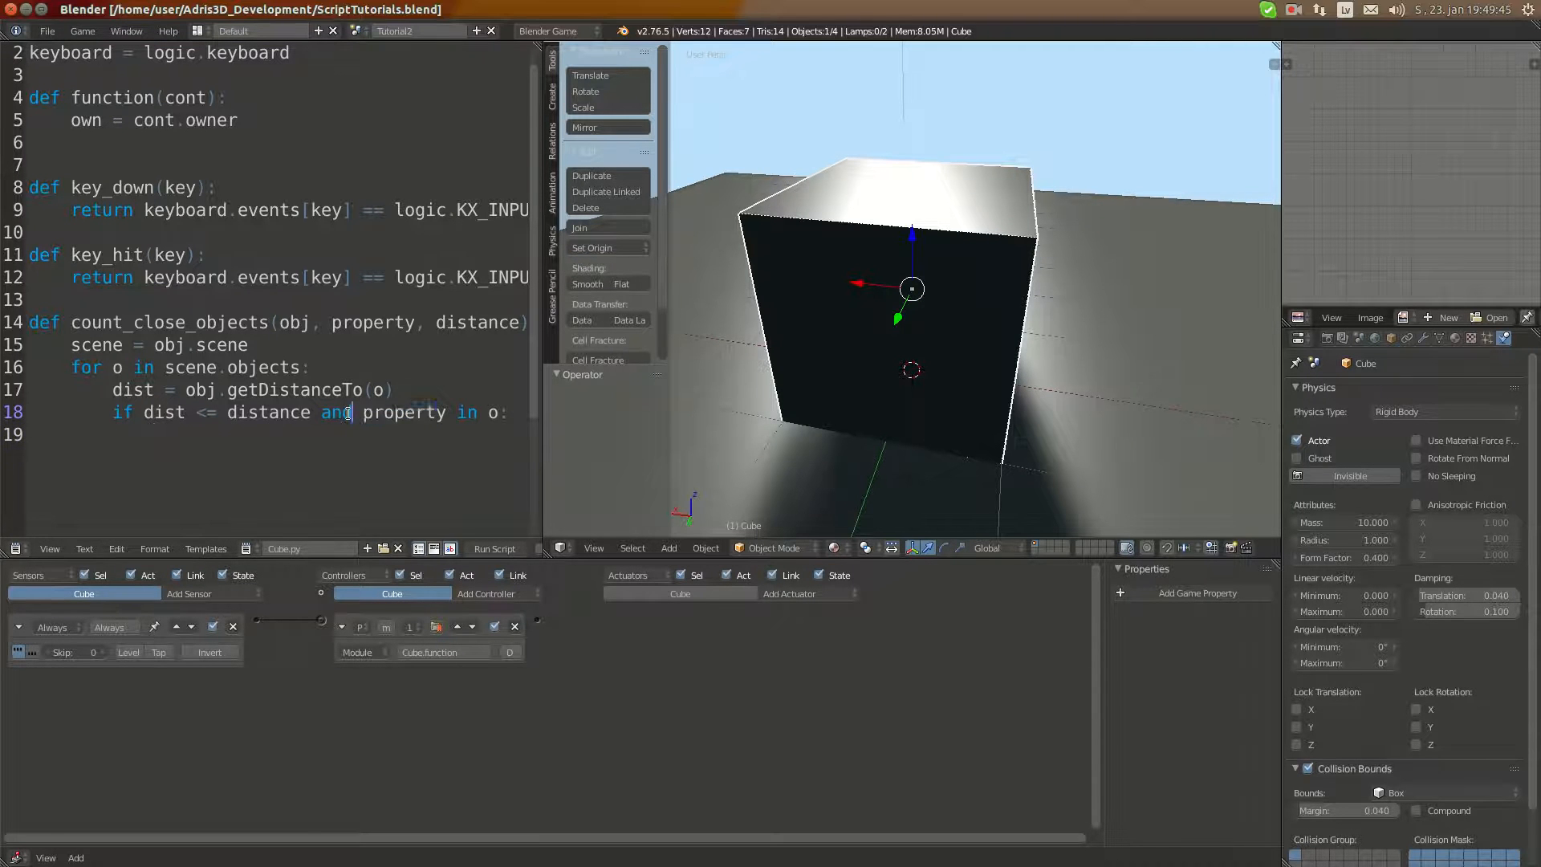
pyautogui.doubleClick(403, 412)
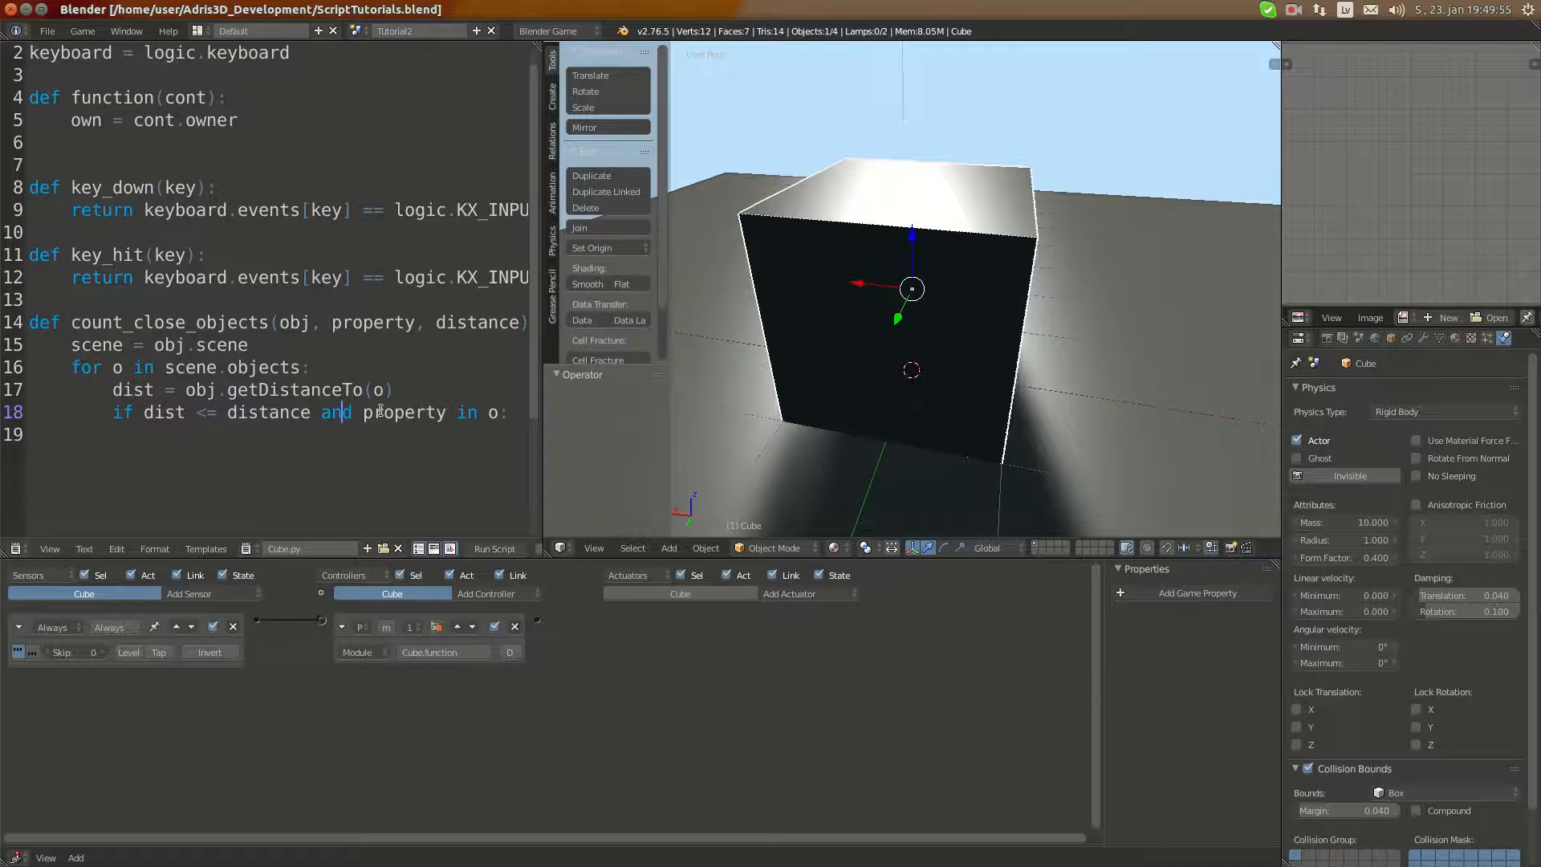
pyautogui.doubleClick(336, 412)
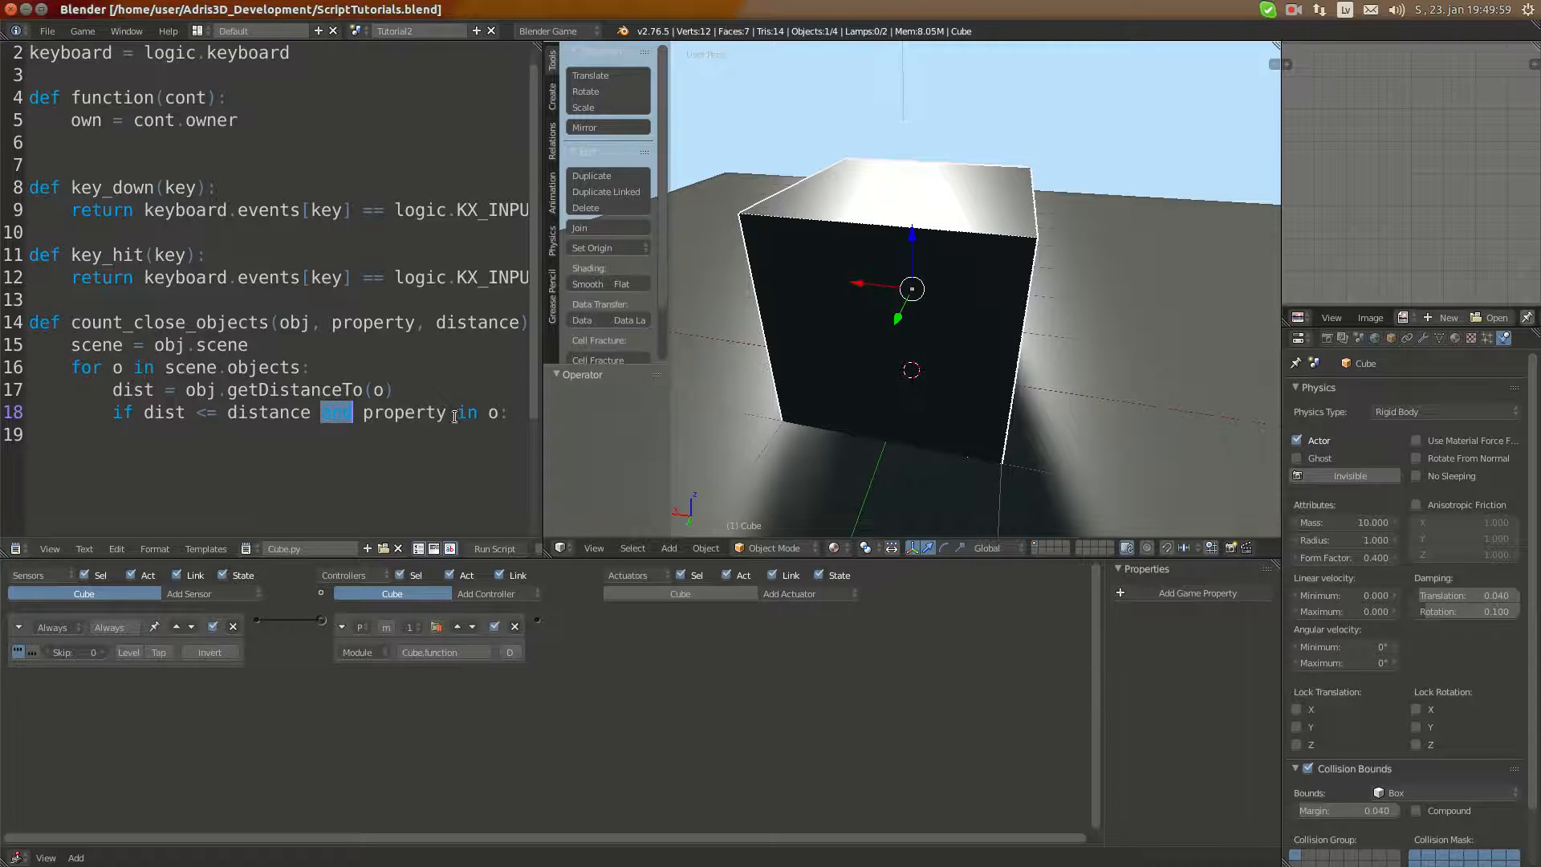
pyautogui.write('and')
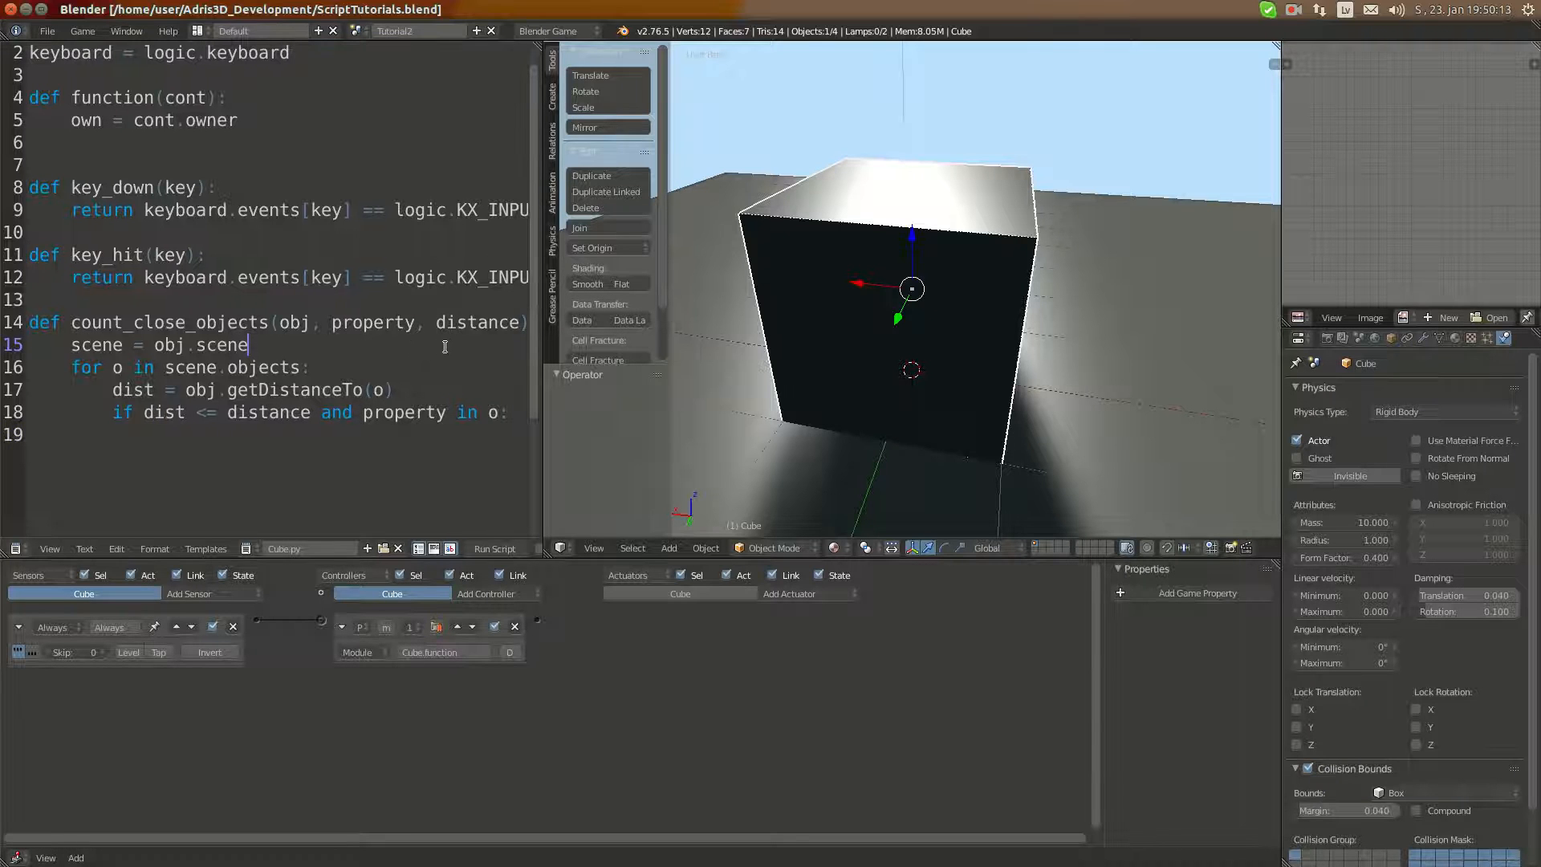
# Set count = 0 before the loop and count += 1 inside the if block.
pyautogui.press('Return')
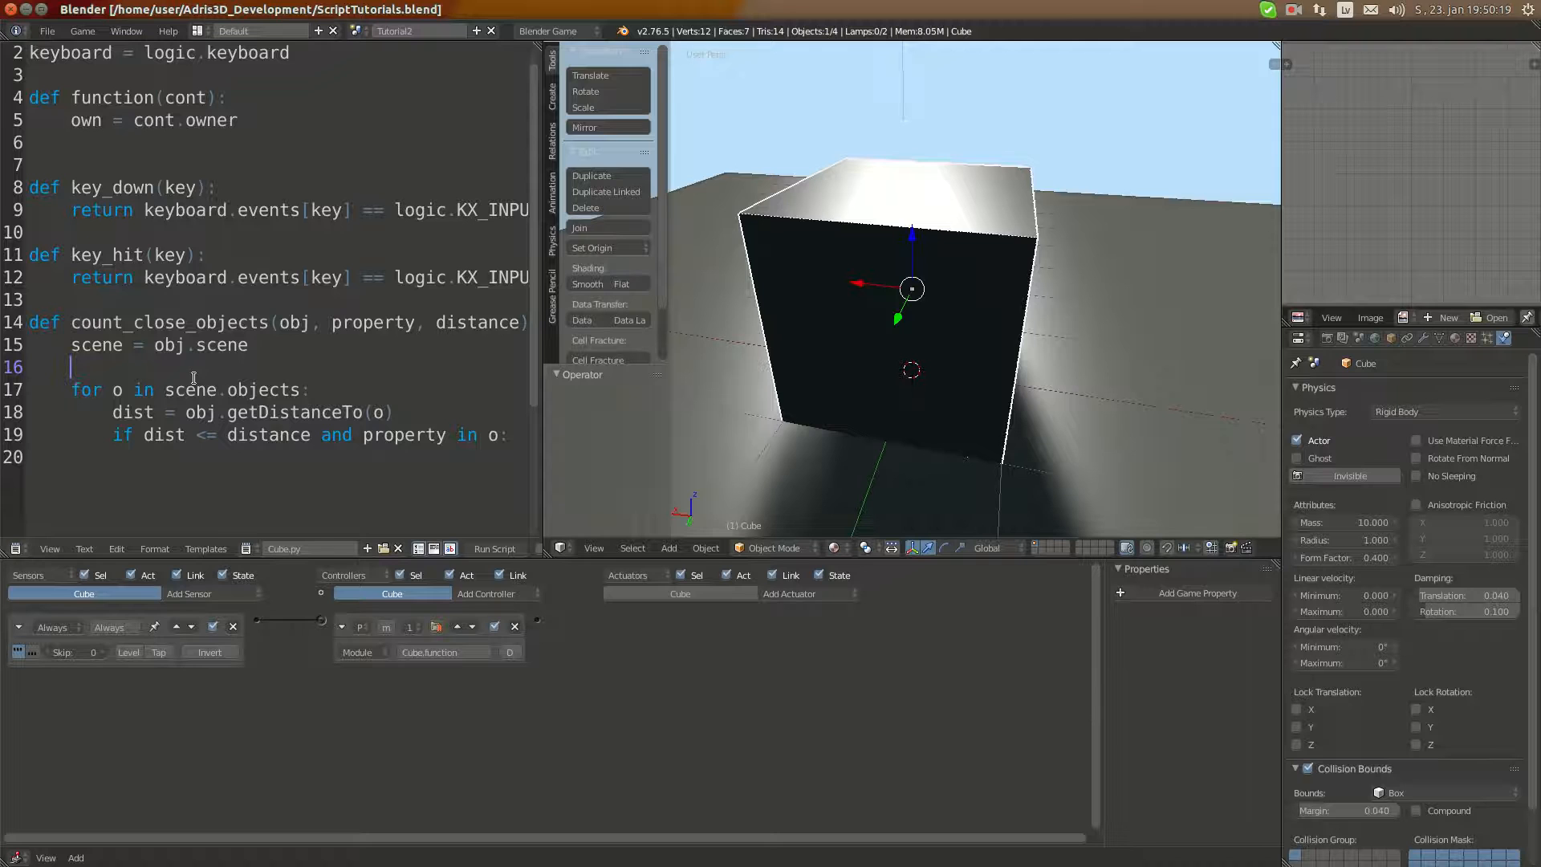
pyautogui.write('count =')
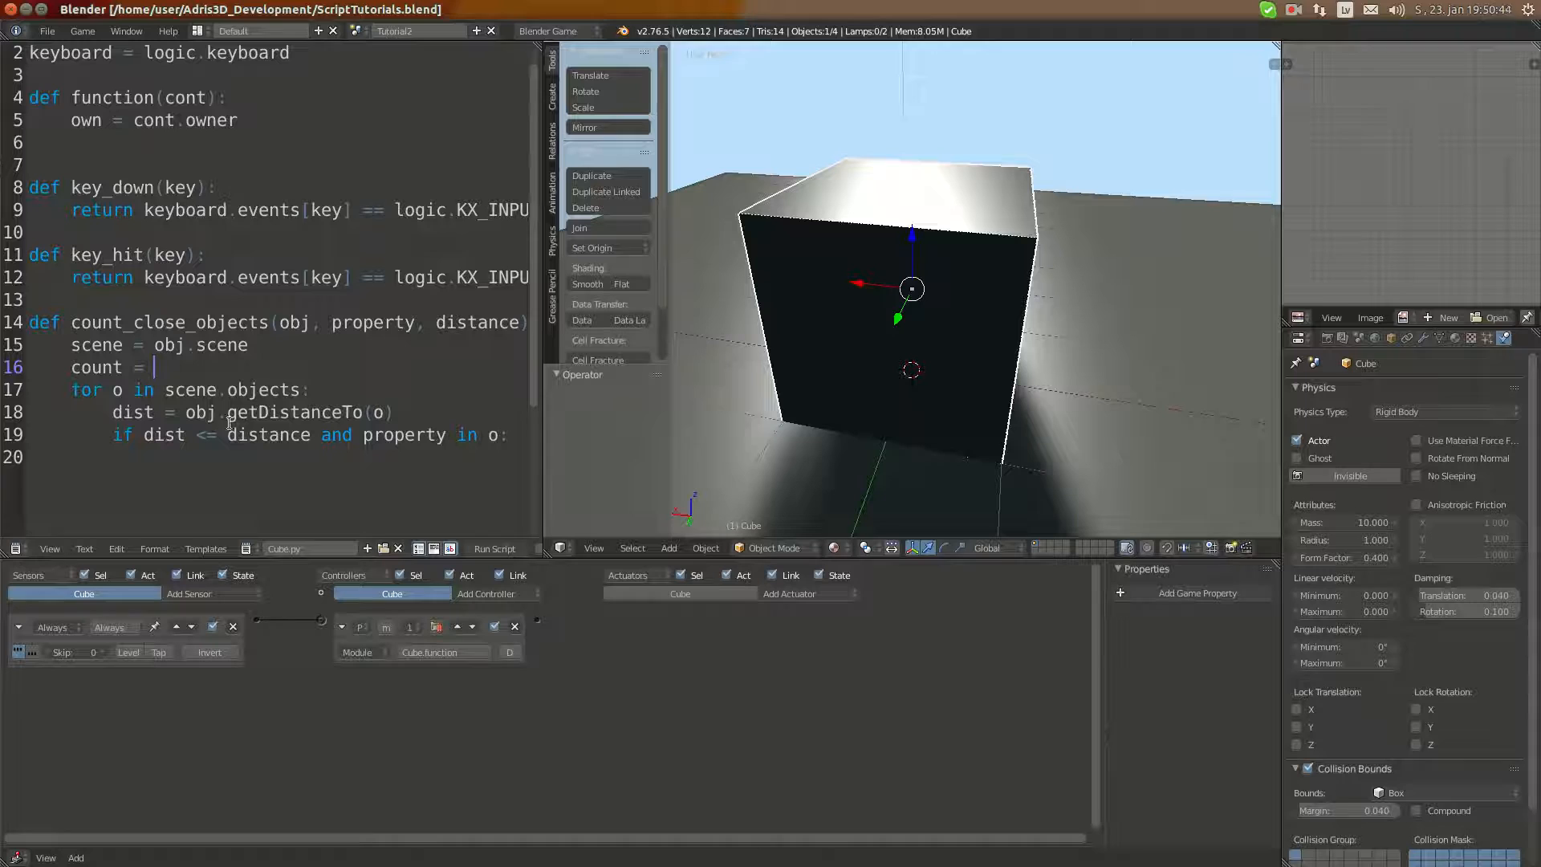
pyautogui.write('0')
pyautogui.click(265, 457)
pyautogui.write('count')
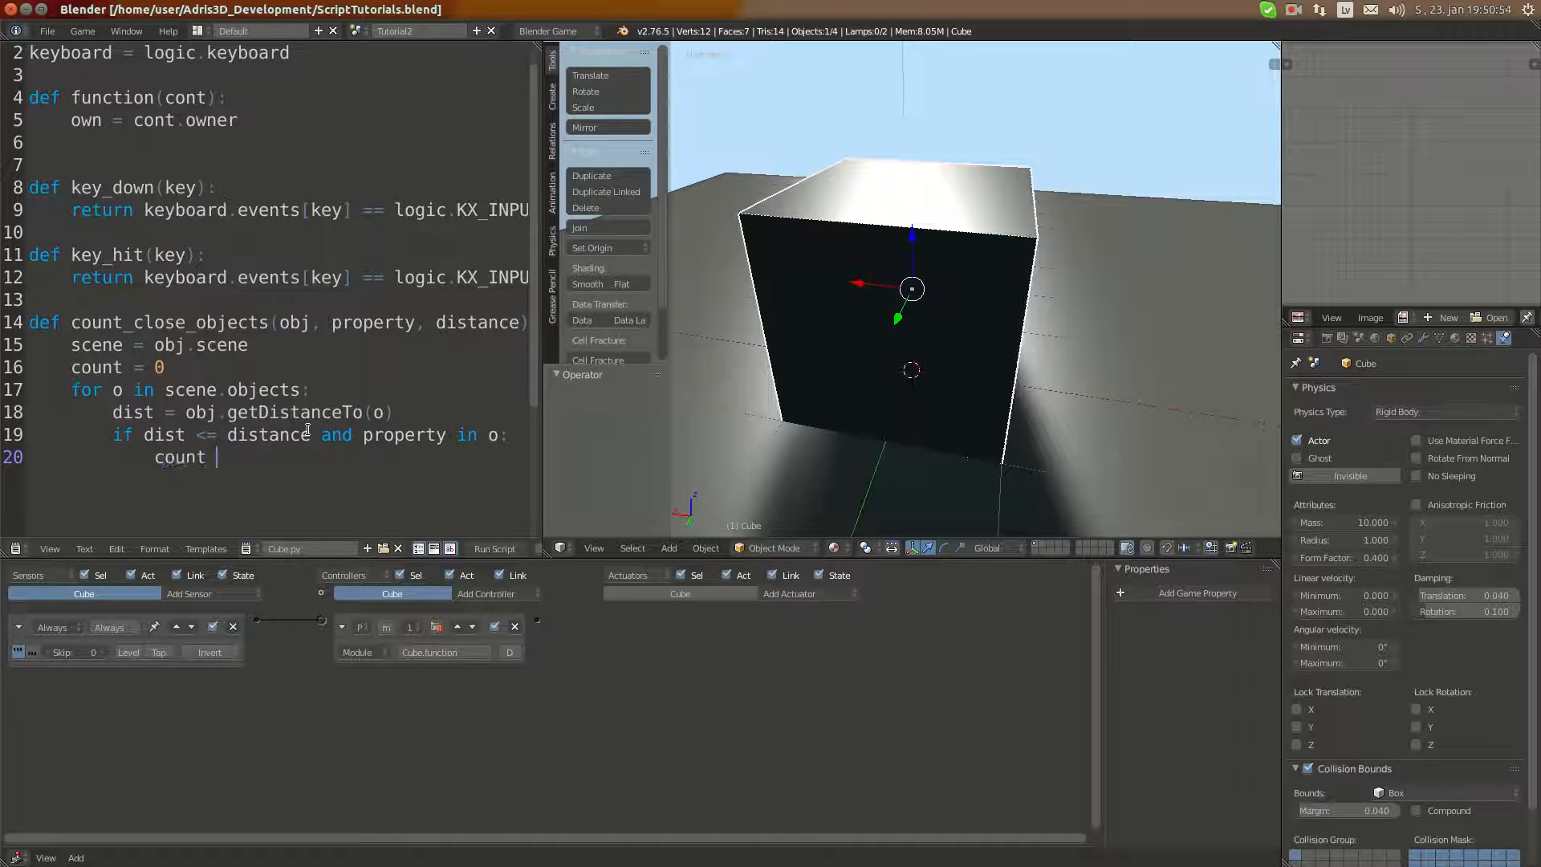
pyautogui.write('+= 1')
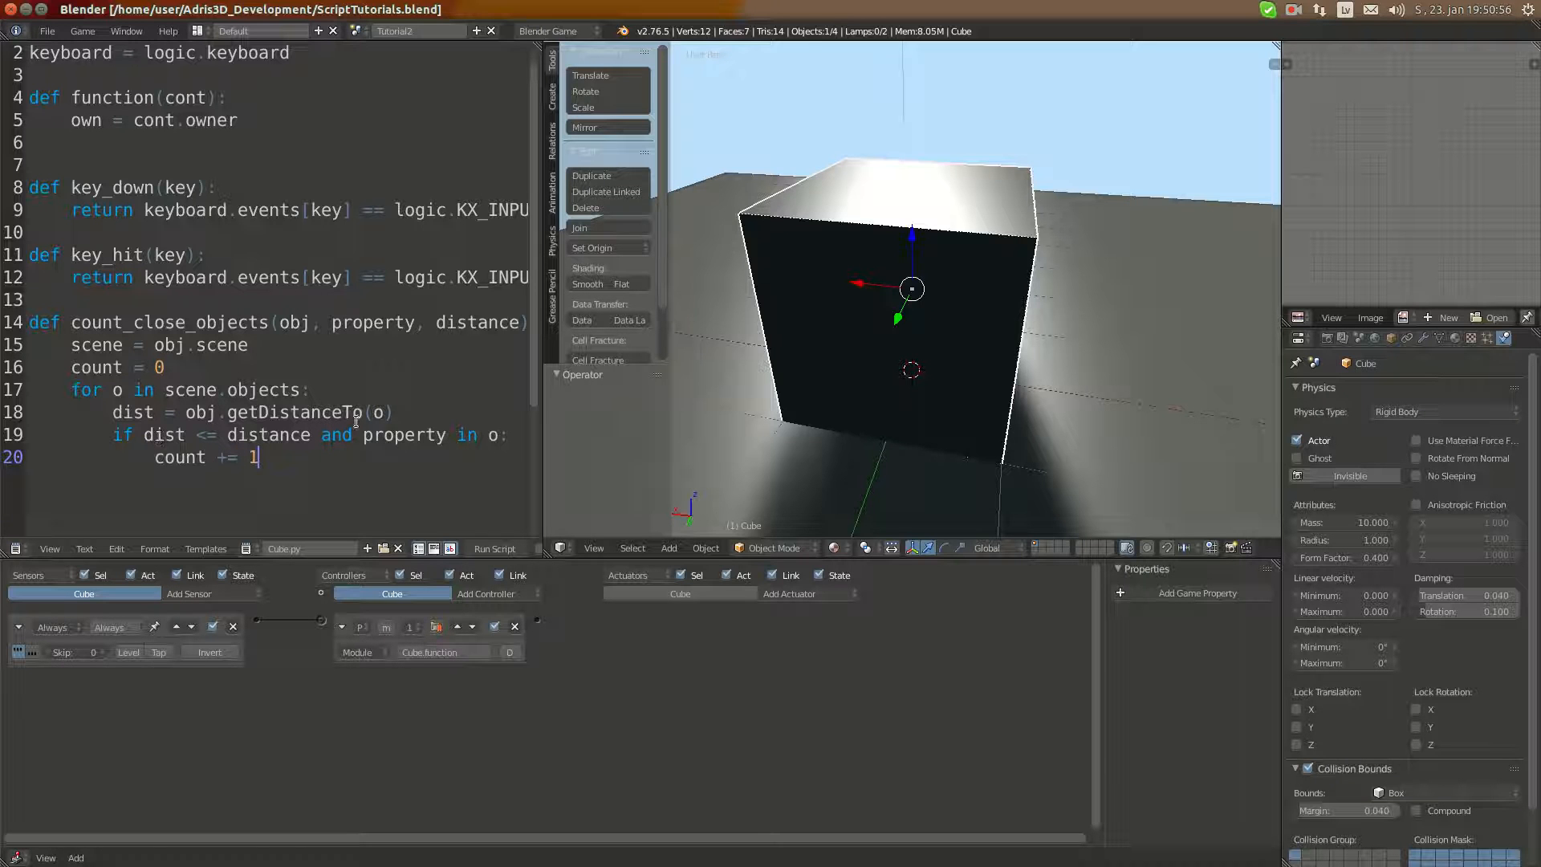
pyautogui.doubleClick(403, 434)
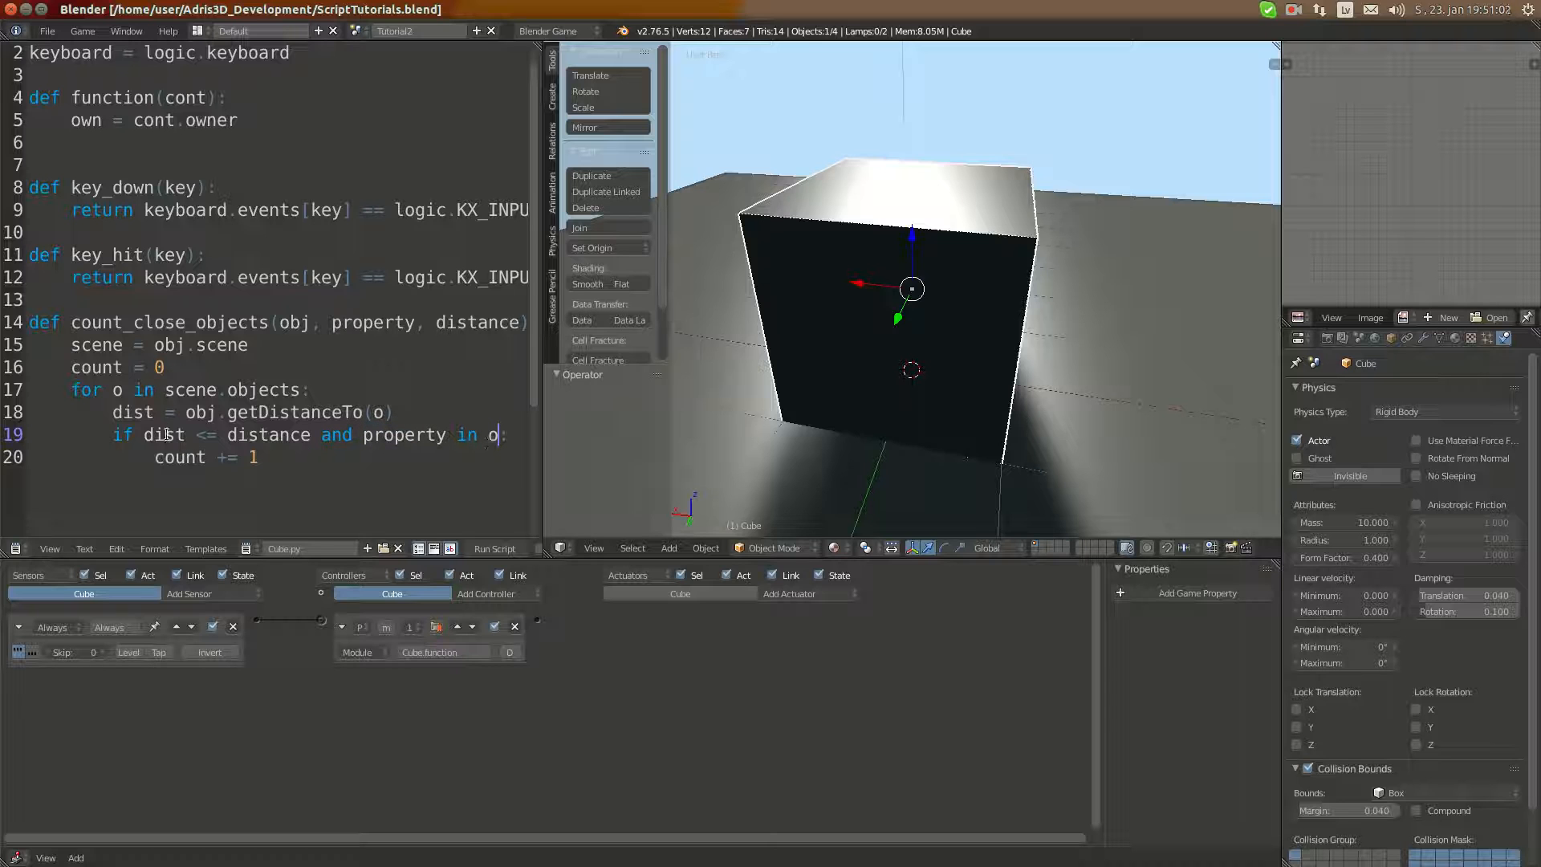
pyautogui.doubleClick(164, 435)
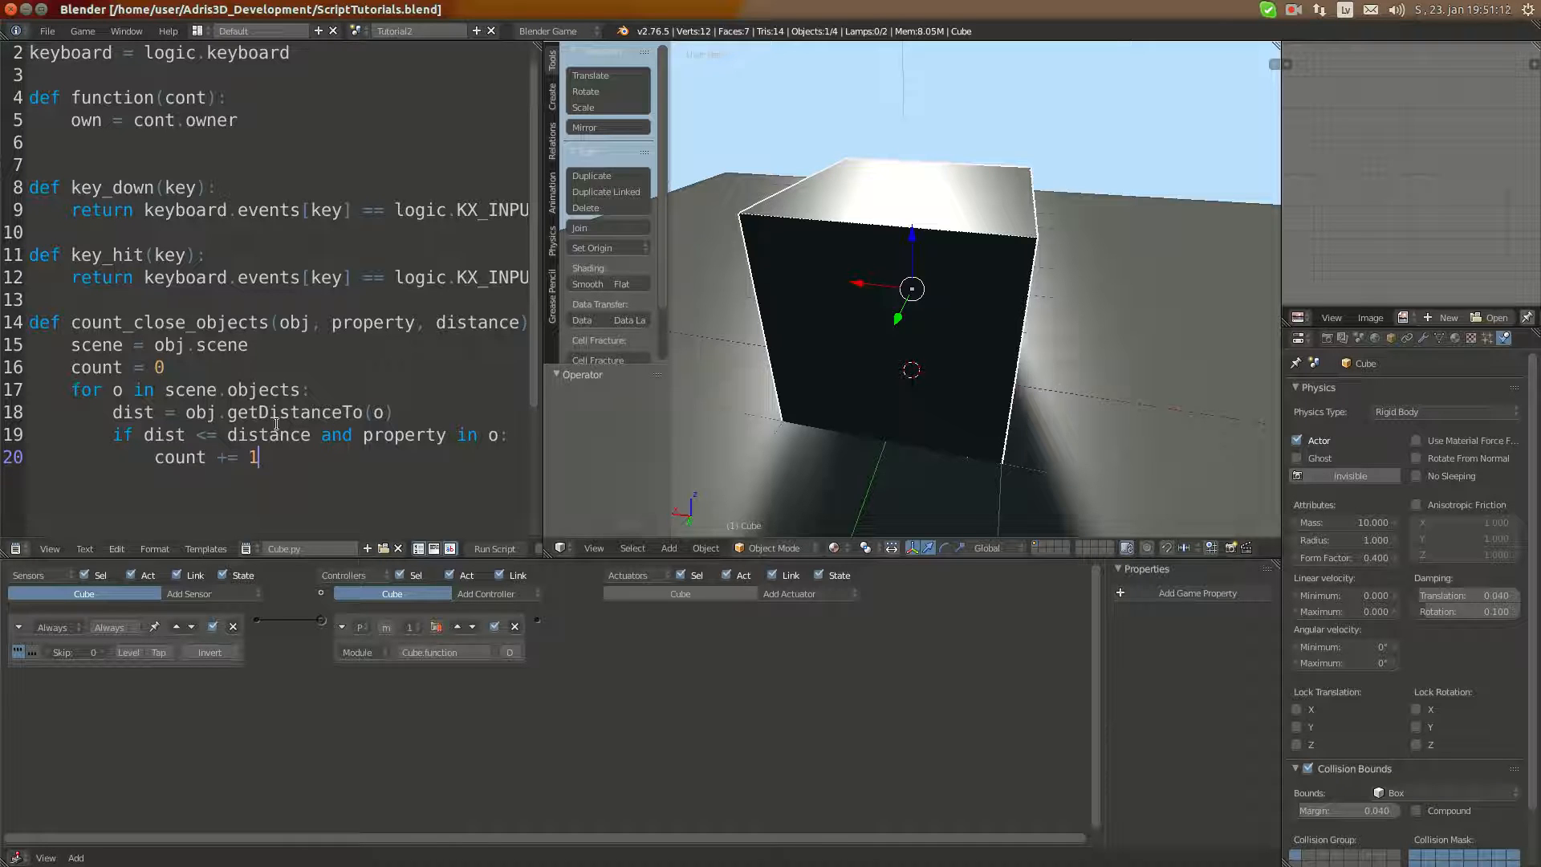
pyautogui.press('Return')
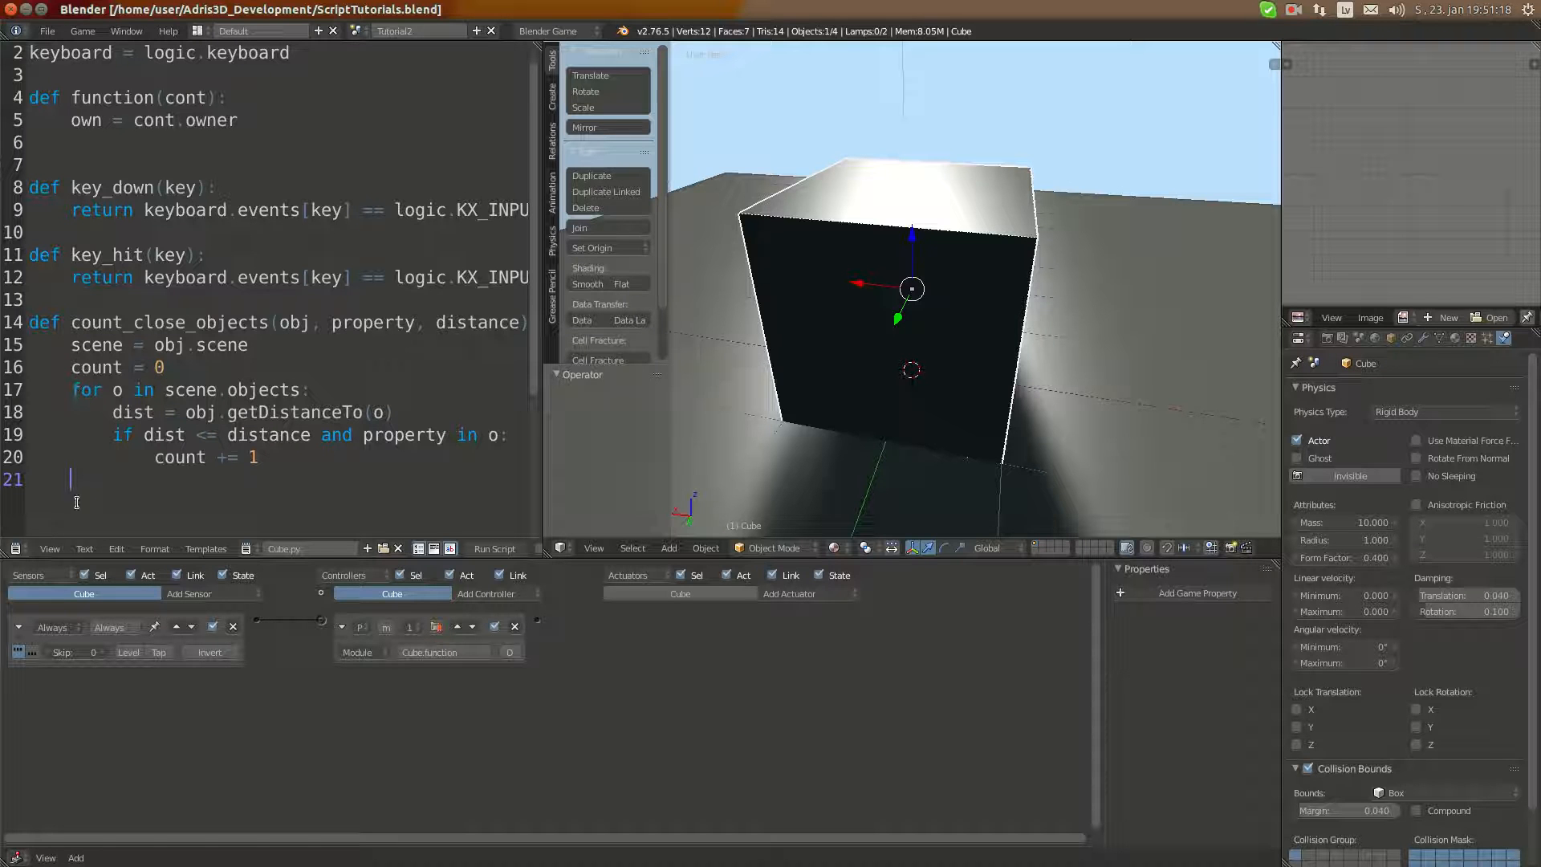
# Write return count at function level after the loop.
pyautogui.write('r')
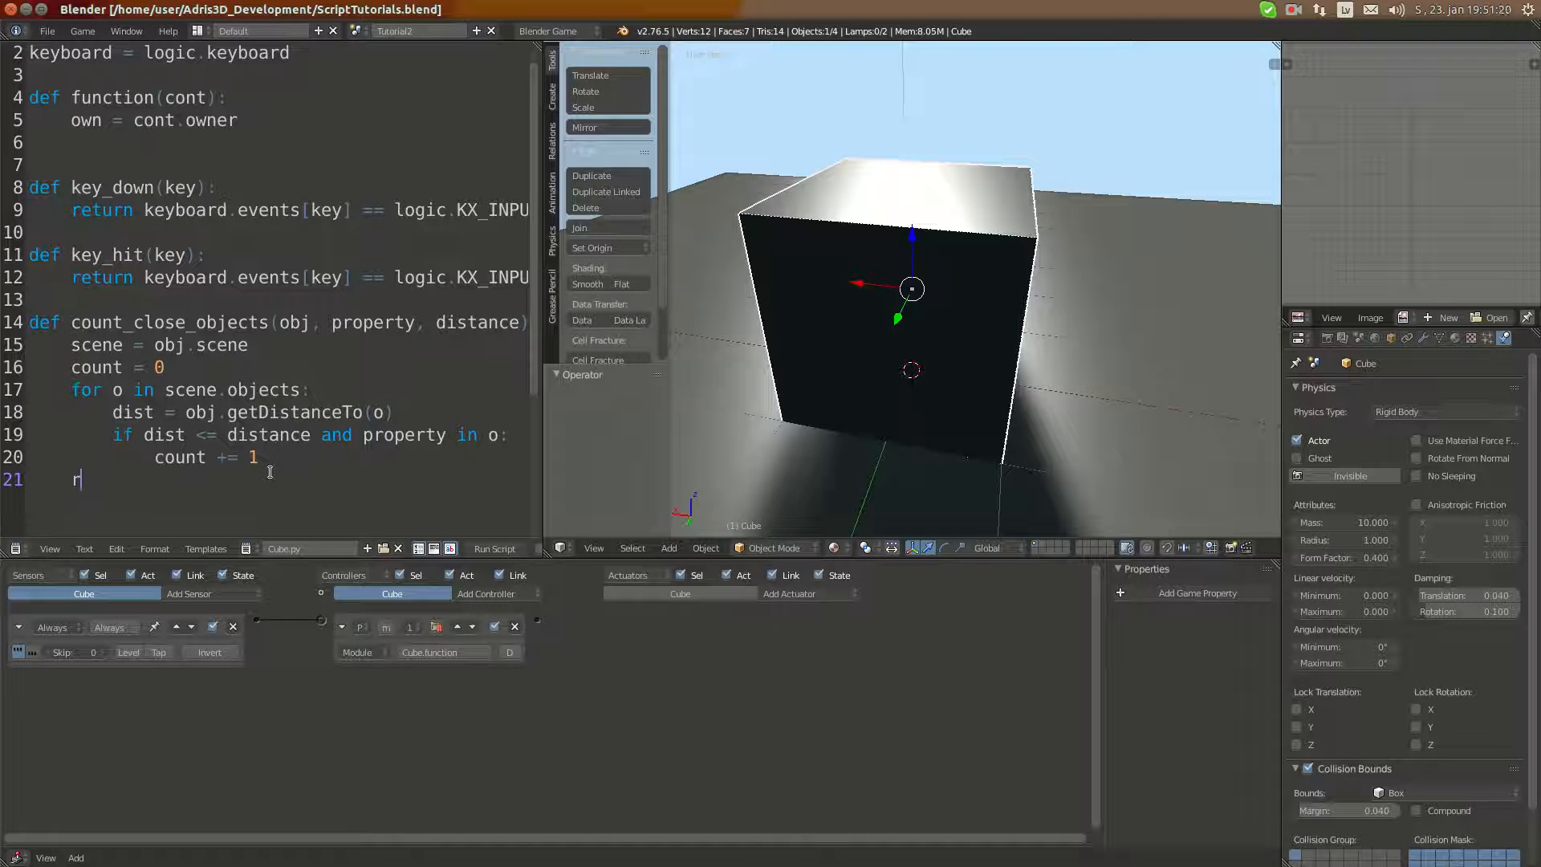
pyautogui.write('eturn count')
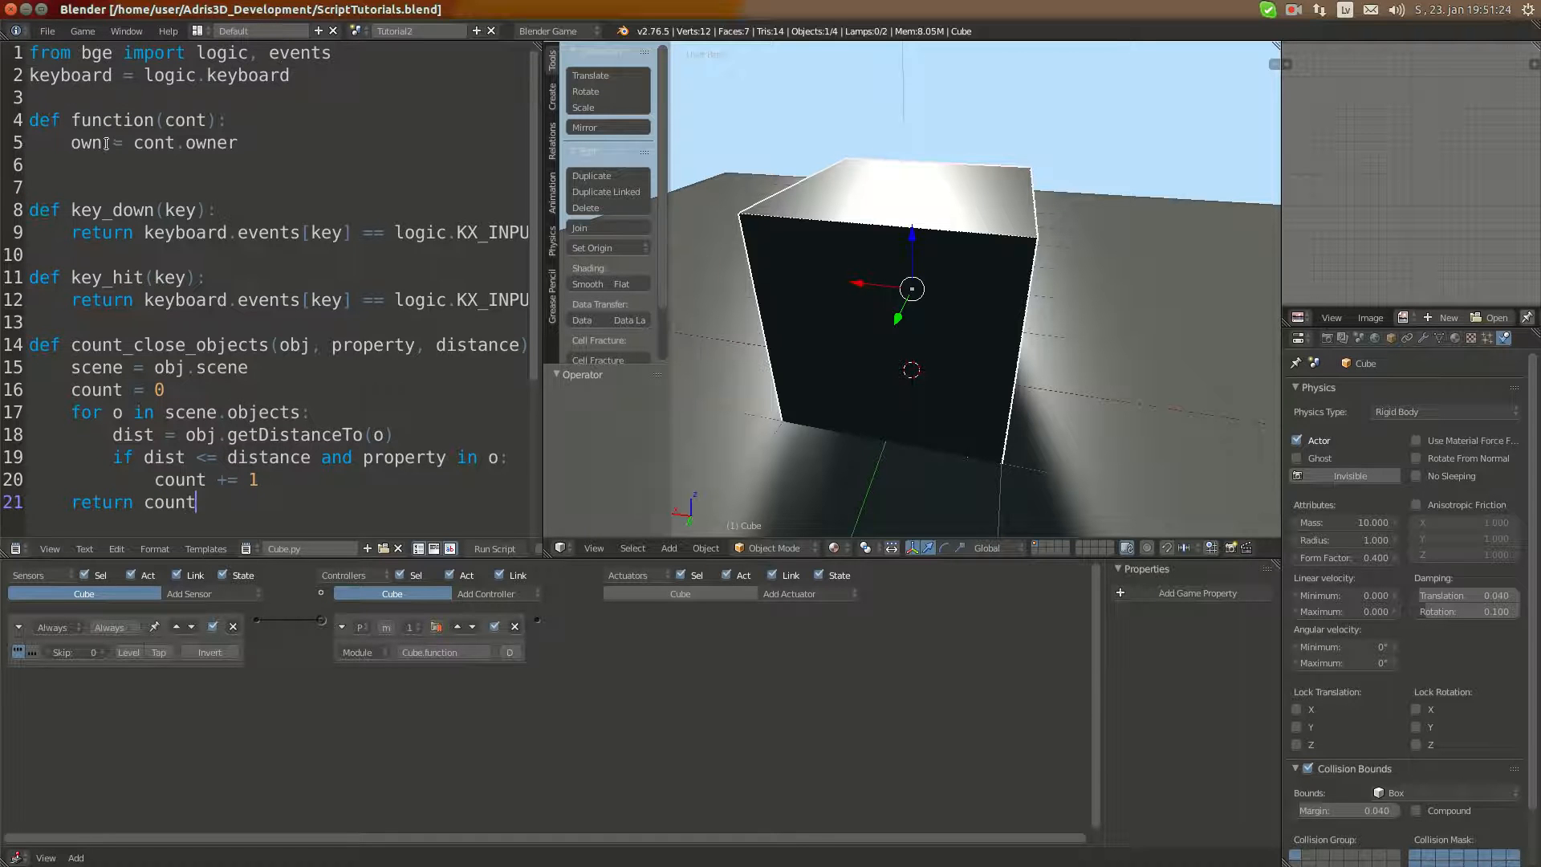
pyautogui.press('Return')
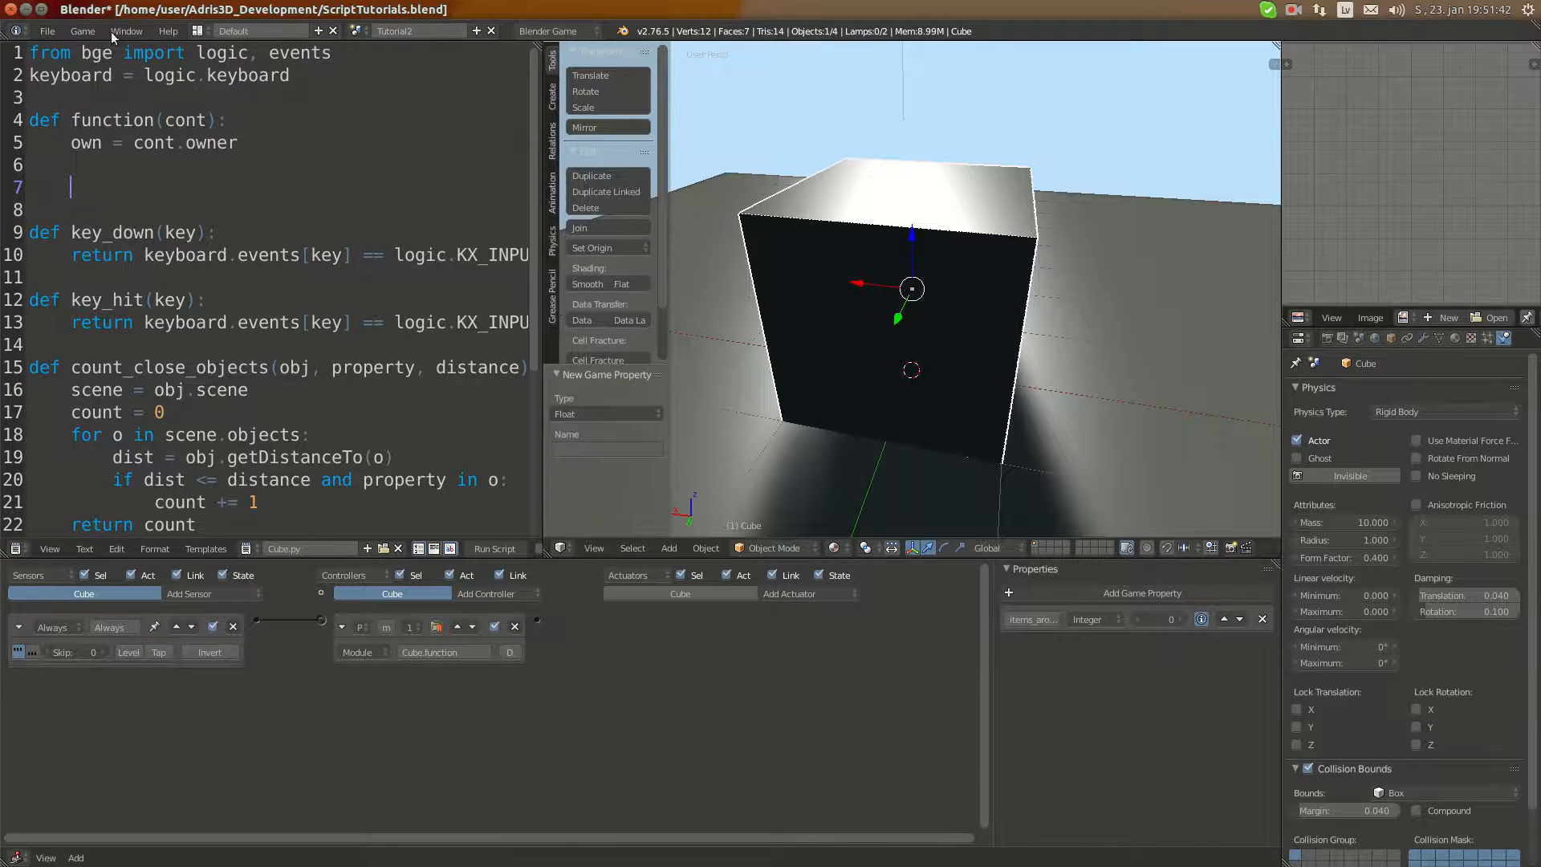
# Add a Cube game property and write own["items_around"] = count_close_object(own, "item", 5).
pyautogui.click(83, 30)
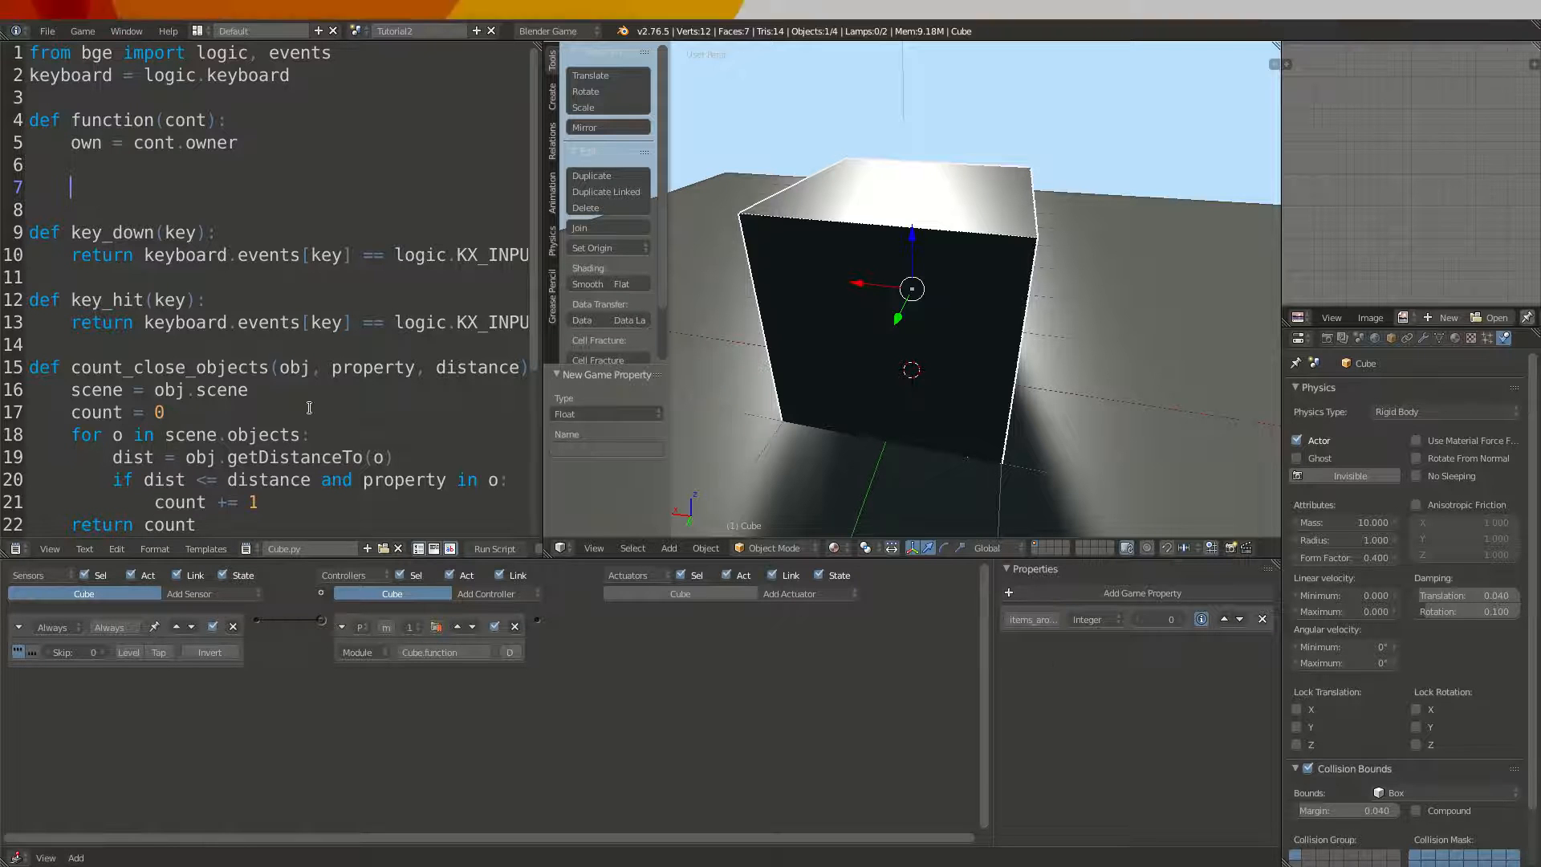
pyautogui.write('own[items_around')
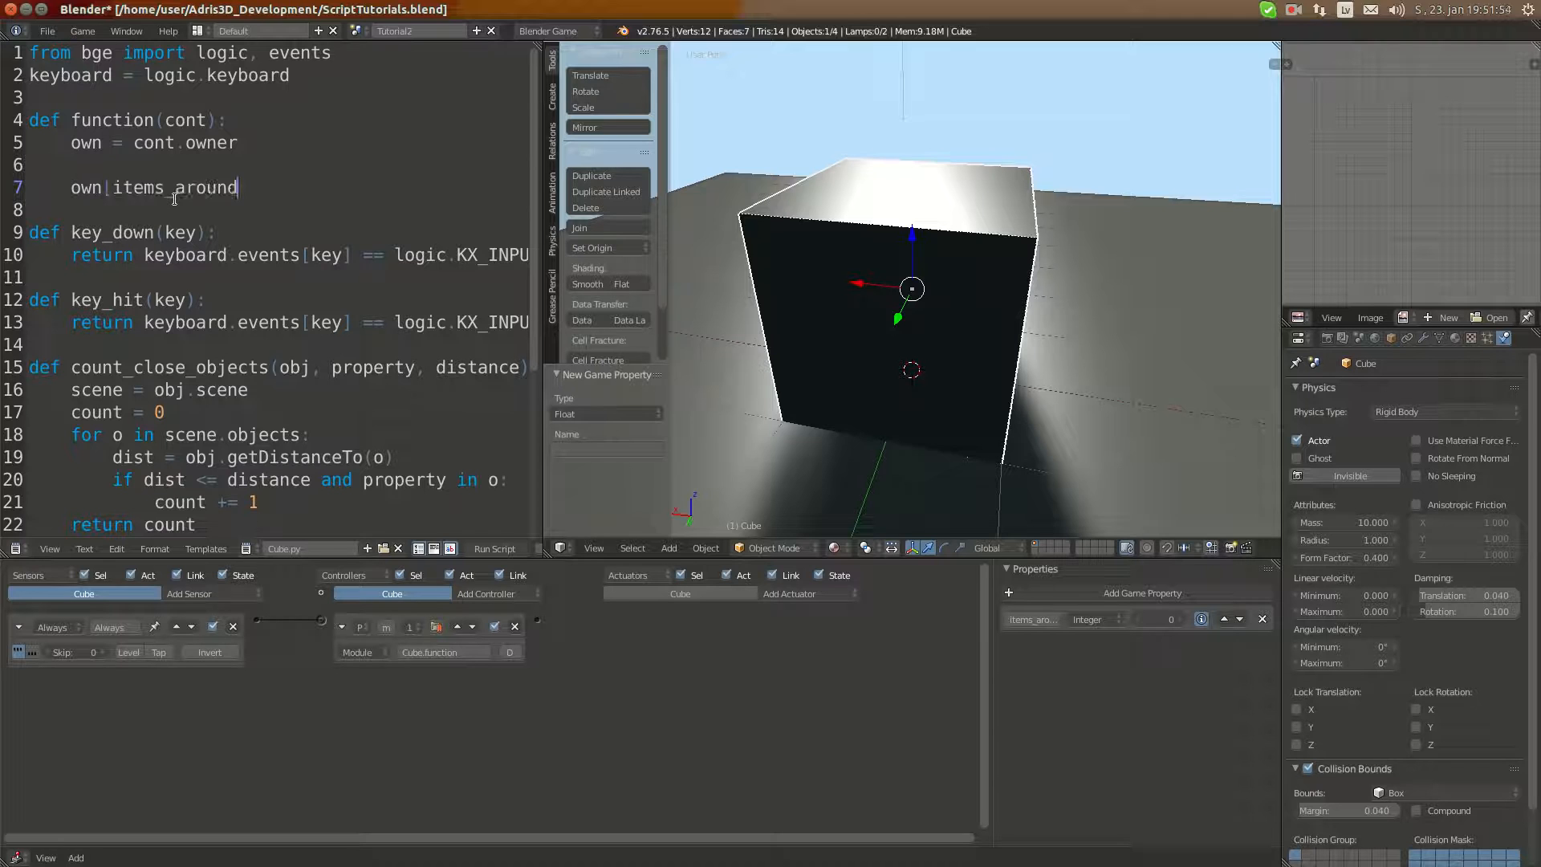
pyautogui.press('BackSpace')
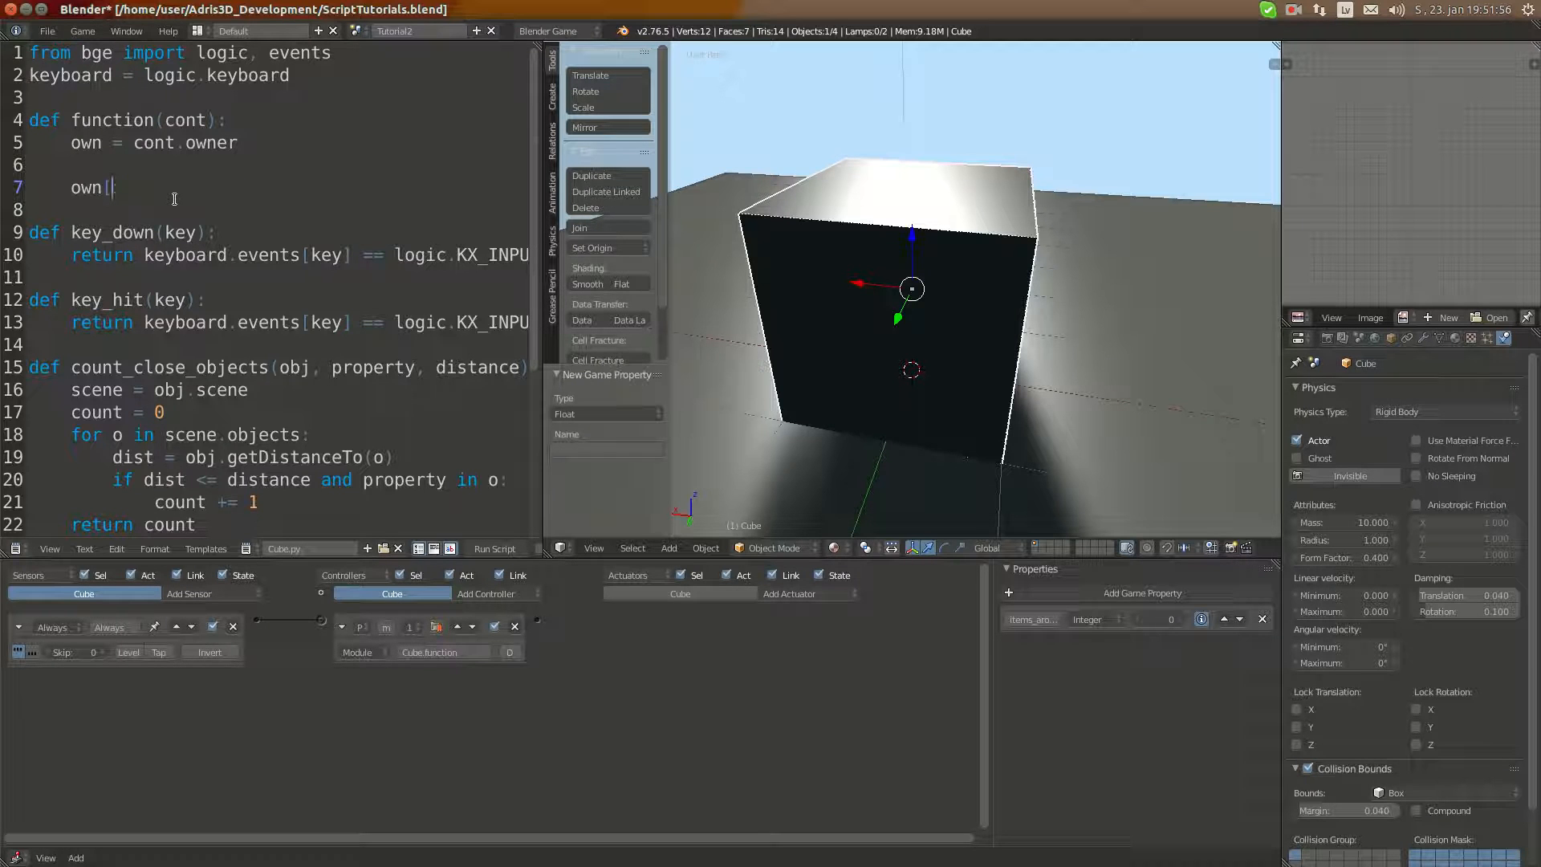
pyautogui.write('"items_around')
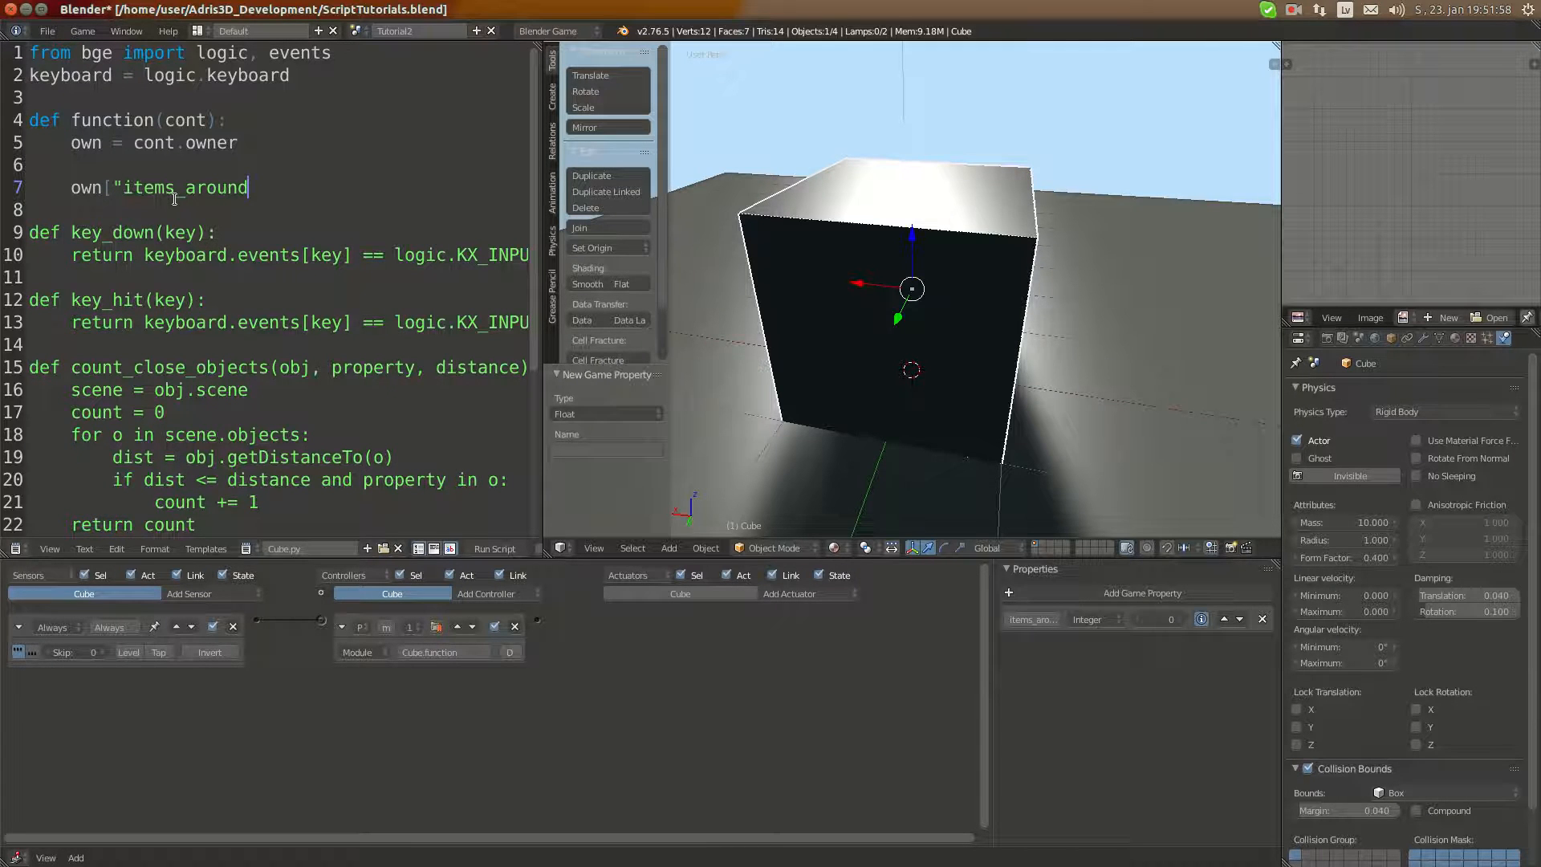
pyautogui.write('"]')
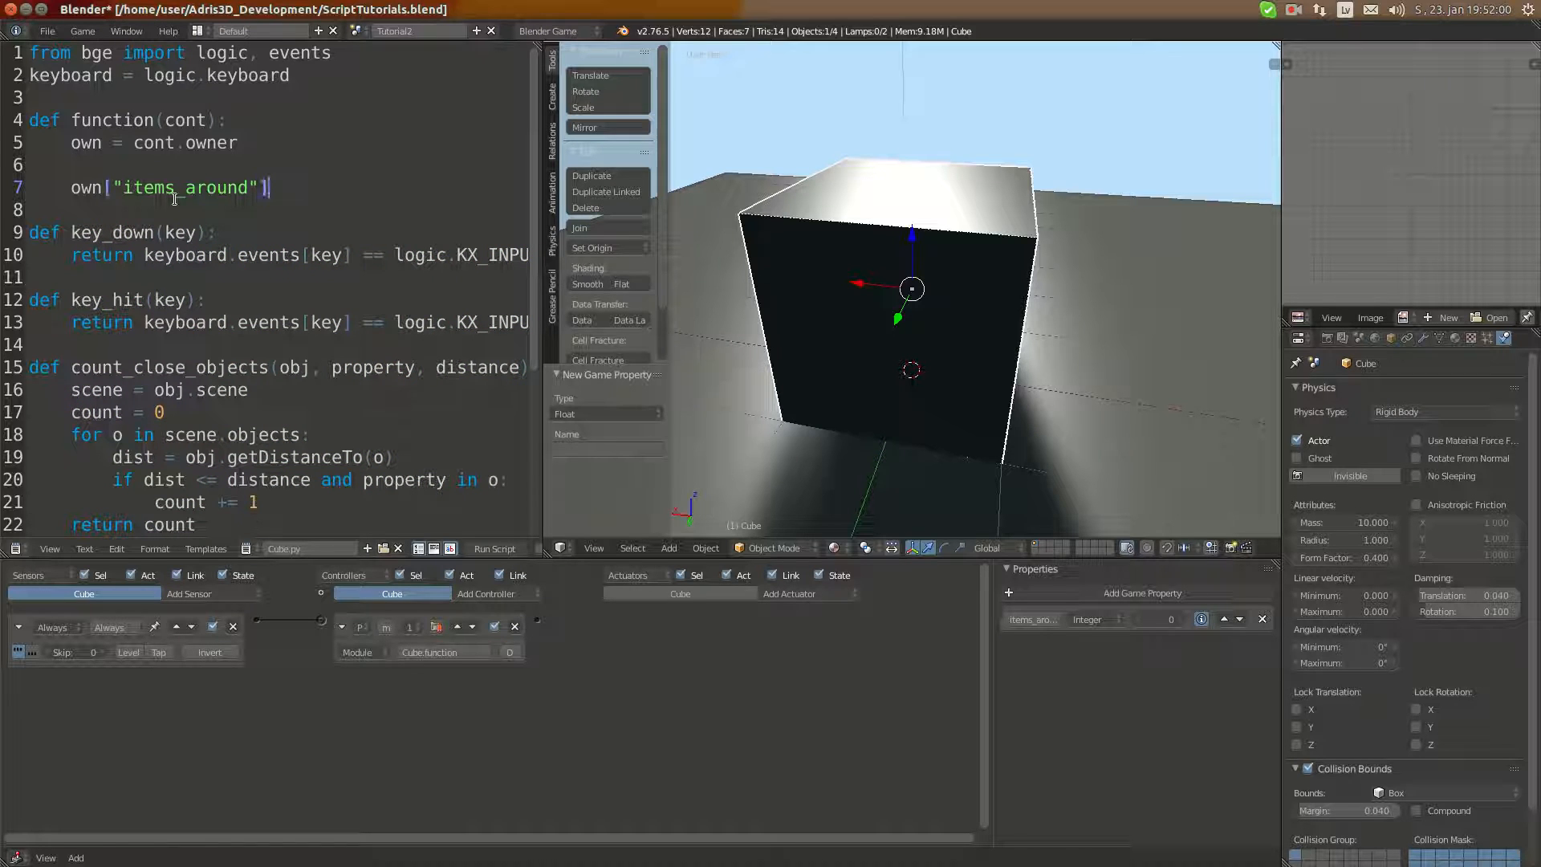
pyautogui.write('= count_close_object(own')
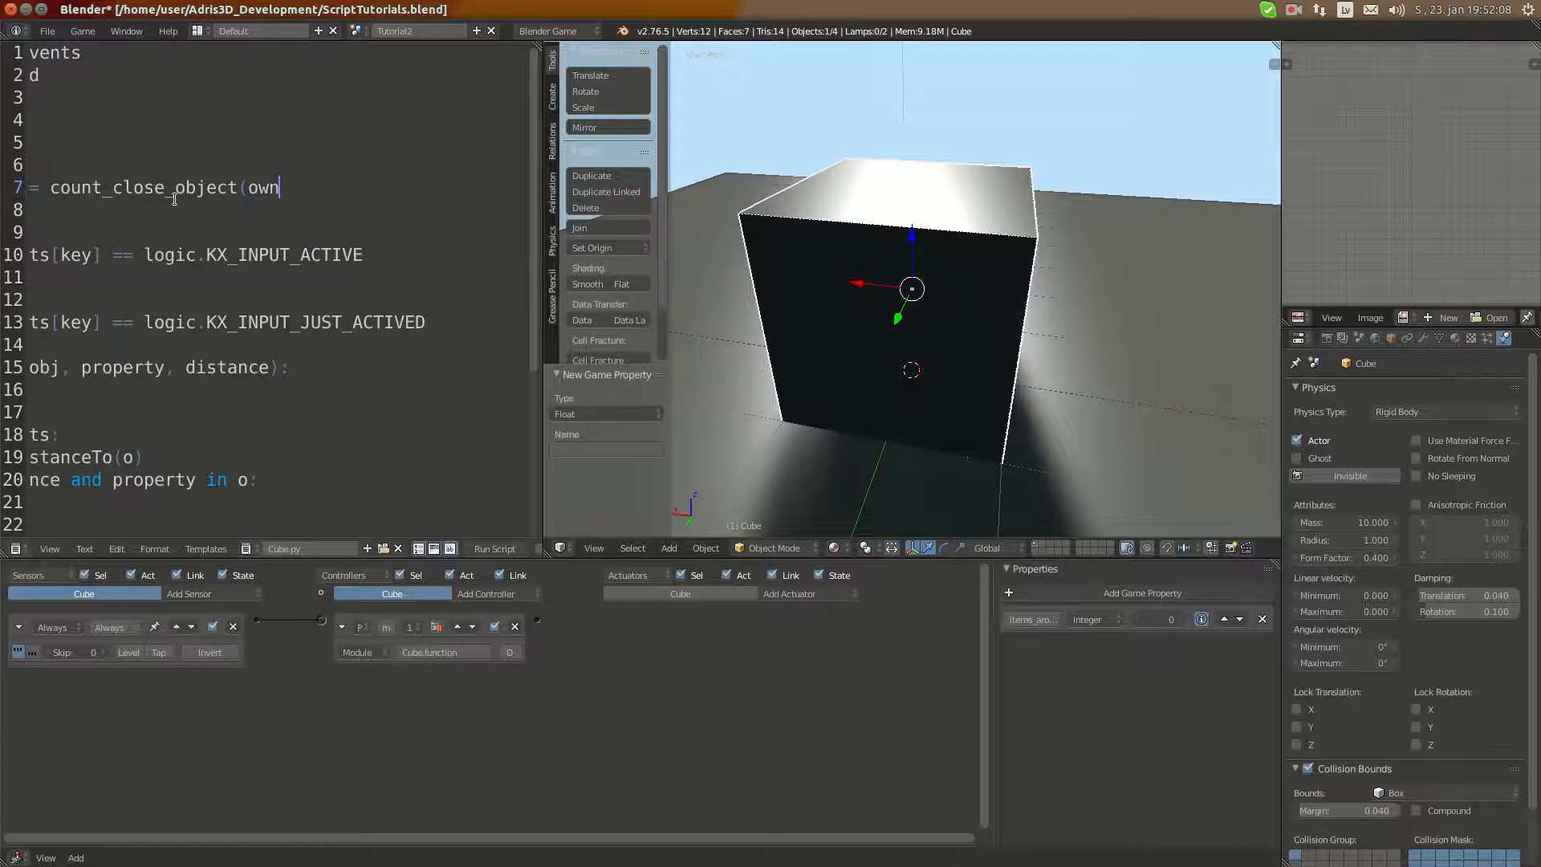
pyautogui.write(',')
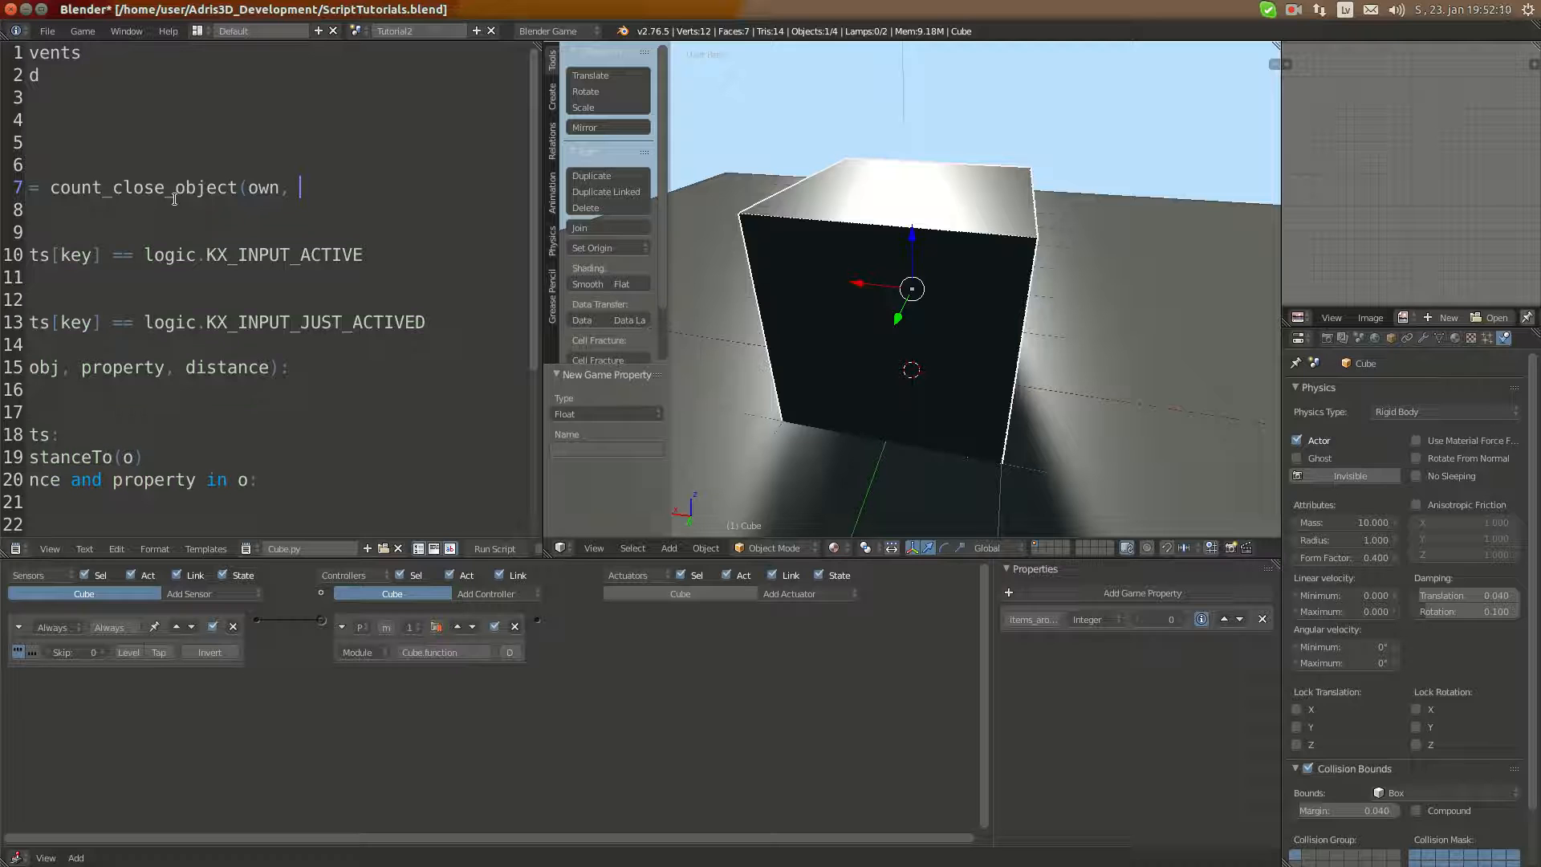
pyautogui.write('"item"')
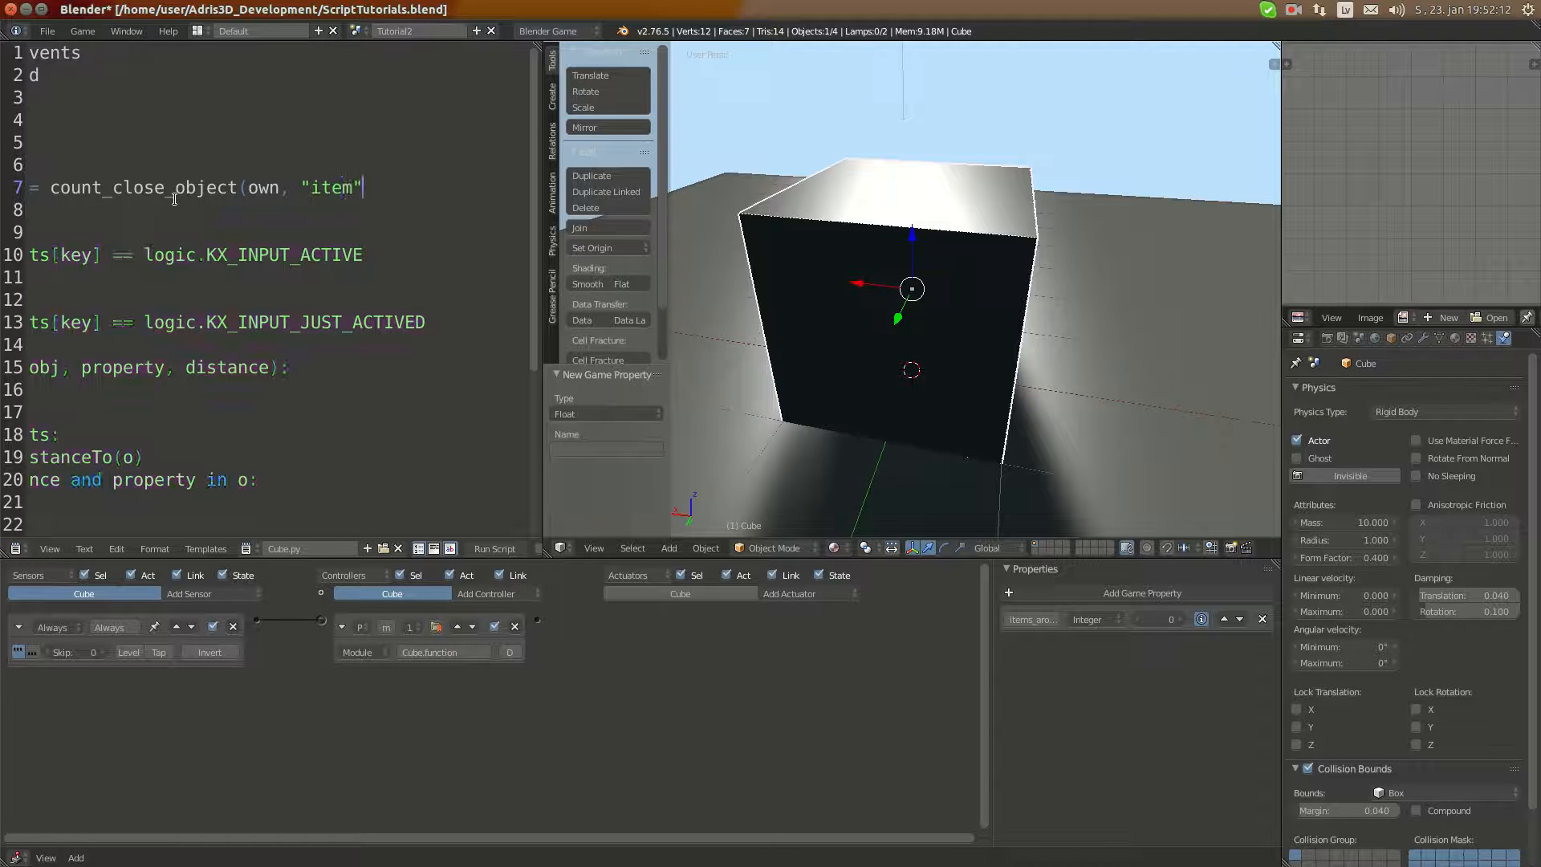
pyautogui.write(',')
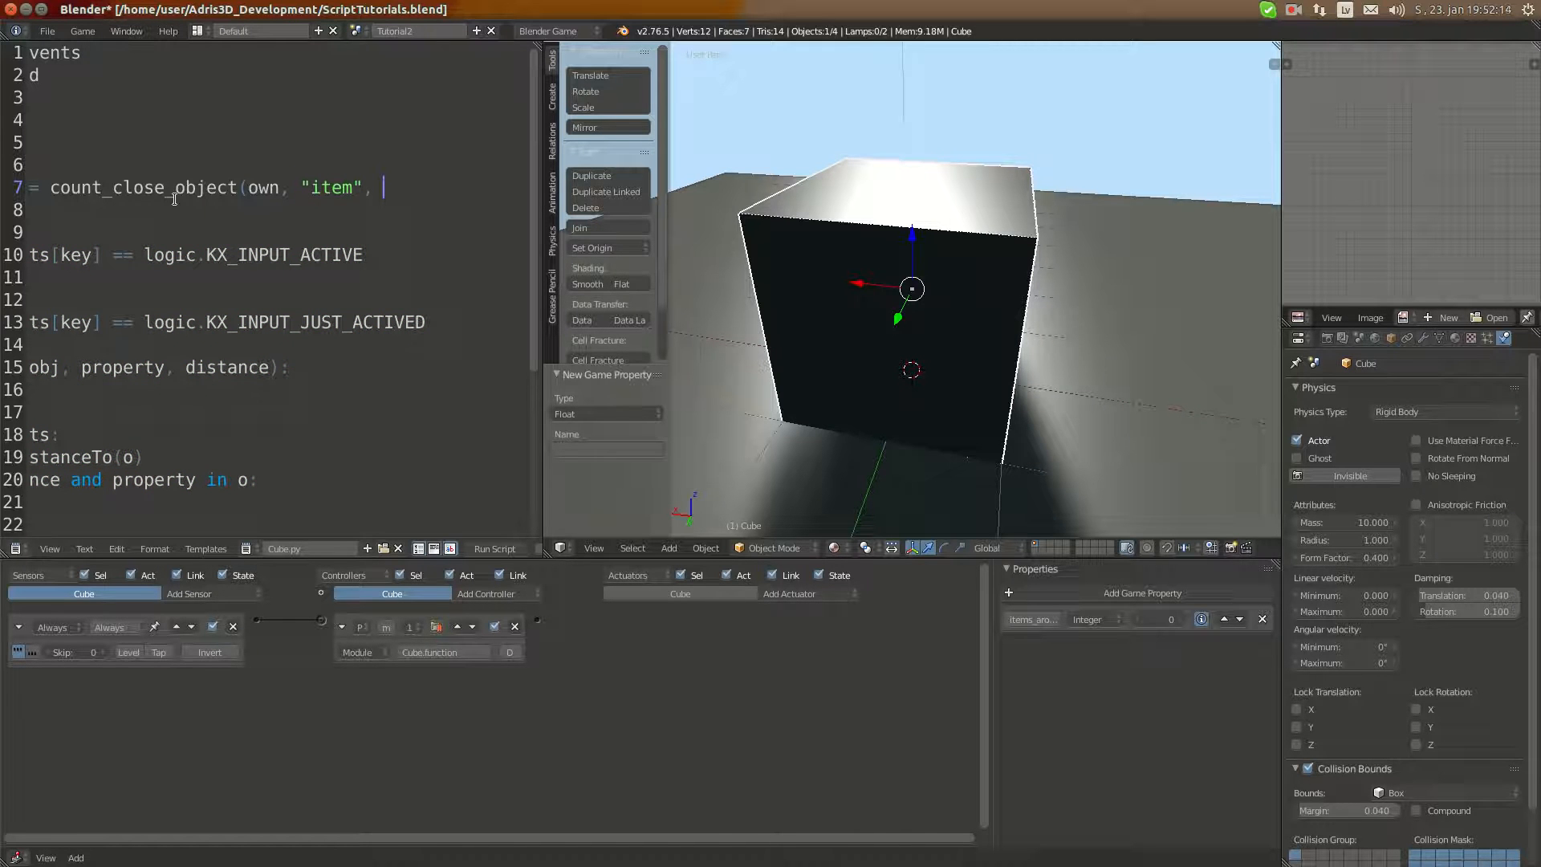
pyautogui.write('5)')
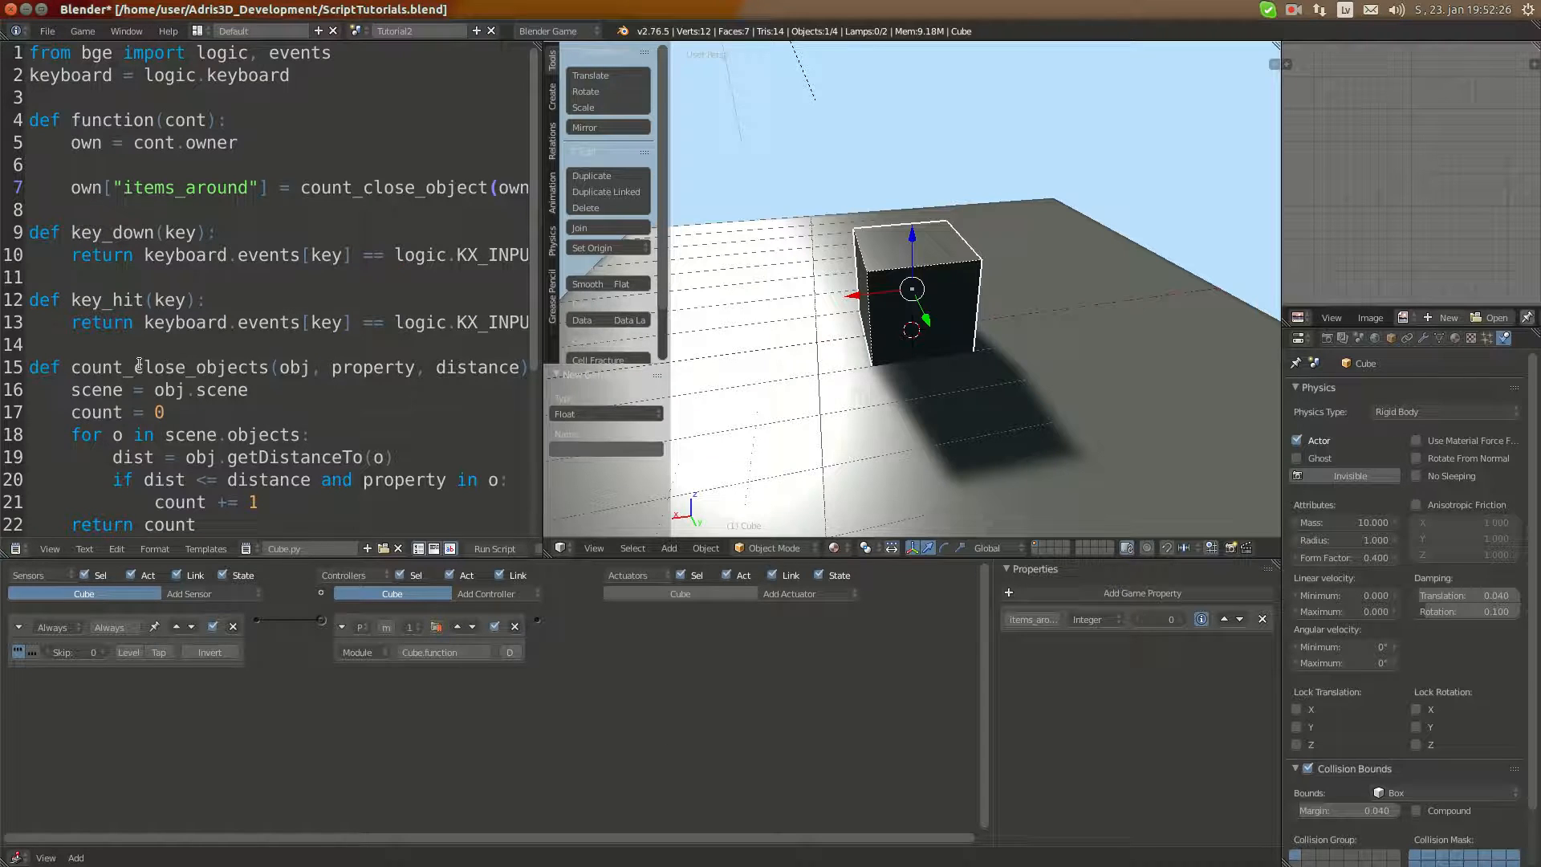
# Scale down the added object and rename it Item.000 in its object settings.
pyautogui.write('s')
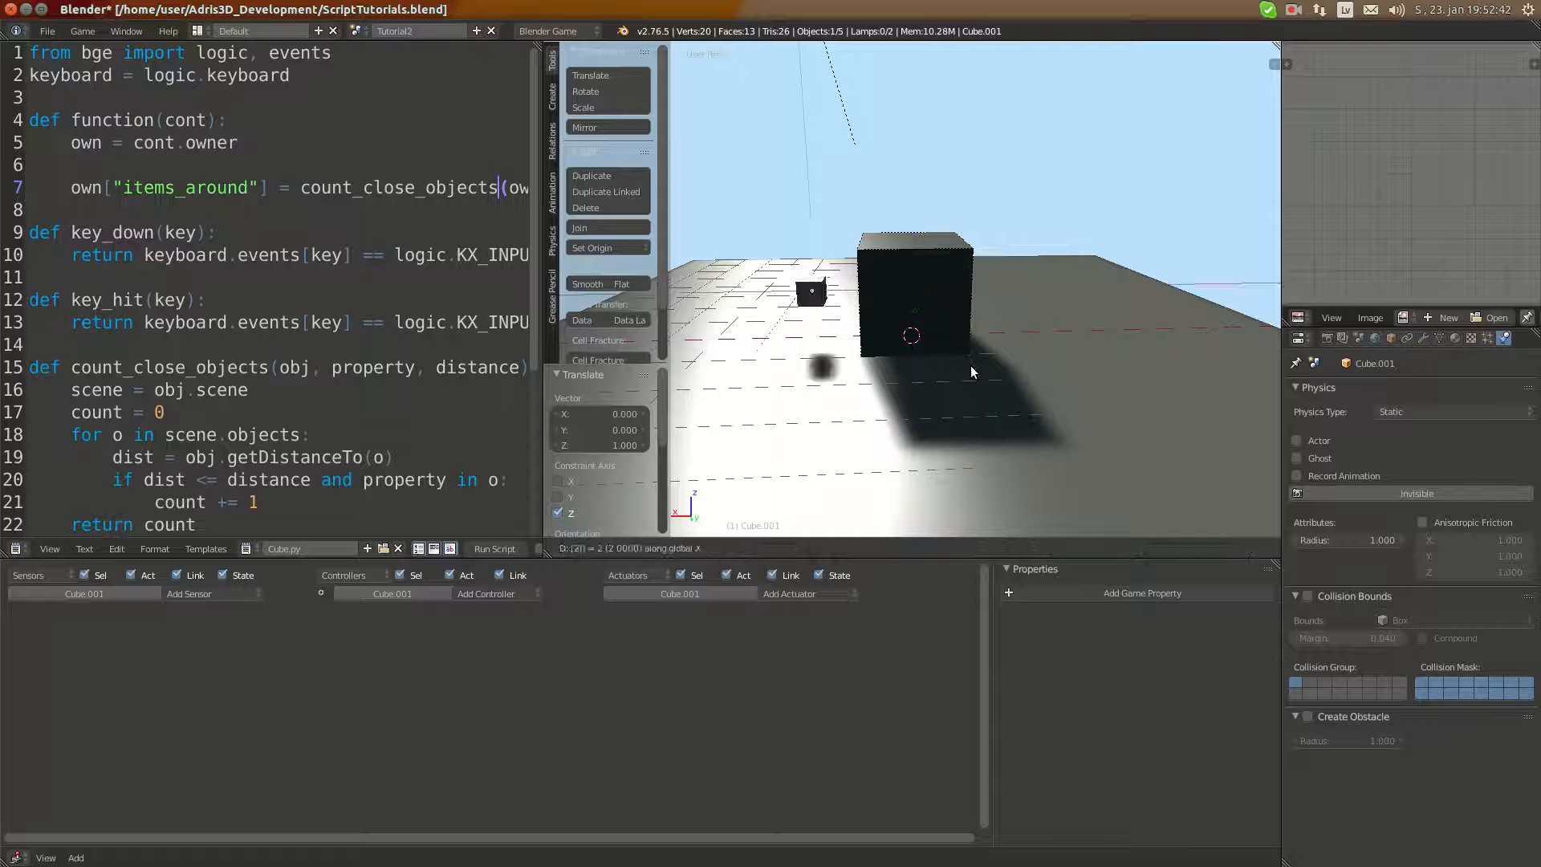
pyautogui.click(1445, 411)
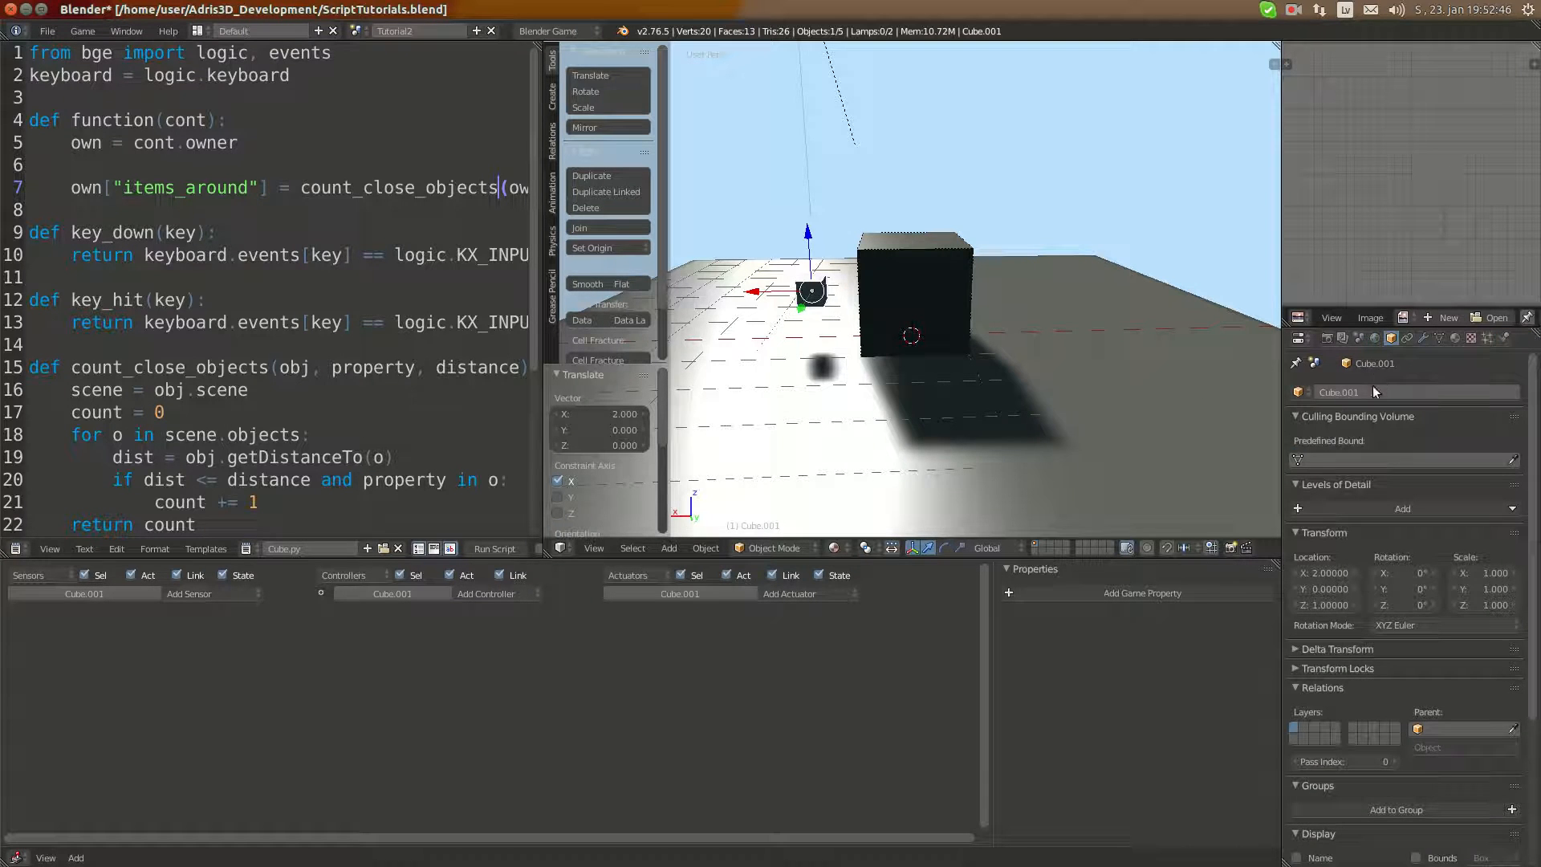
pyautogui.doubleClick(1367, 391)
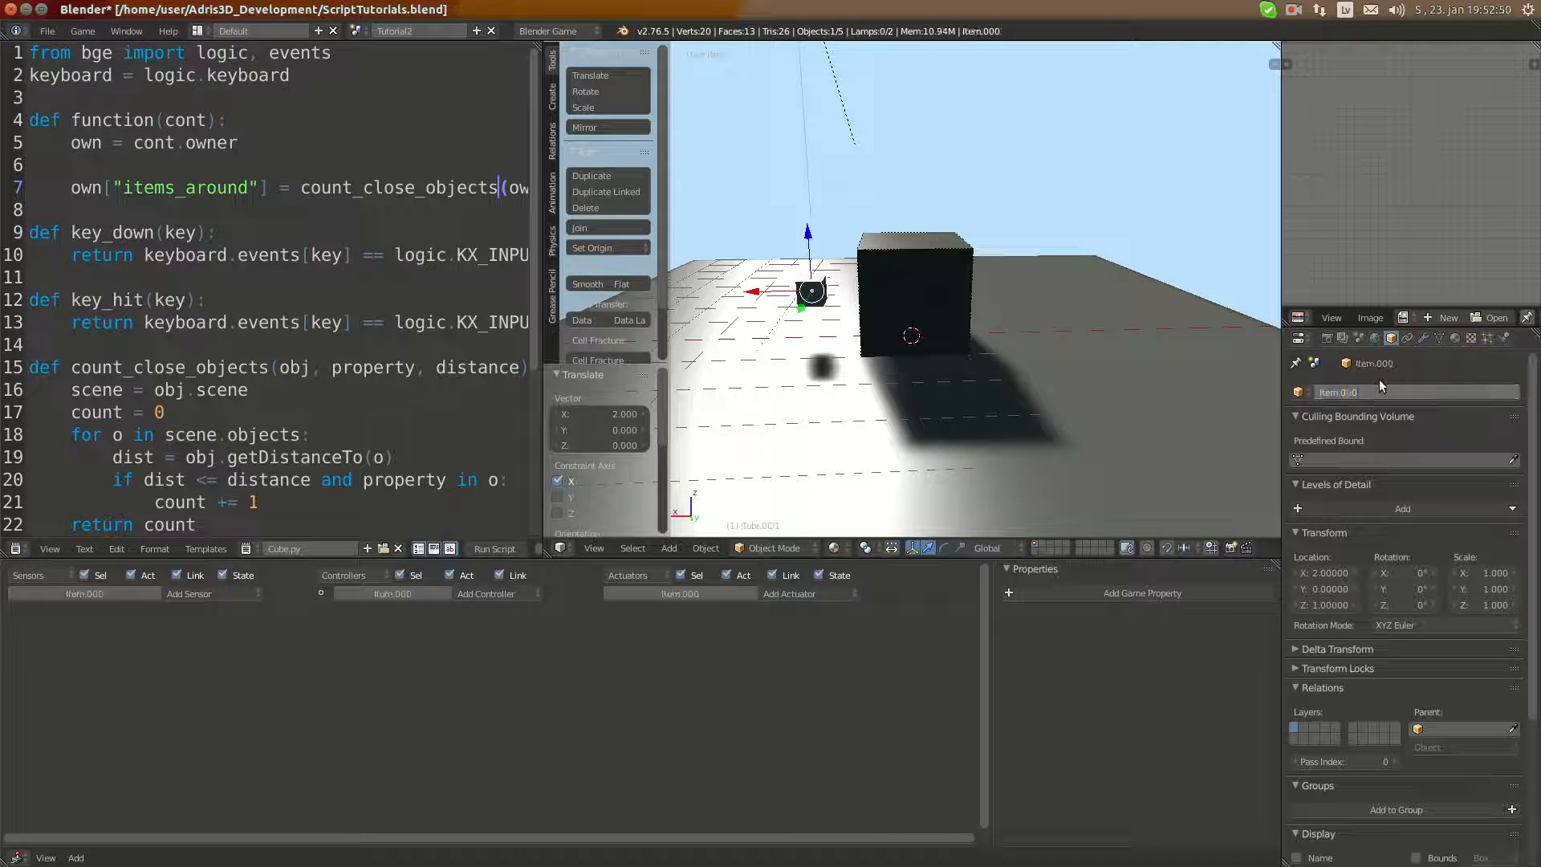
pyautogui.click(1440, 337)
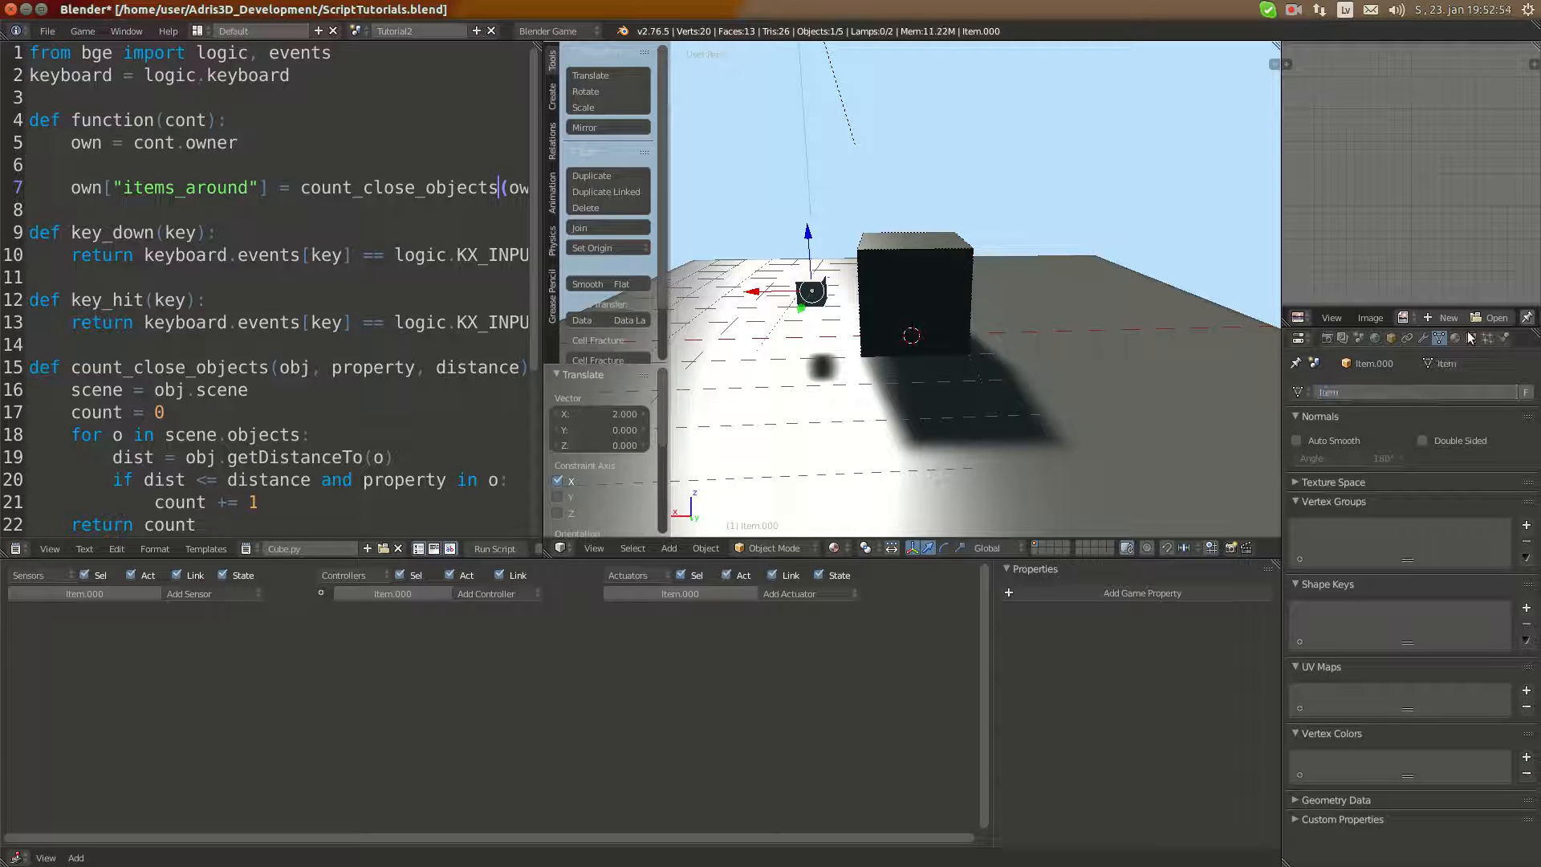
# Create a new material with Wardiso specular shading and a black diffuse colour.
pyautogui.click(1443, 338)
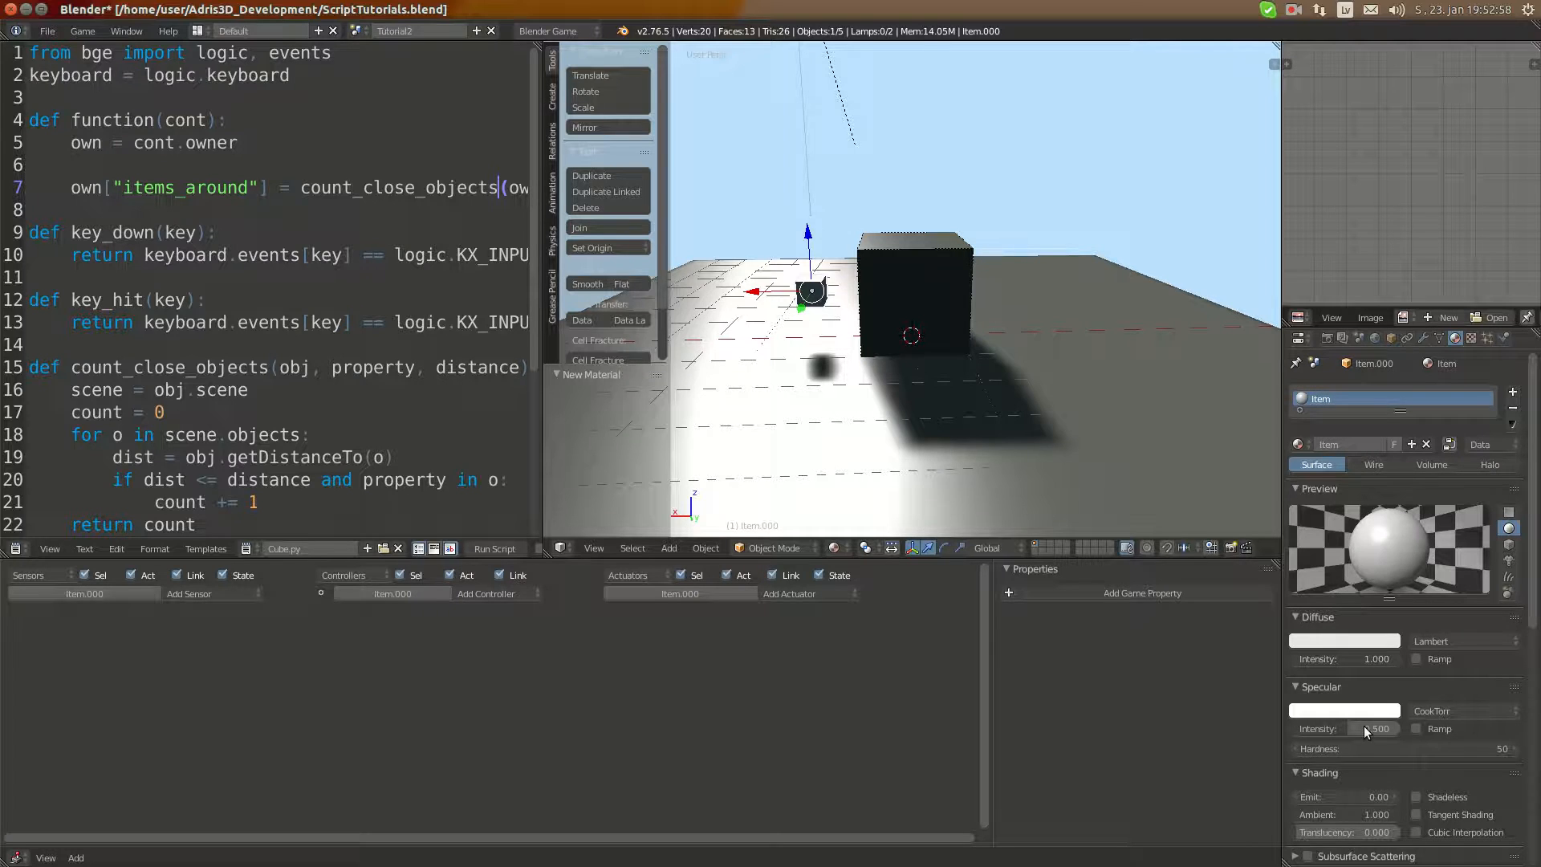
pyautogui.click(1463, 711)
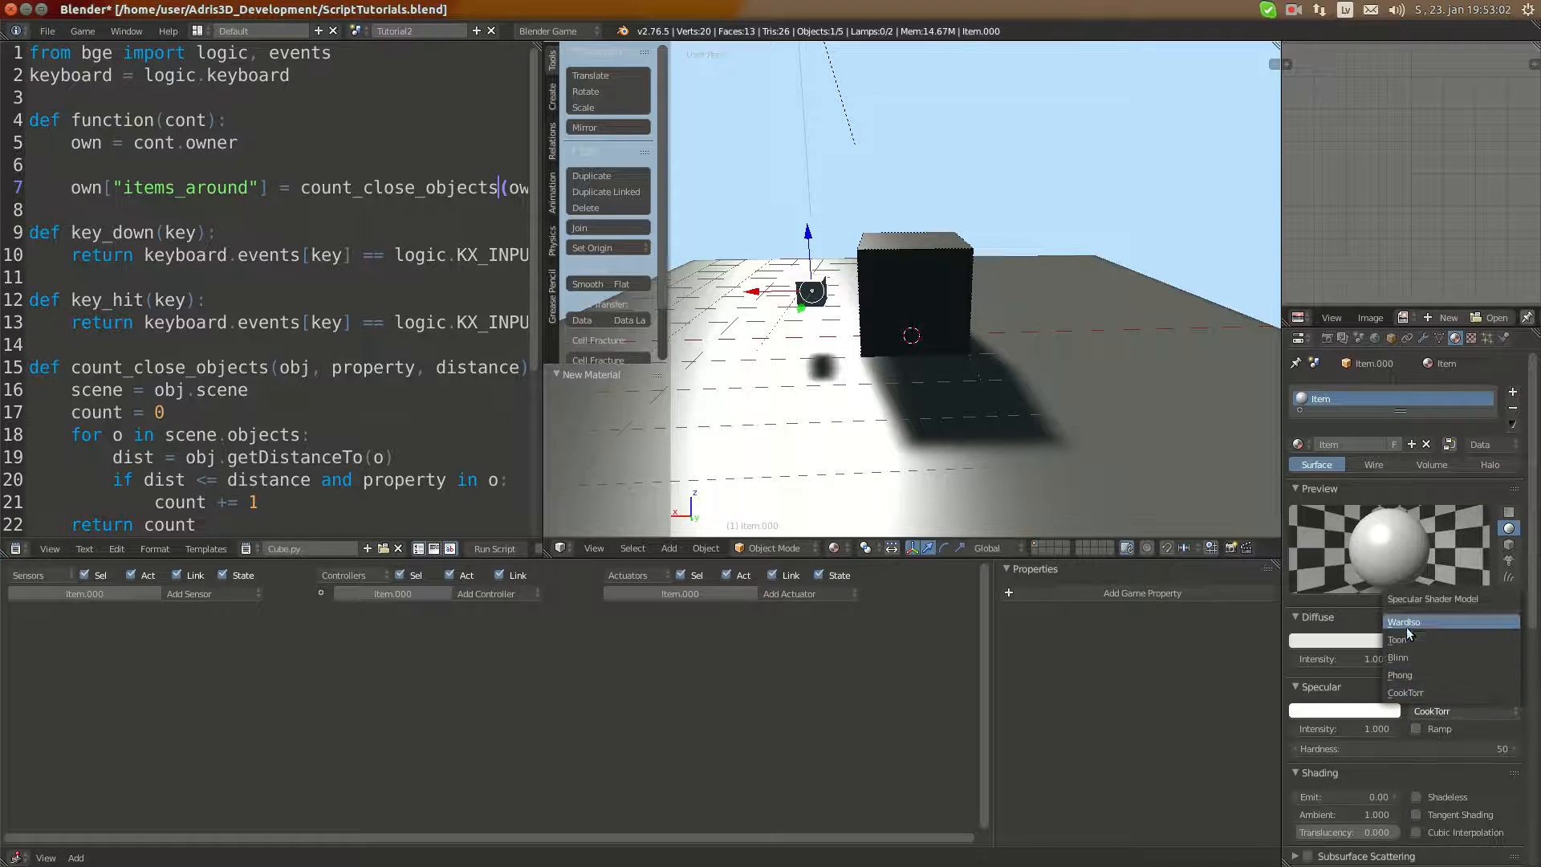
pyautogui.click(1422, 641)
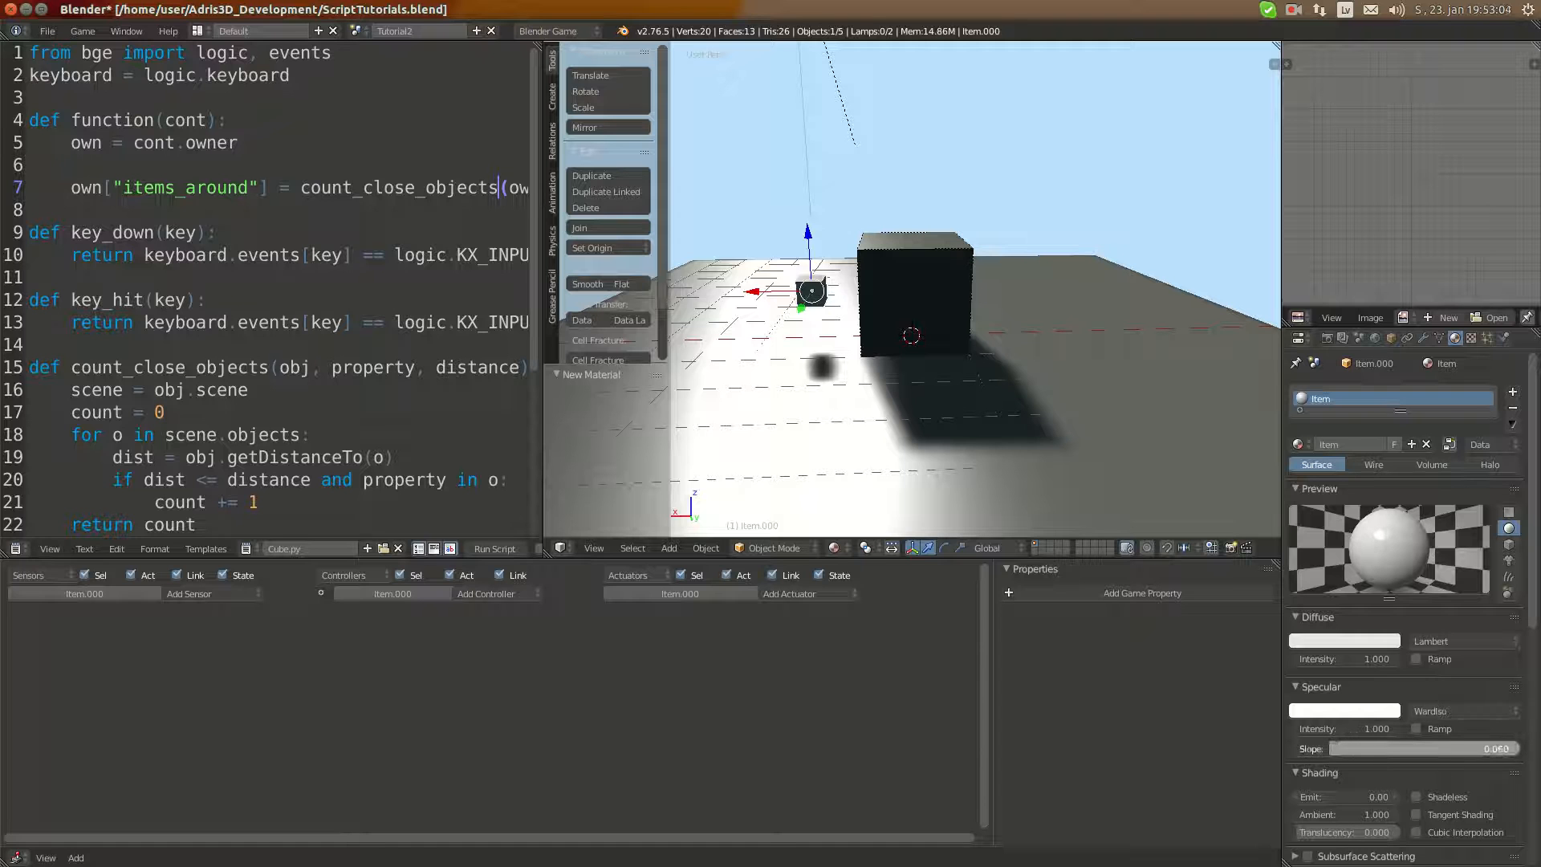
pyautogui.click(1396, 748)
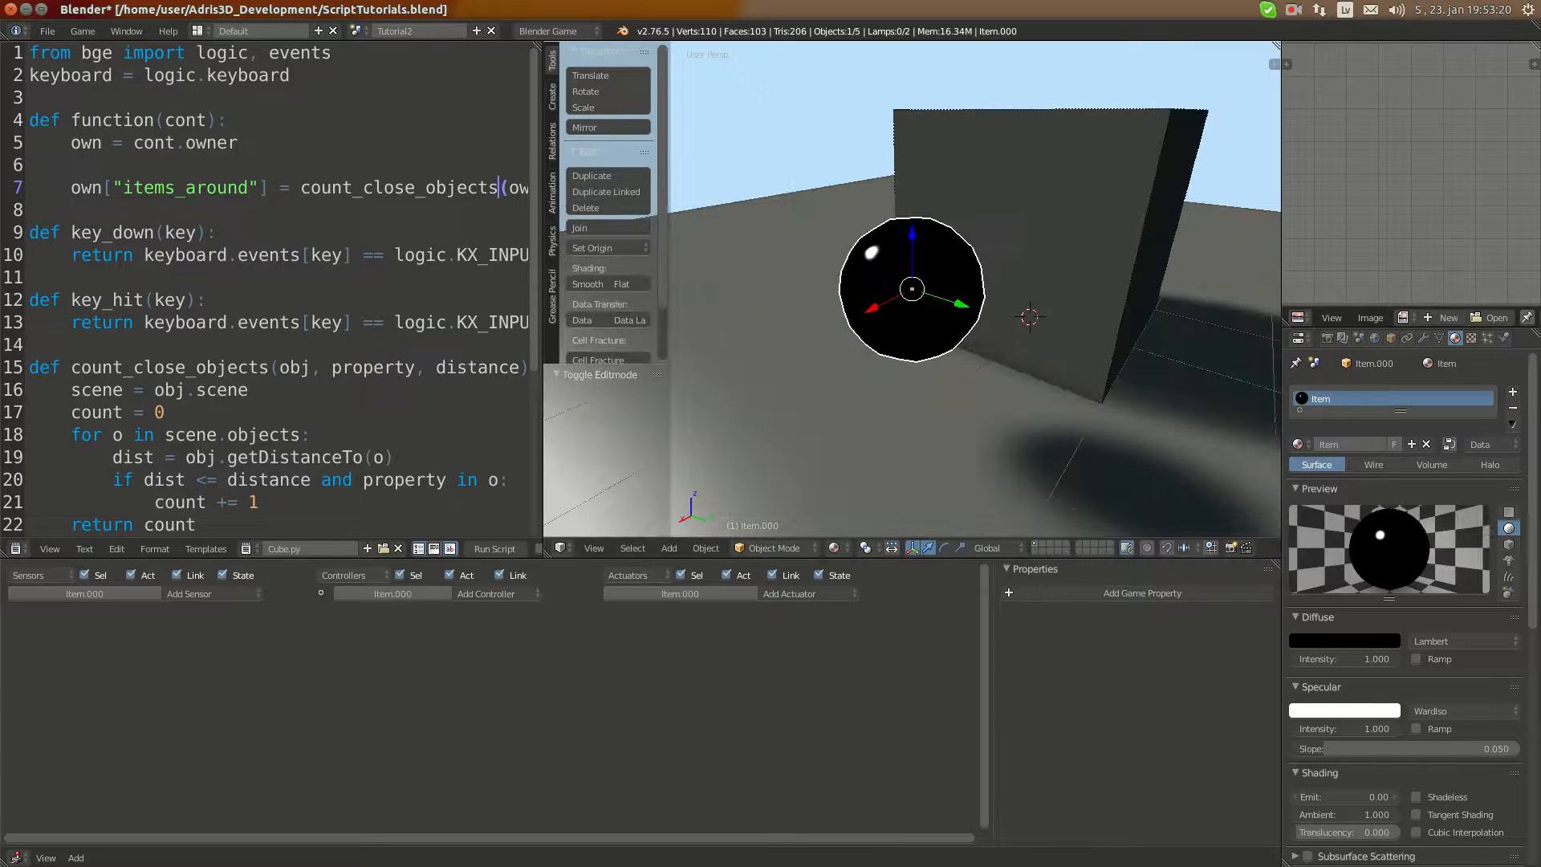
pyautogui.scroll(-3)
pyautogui.write('Item')
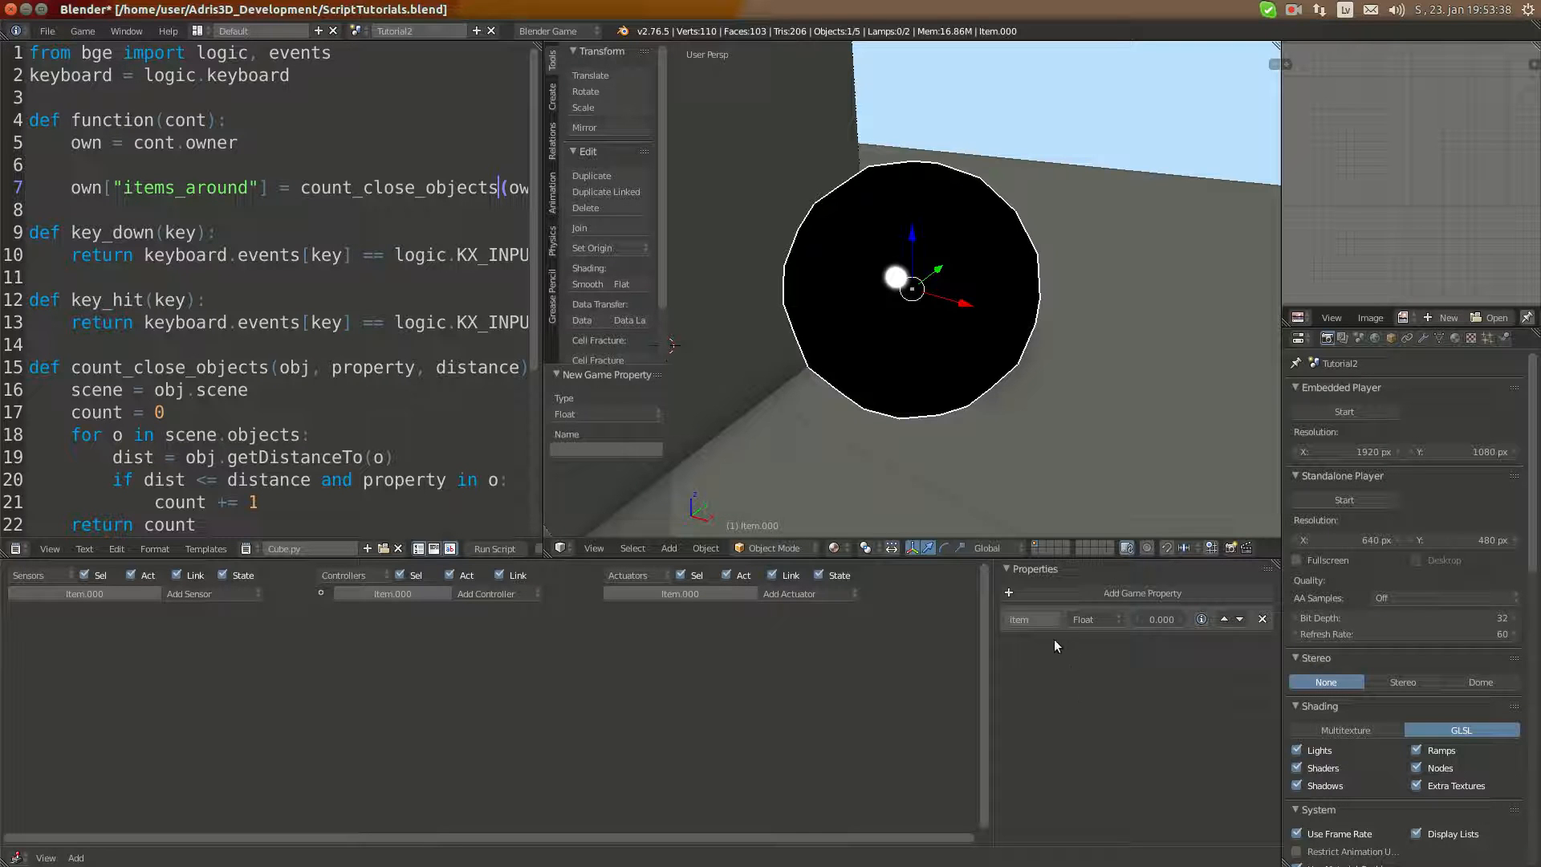
# Make the Item game property an integer of 5 and give the sphere rigid body physics.
pyautogui.click(1094, 618)
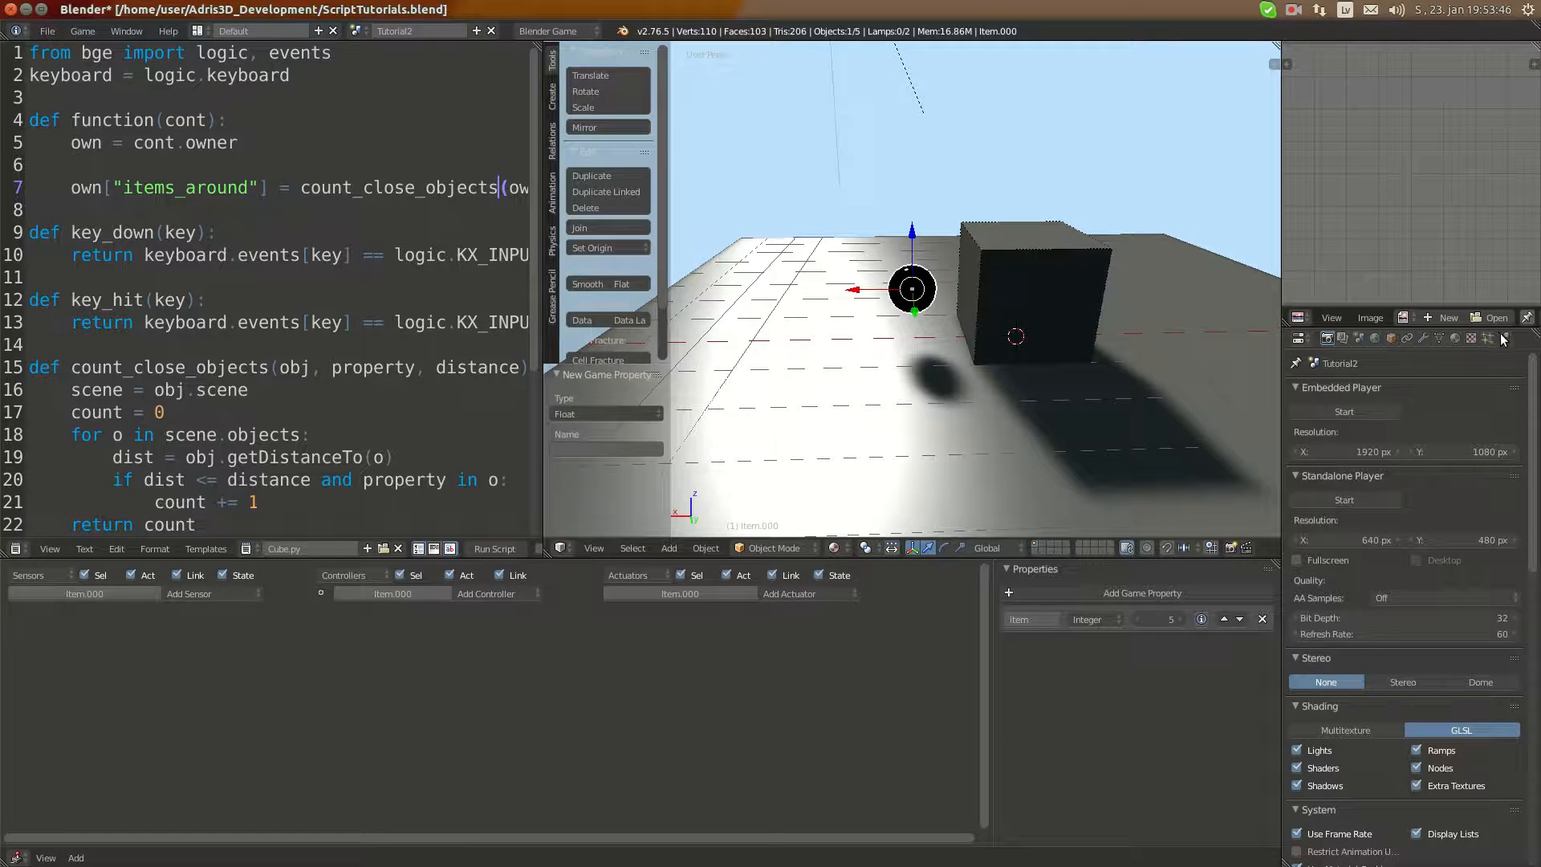
pyautogui.click(1347, 338)
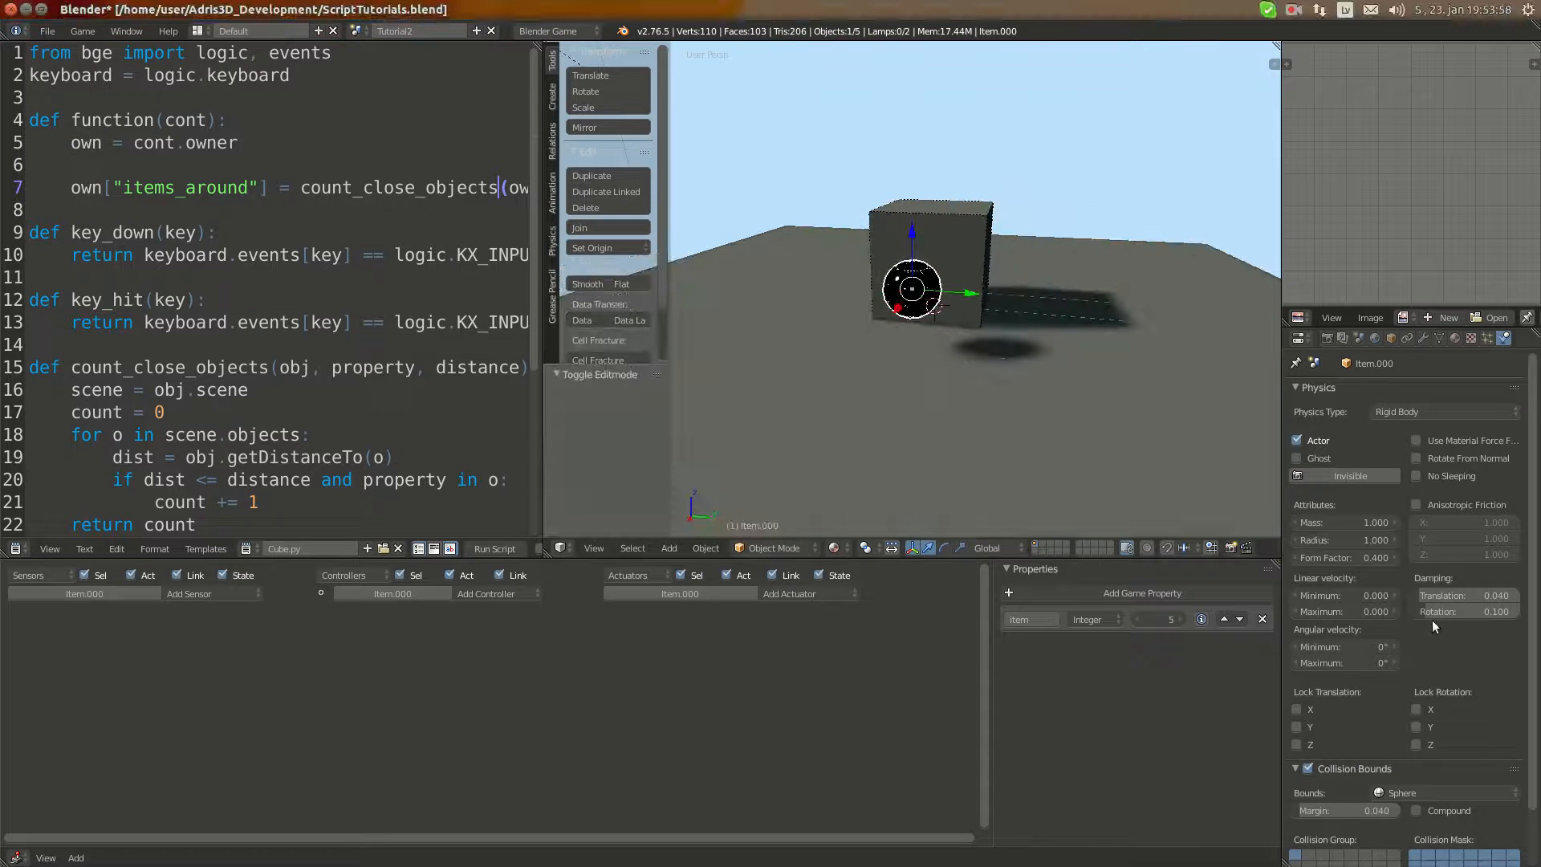
pyautogui.scroll(-3)
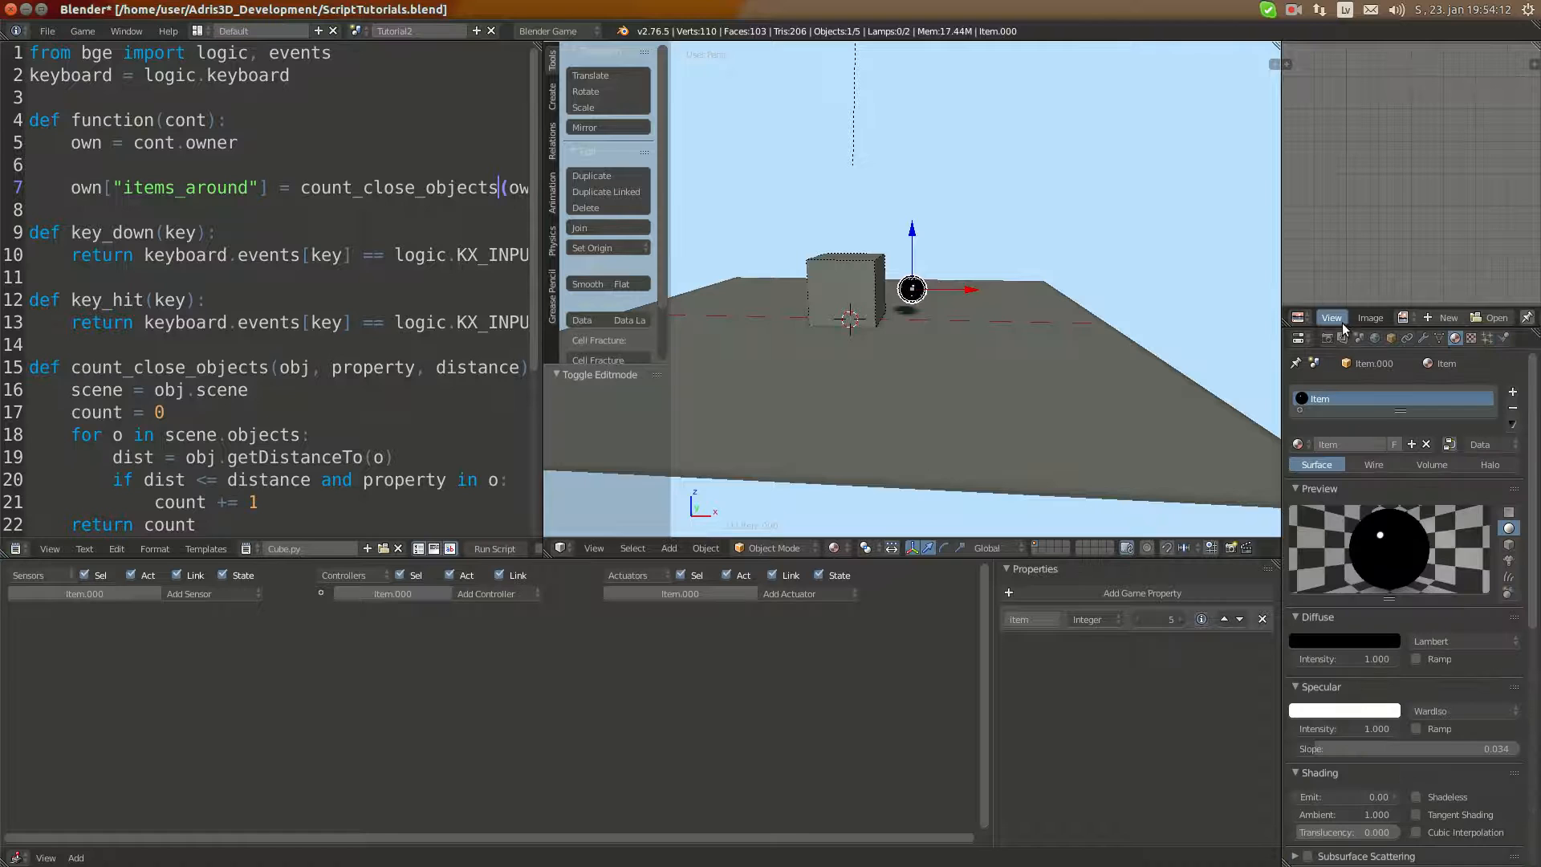
# Apply the sphere's scale and place linked duplicates of it around the cube.
pyautogui.click(1300, 337)
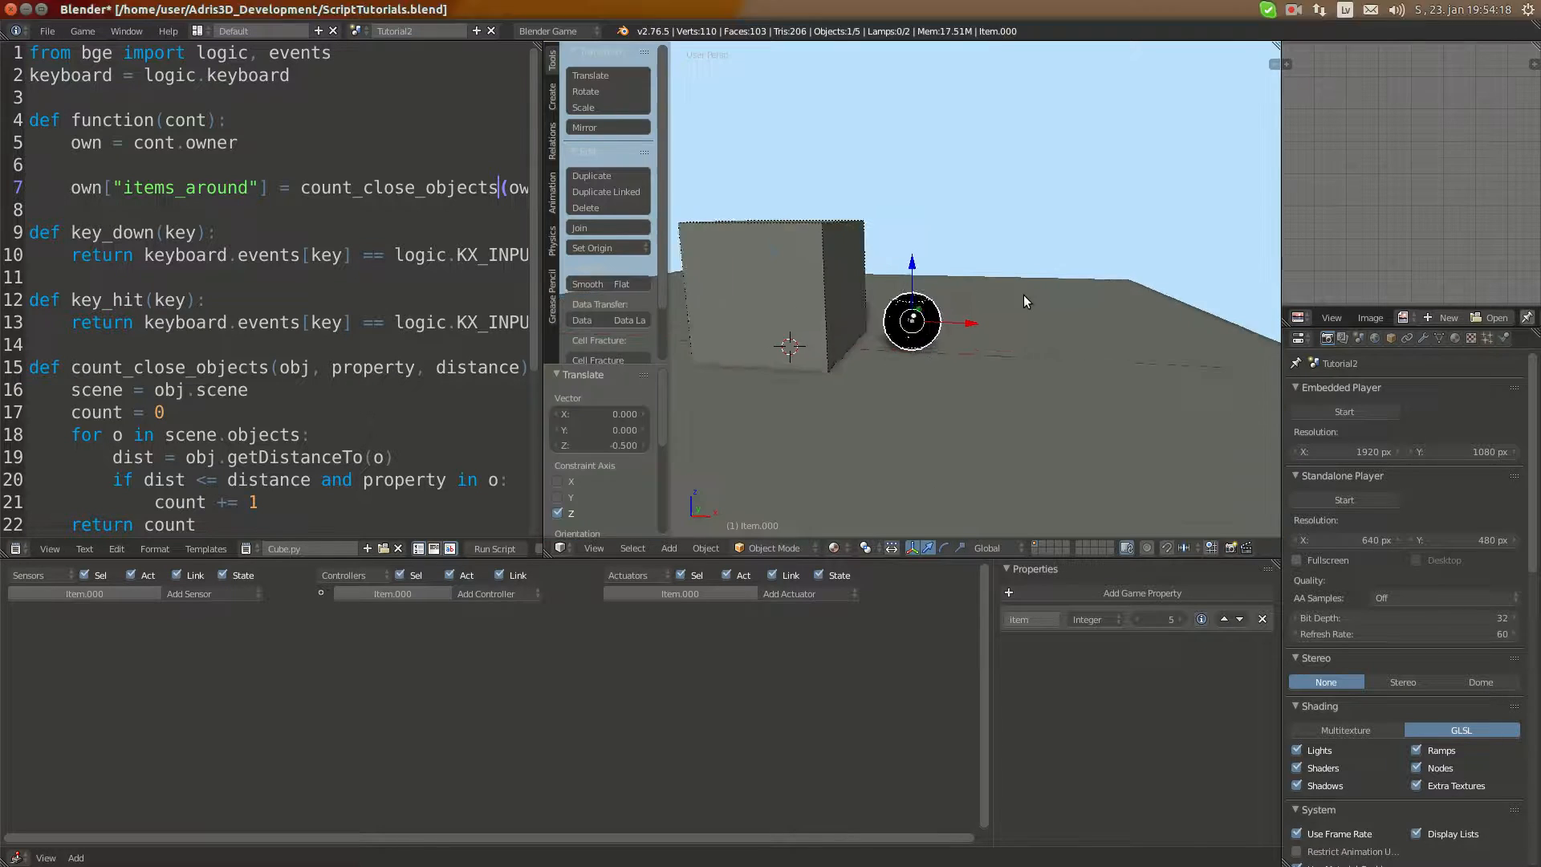
pyautogui.press('Tab')
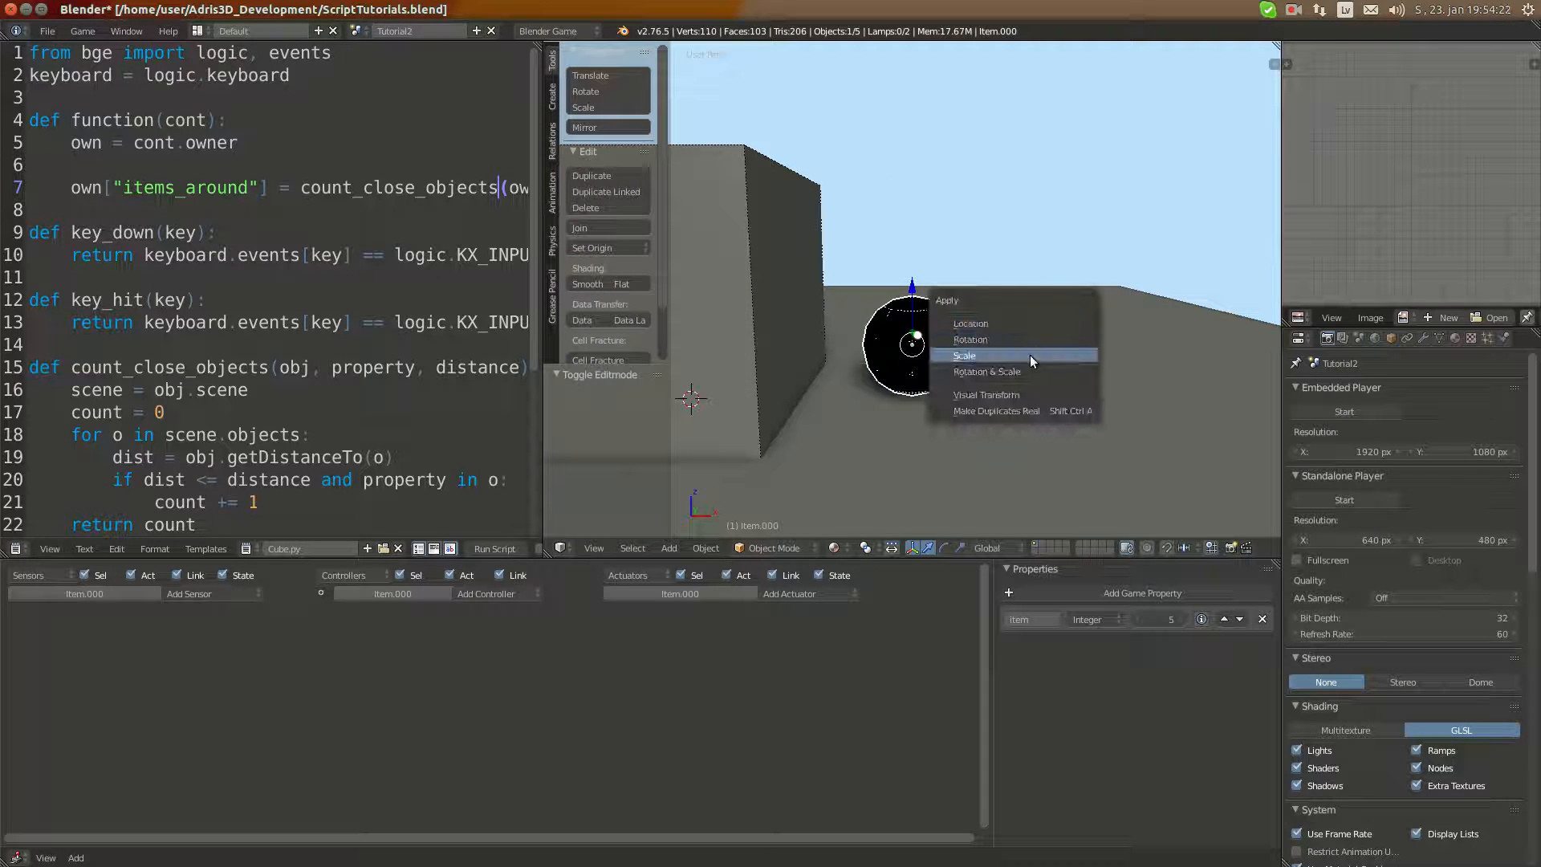
pyautogui.click(965, 356)
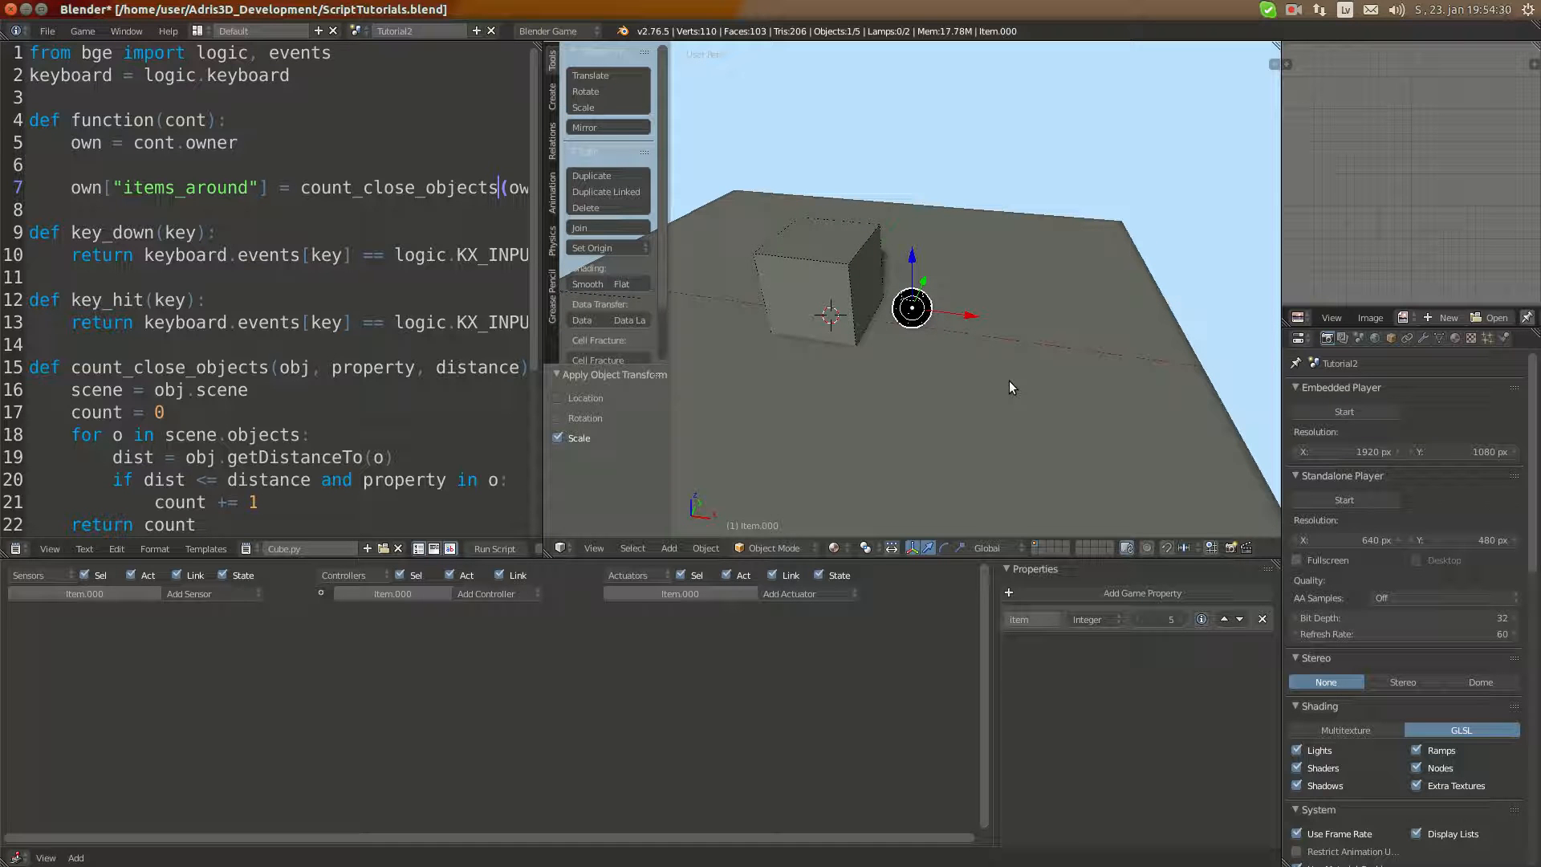
pyautogui.click(607, 191)
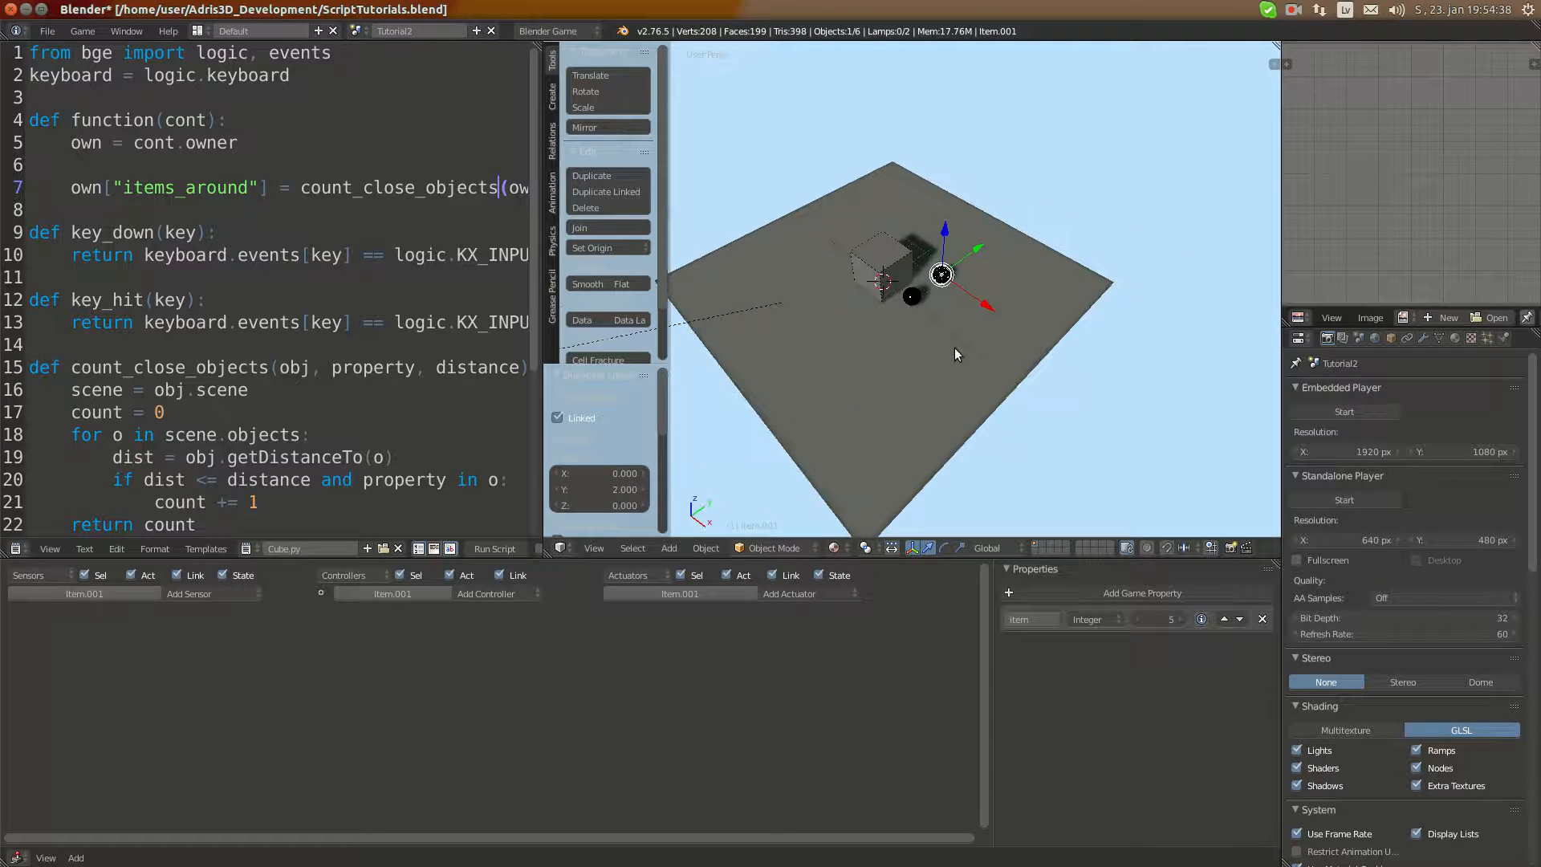
pyautogui.click(592, 175)
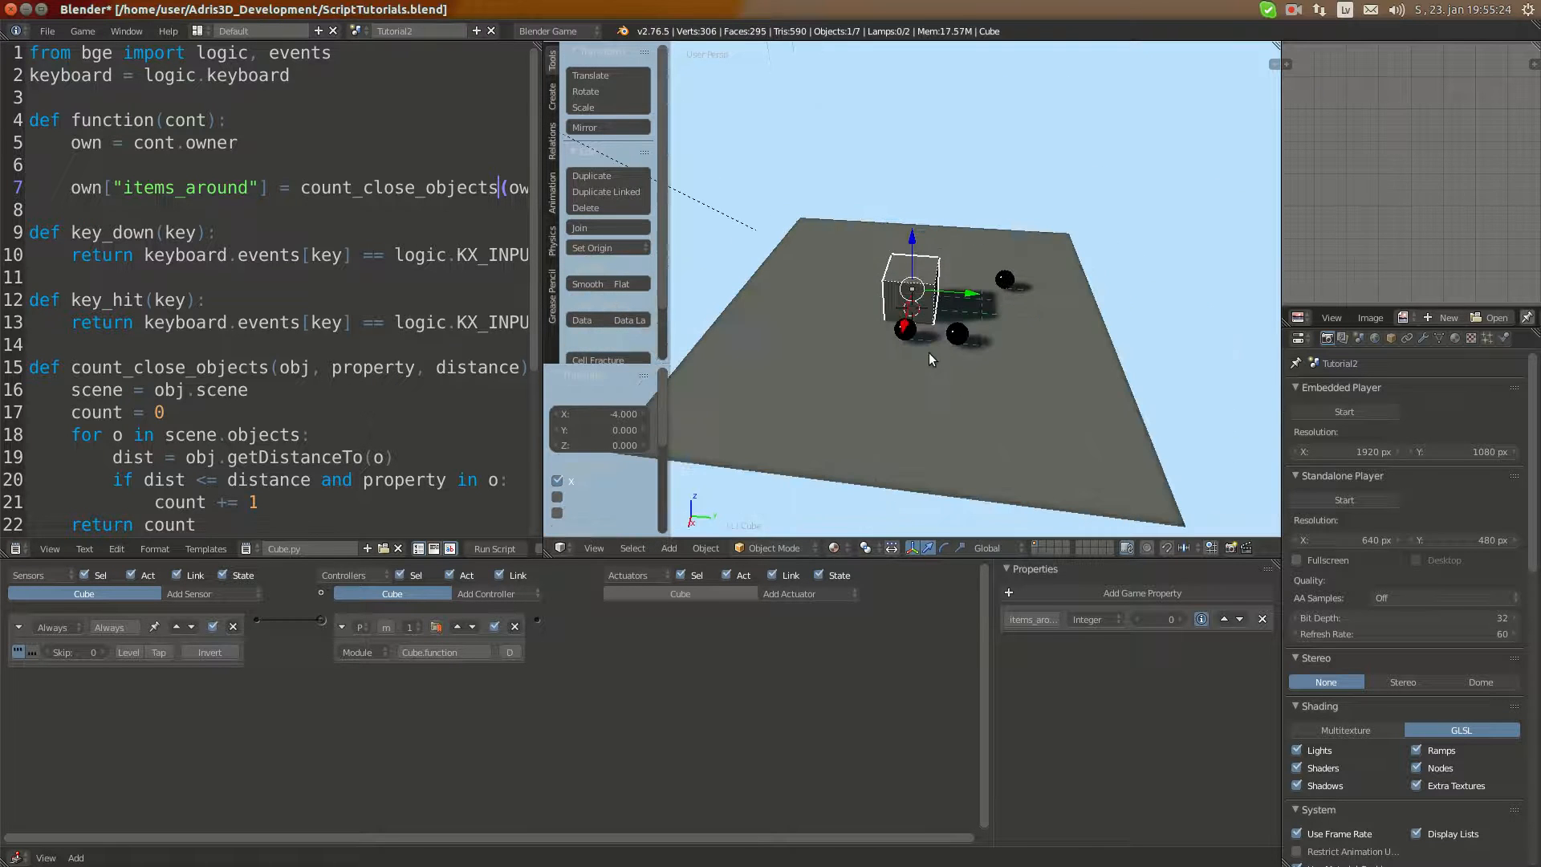
pyautogui.moveTo(964, 338)
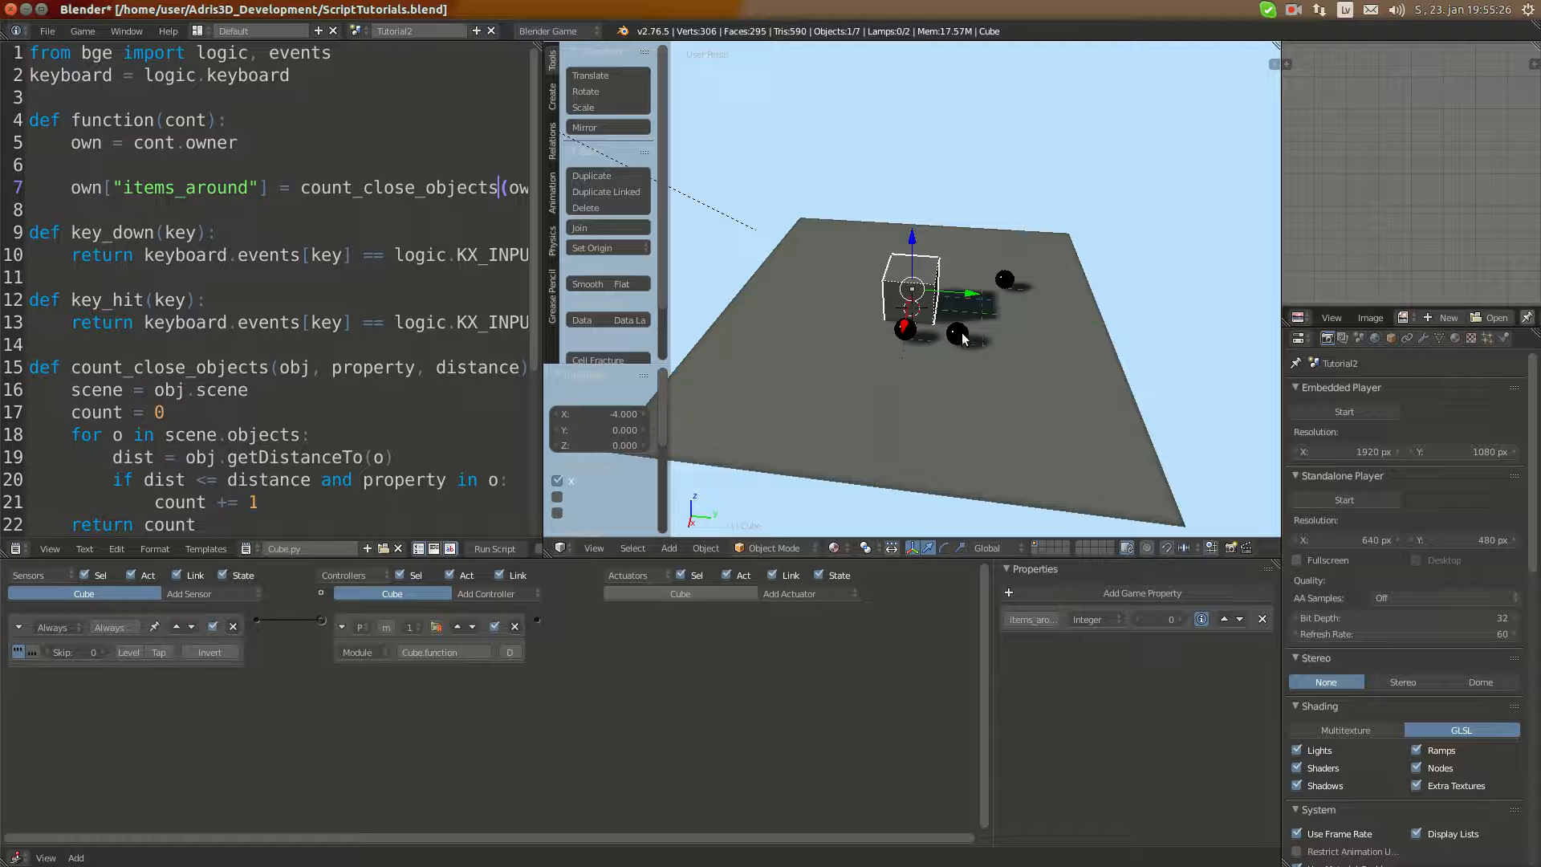
# Write an 'if o[property] > 3:' check above count += 1 in the counting loop.
pyautogui.scroll(-3)
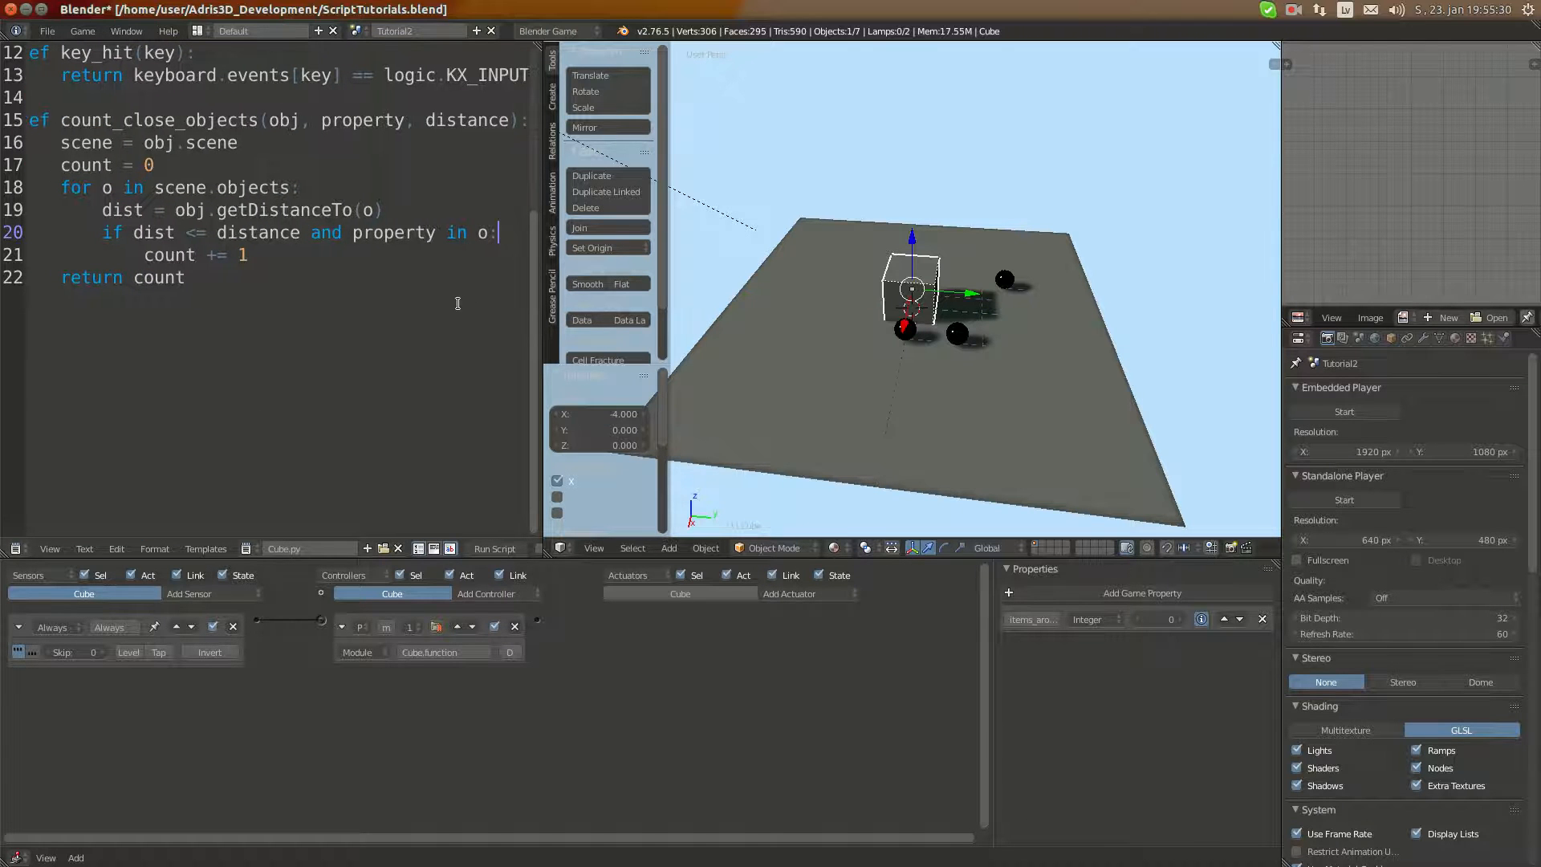
pyautogui.press('Return')
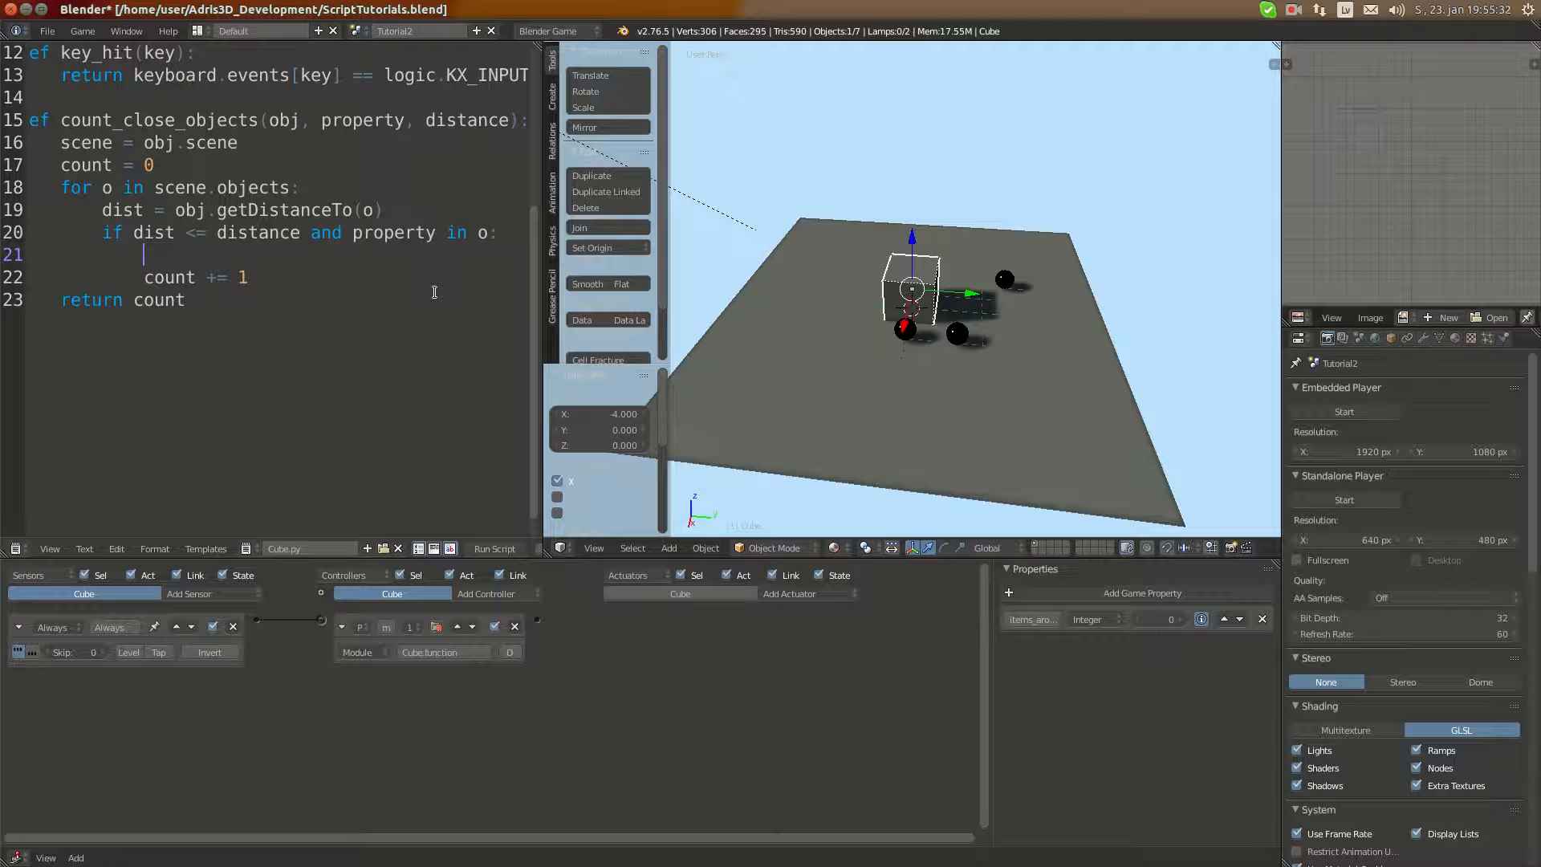
pyautogui.write('if o')
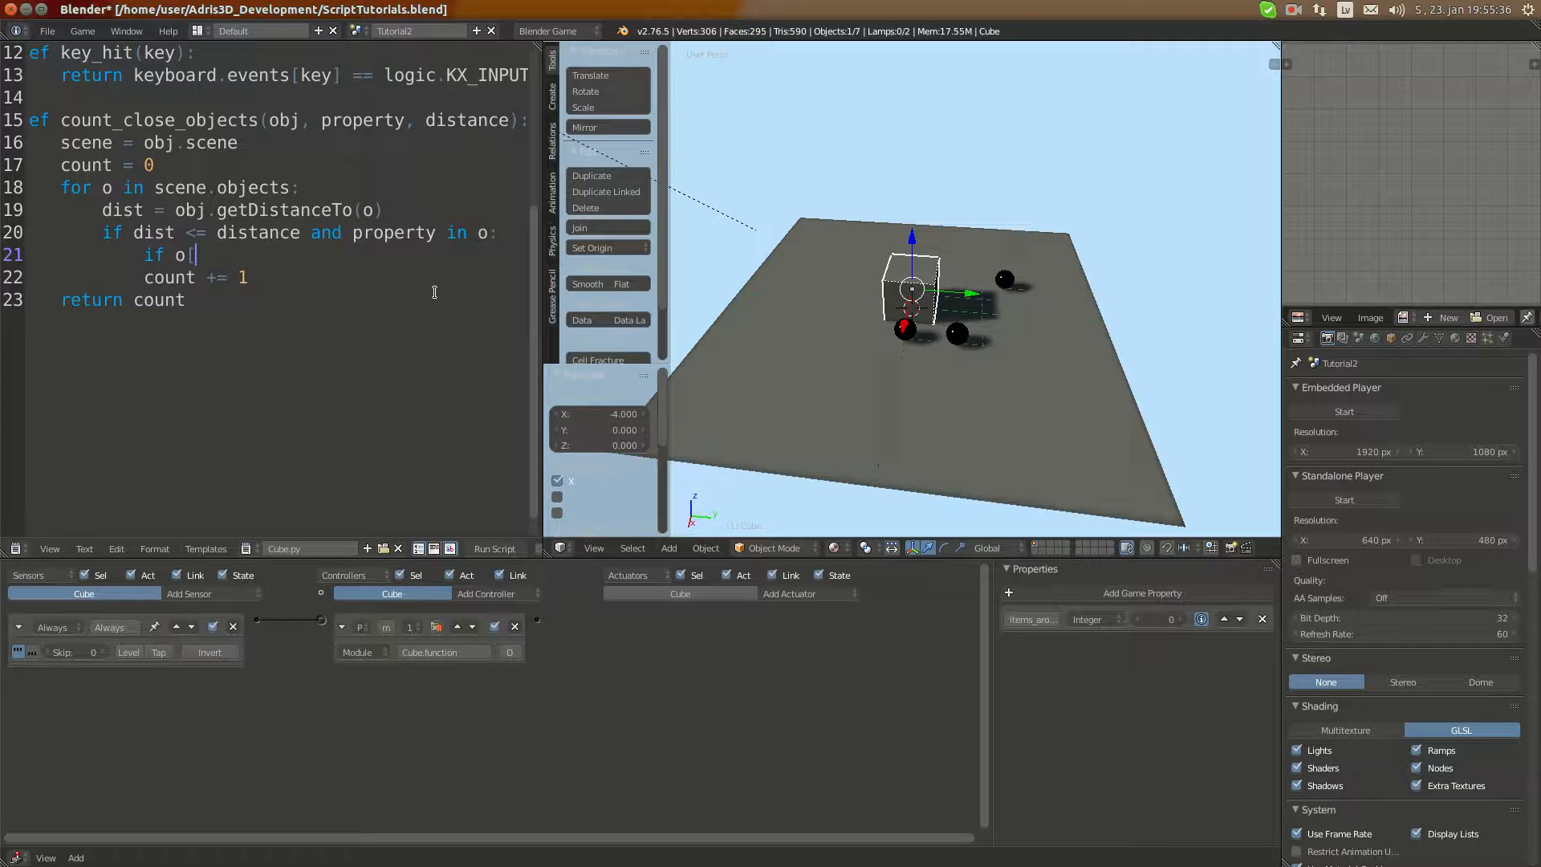
pyautogui.write('[proper')
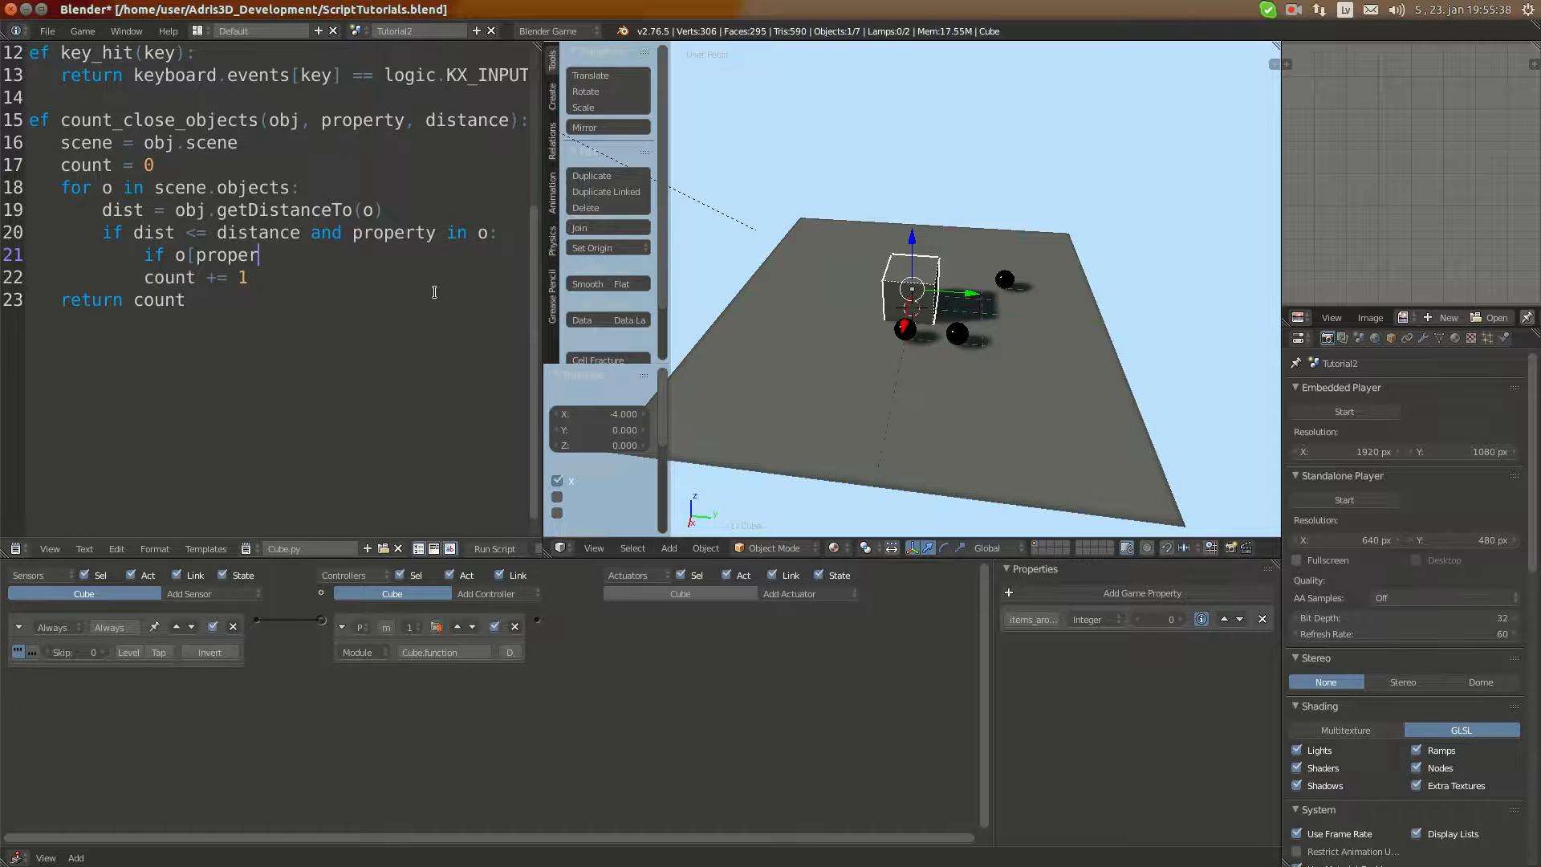
pyautogui.write('ty')
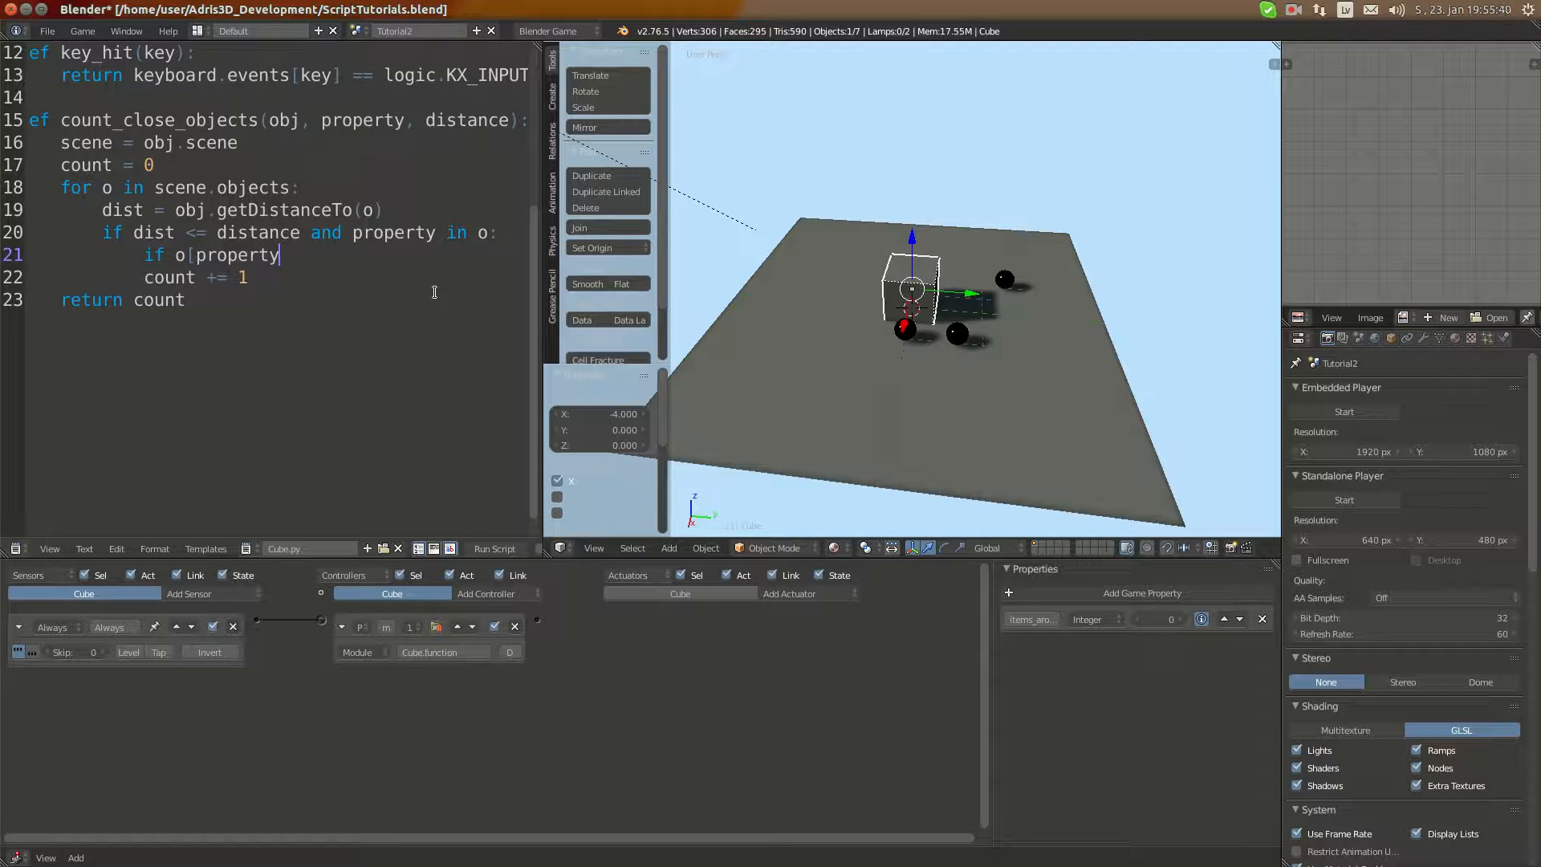
pyautogui.write('==')
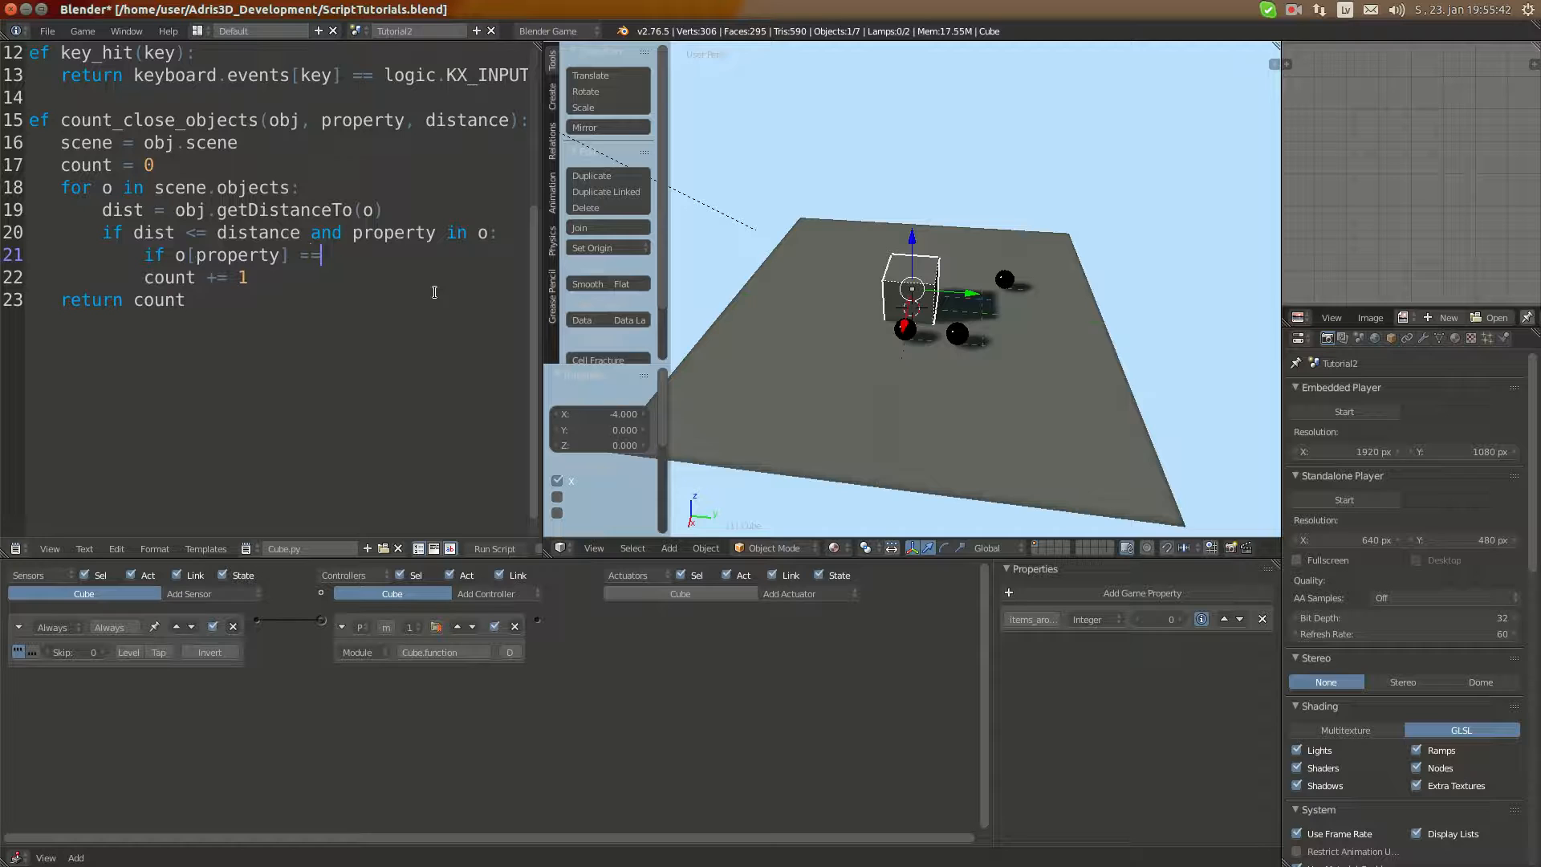
pyautogui.write('3:')
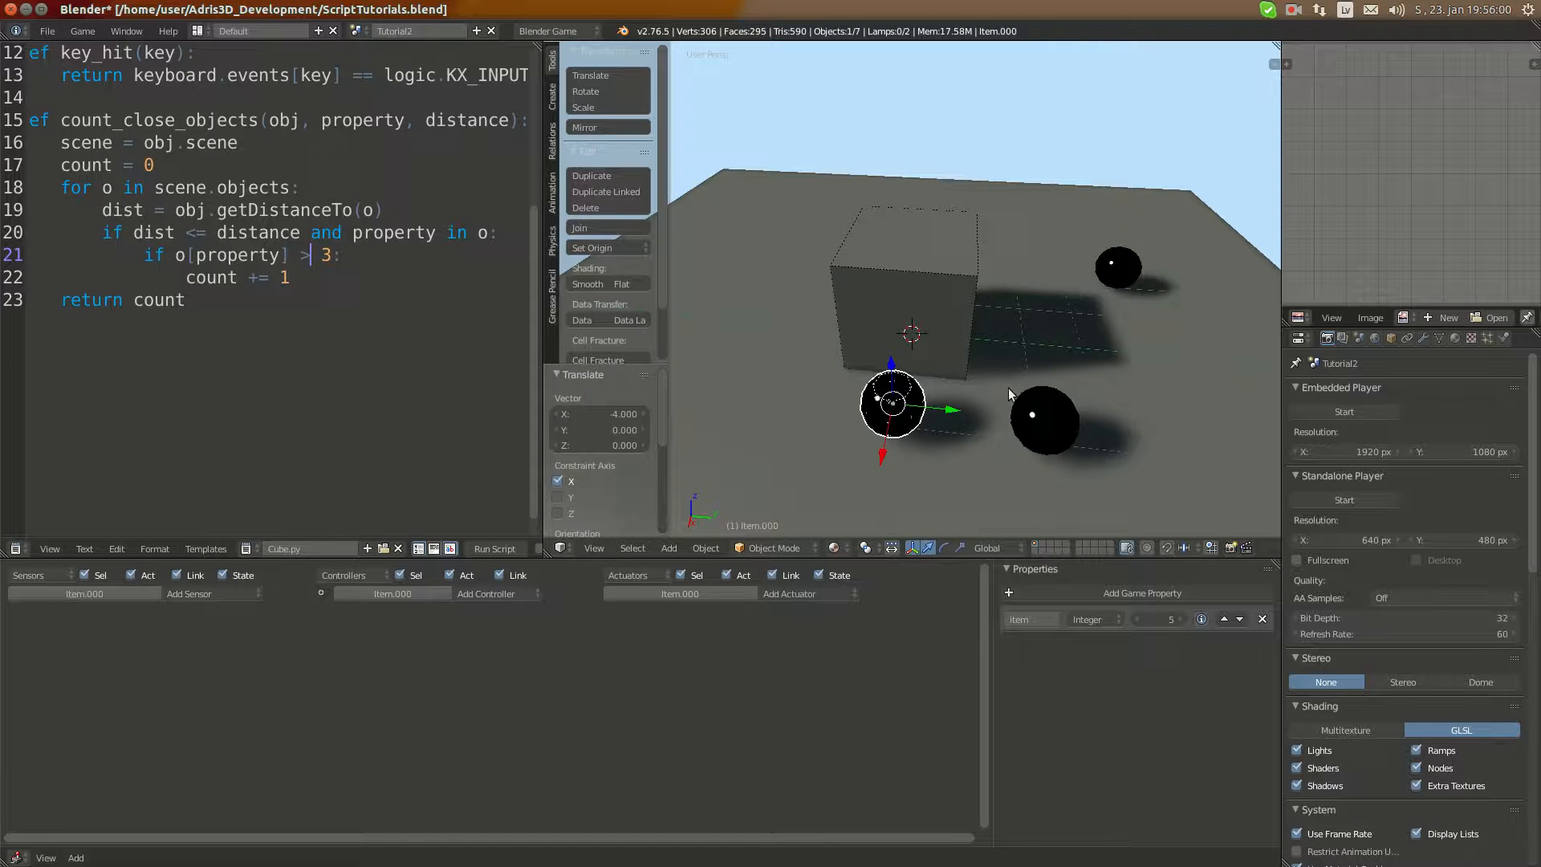
pyautogui.press('BackSpace')
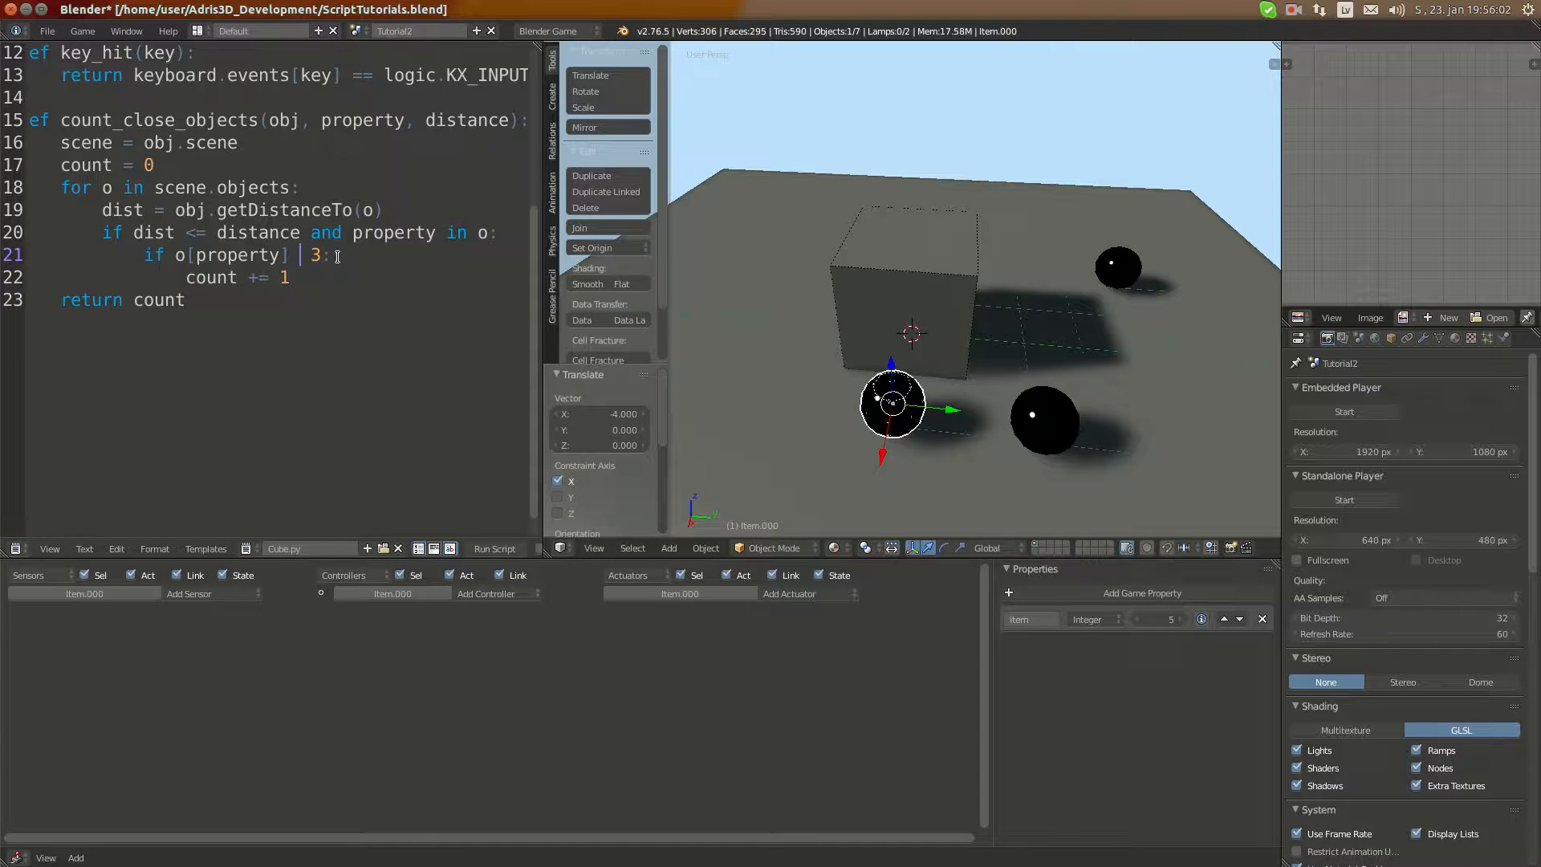